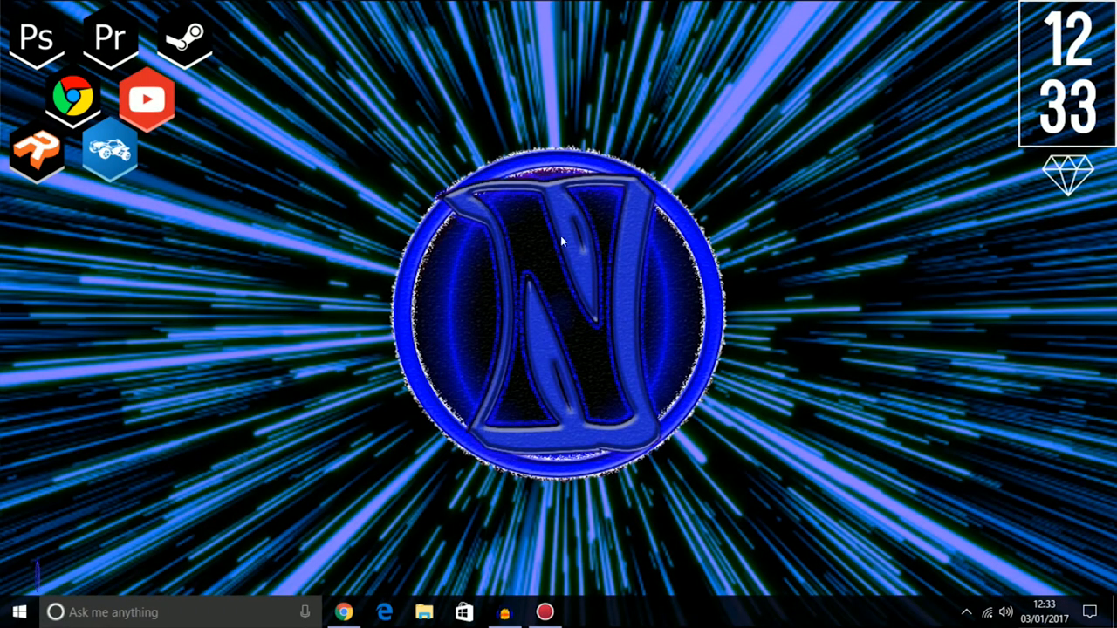
{"action": "mouse_move", "coordinate": [256, 338]}
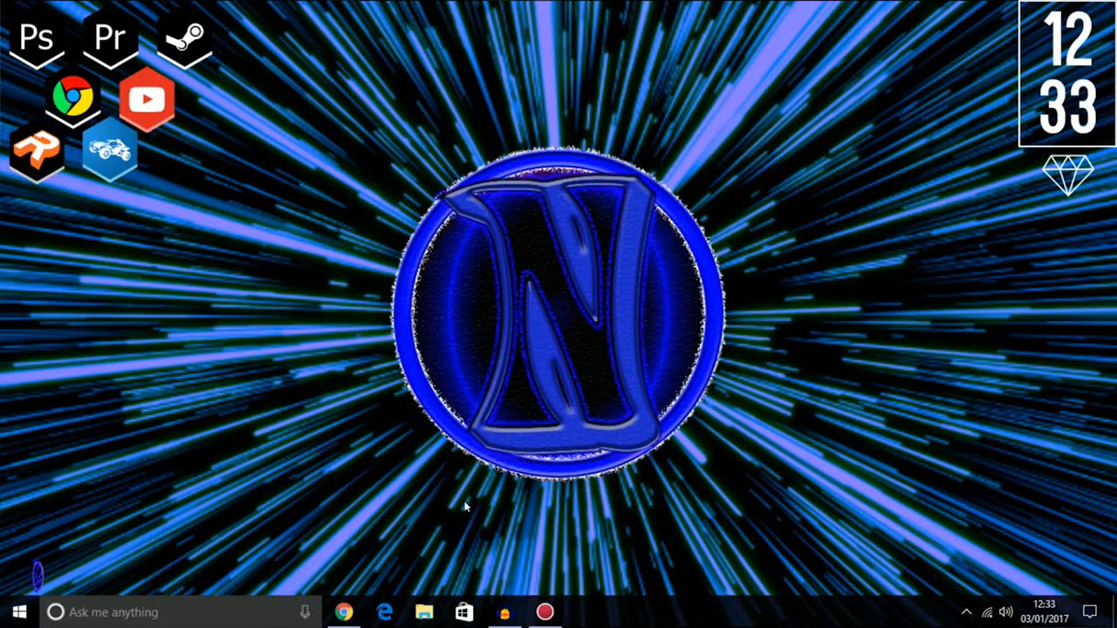
Browse a YouTube search in a new browser tab, scrolling through the results
{"action": "left_click", "coordinate": [343, 612]}
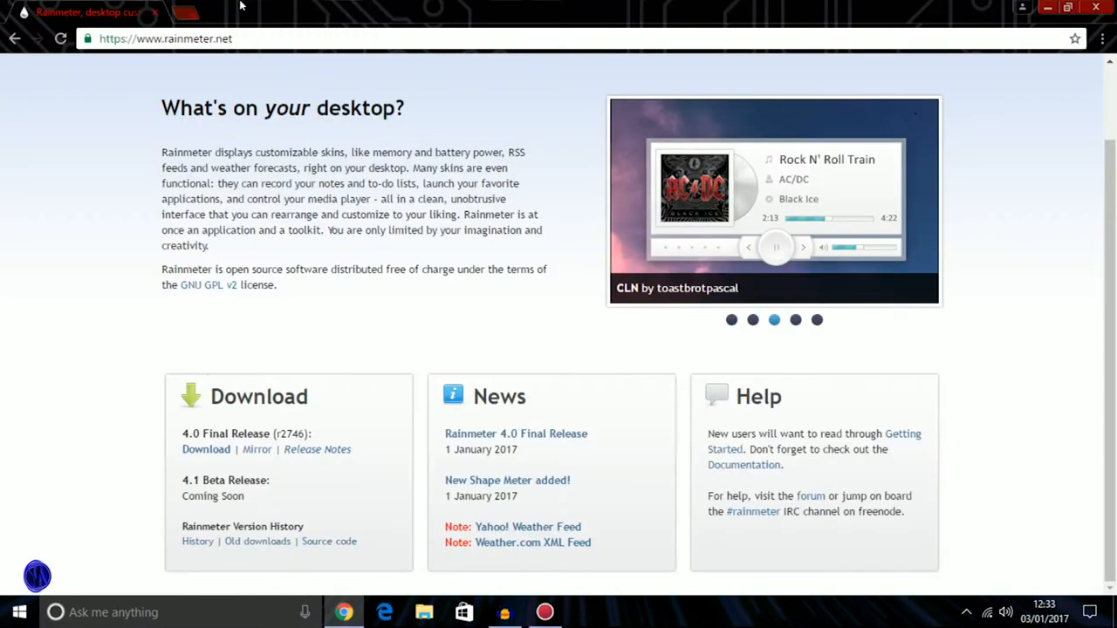
{"action": "left_click", "coordinate": [196, 11]}
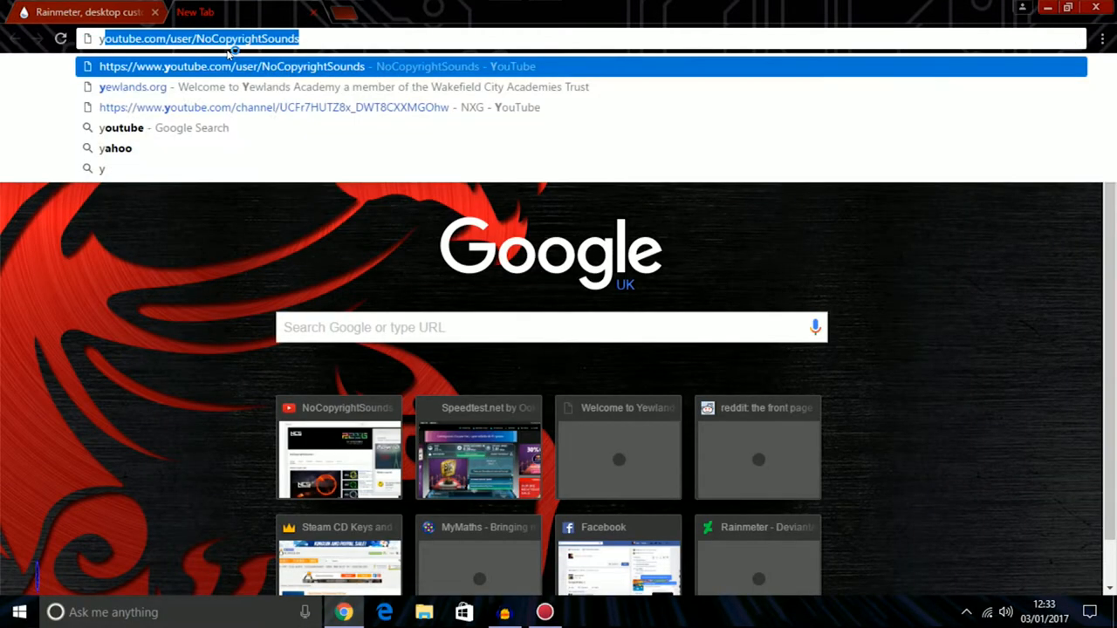
{"action": "type", "text": "you"}
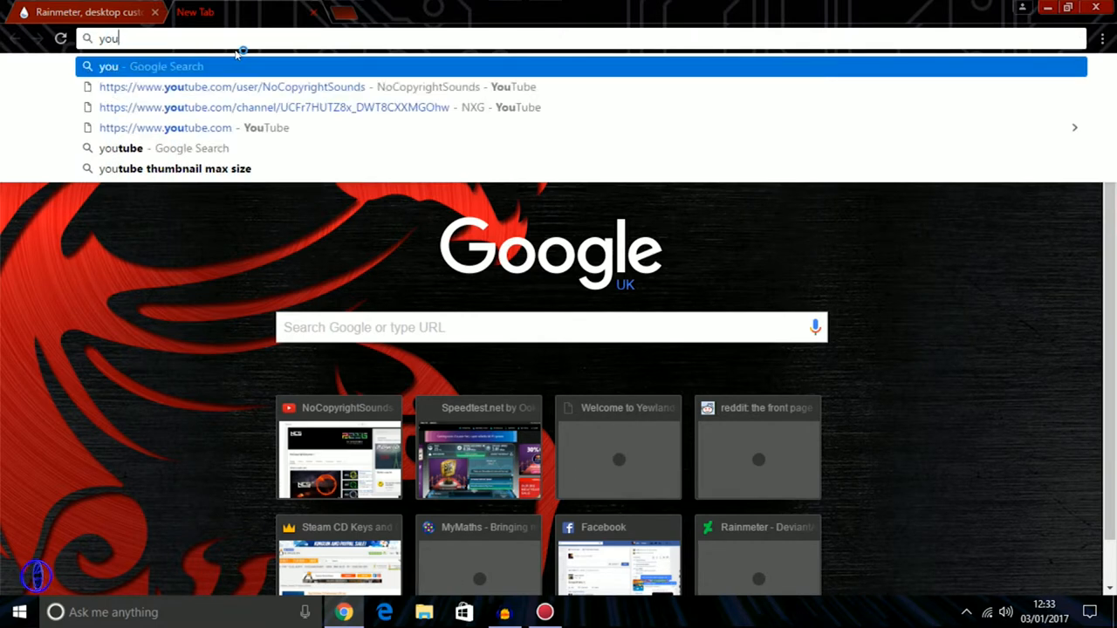
{"action": "mouse_move", "coordinate": [251, 107]}
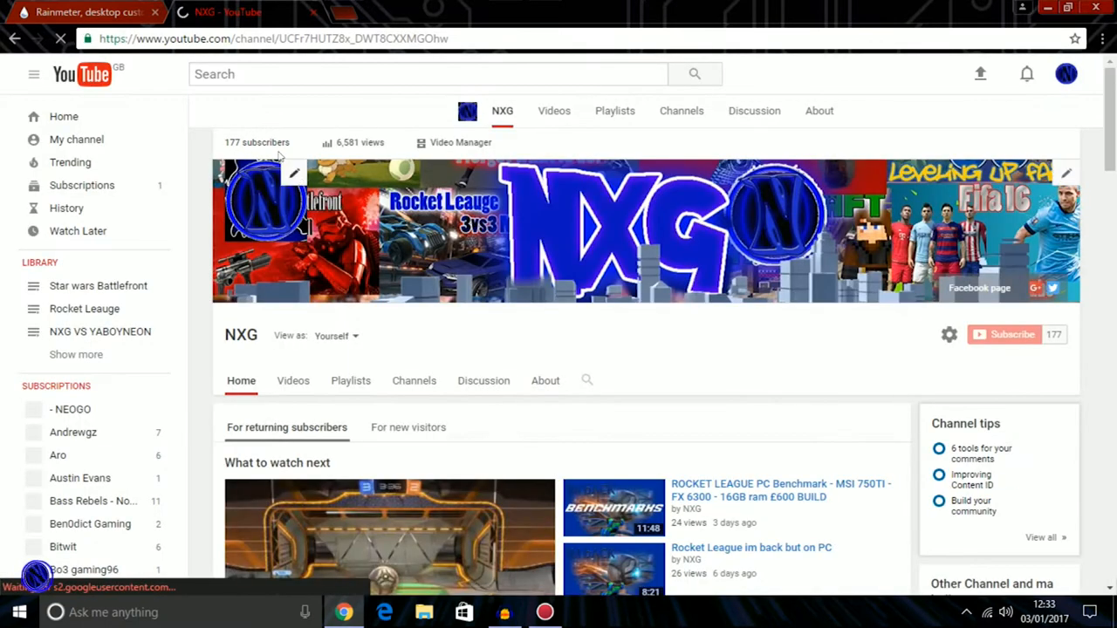
{"action": "scroll", "scroll_direction": "down", "scroll_amount": 3}
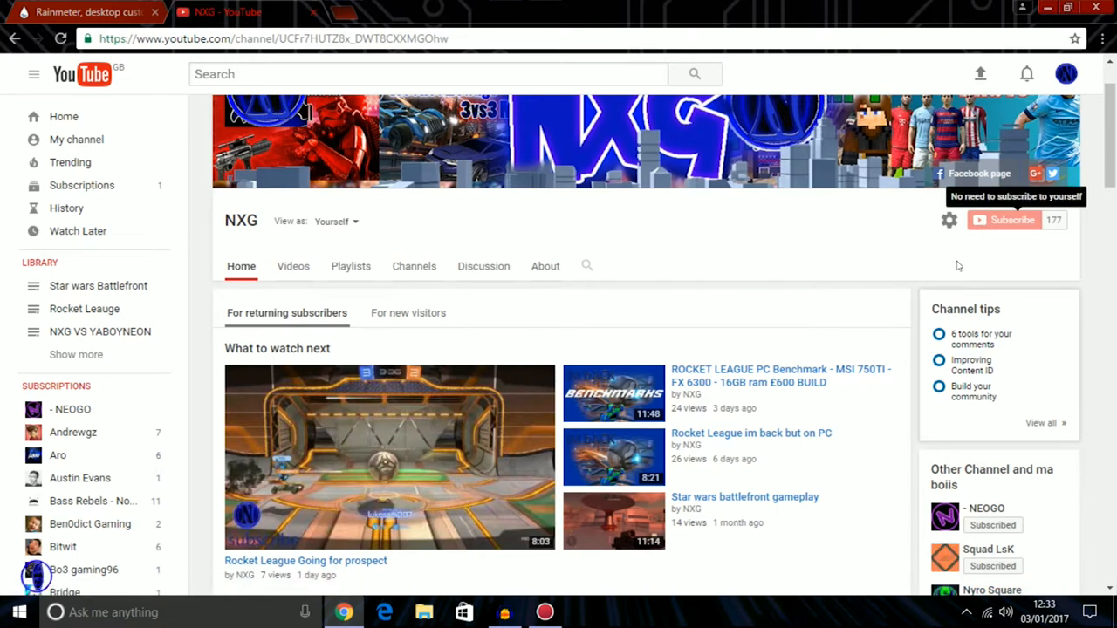
{"action": "mouse_move", "coordinate": [879, 303]}
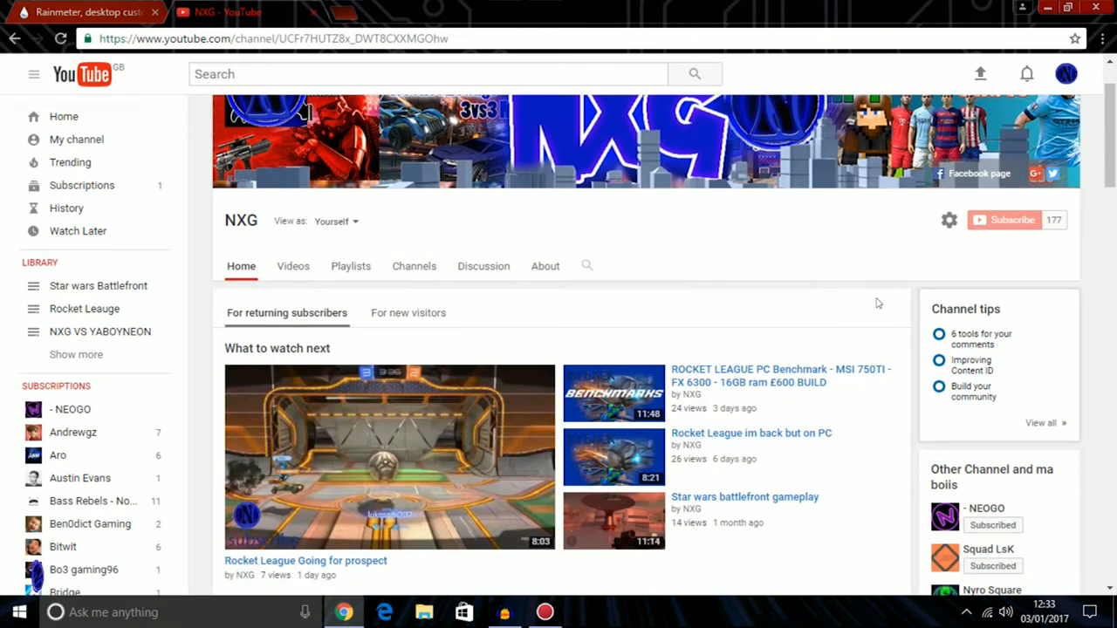
{"action": "scroll", "scroll_direction": "up", "scroll_amount": 3}
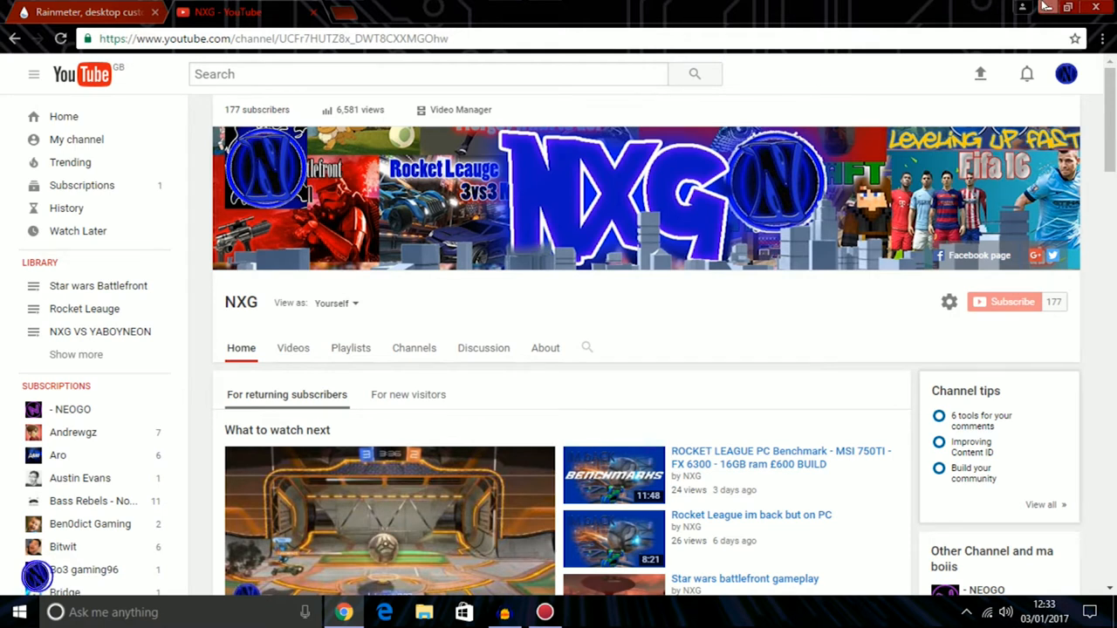
{"action": "mouse_move", "coordinate": [1050, 6]}
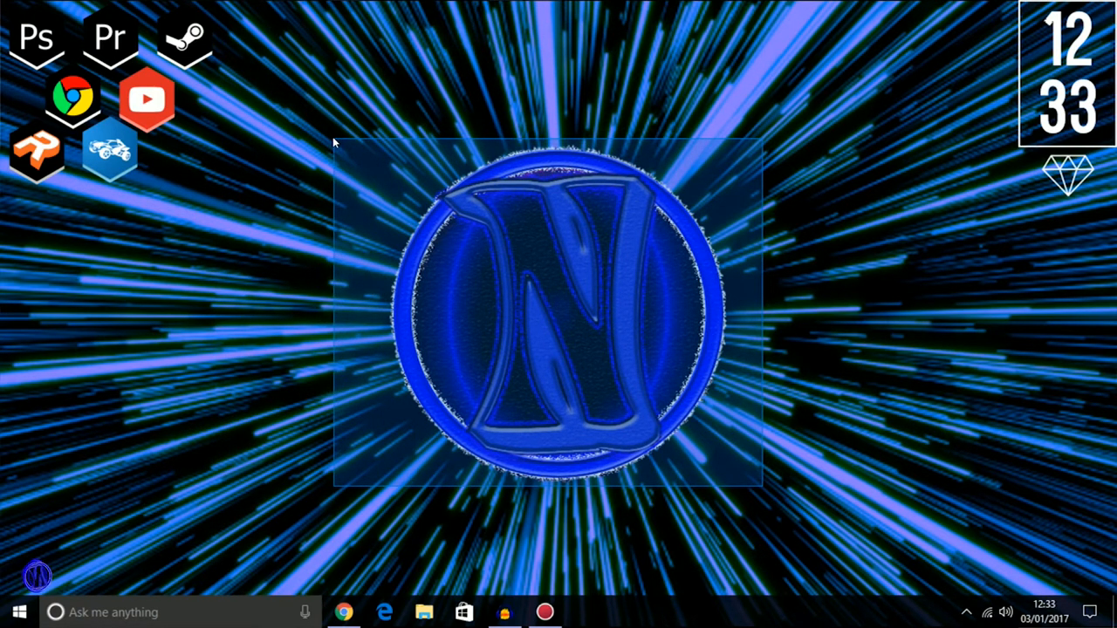
Launch Photoshop from the desktop and start a new 1360 × 768 document
{"action": "left_click", "coordinate": [20, 612]}
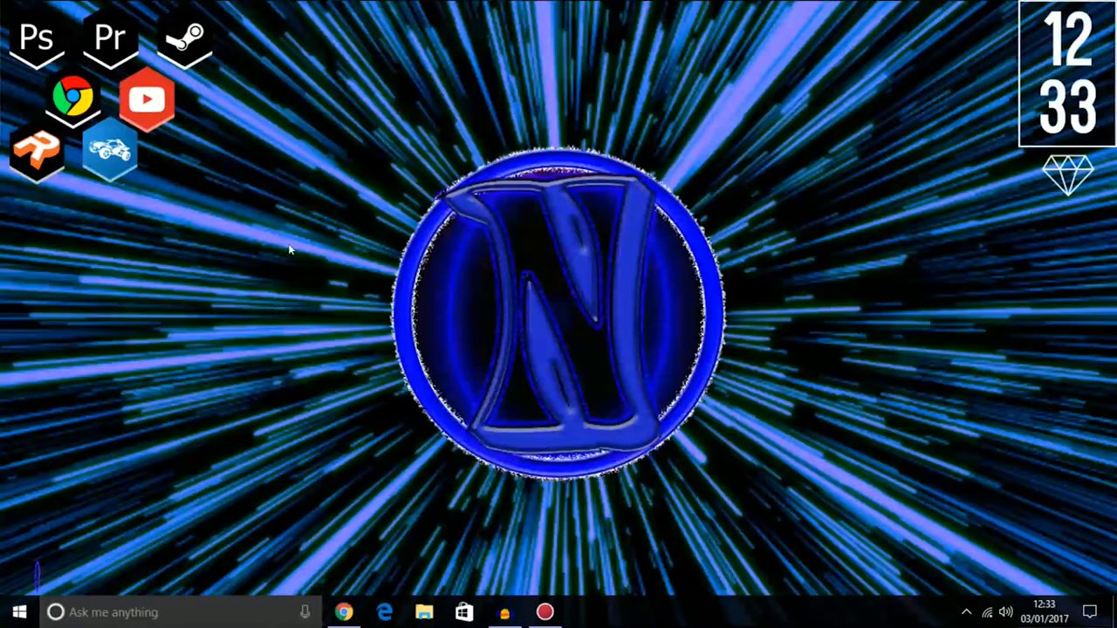
{"action": "left_click", "coordinate": [37, 37]}
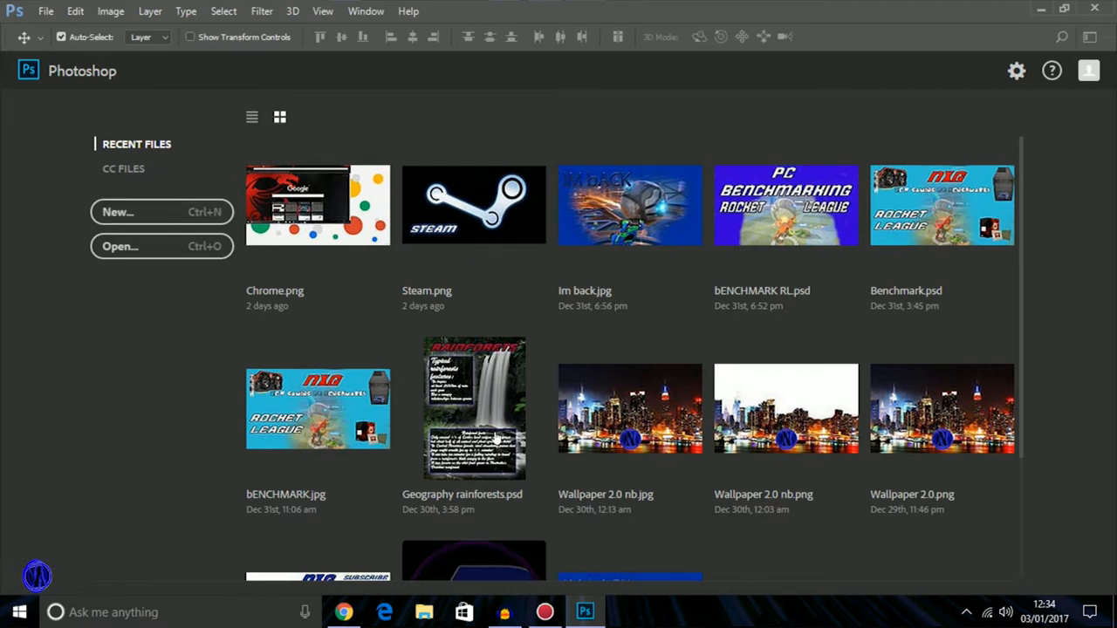
{"action": "left_click", "coordinate": [162, 212]}
{"action": "type", "text": "scr"}
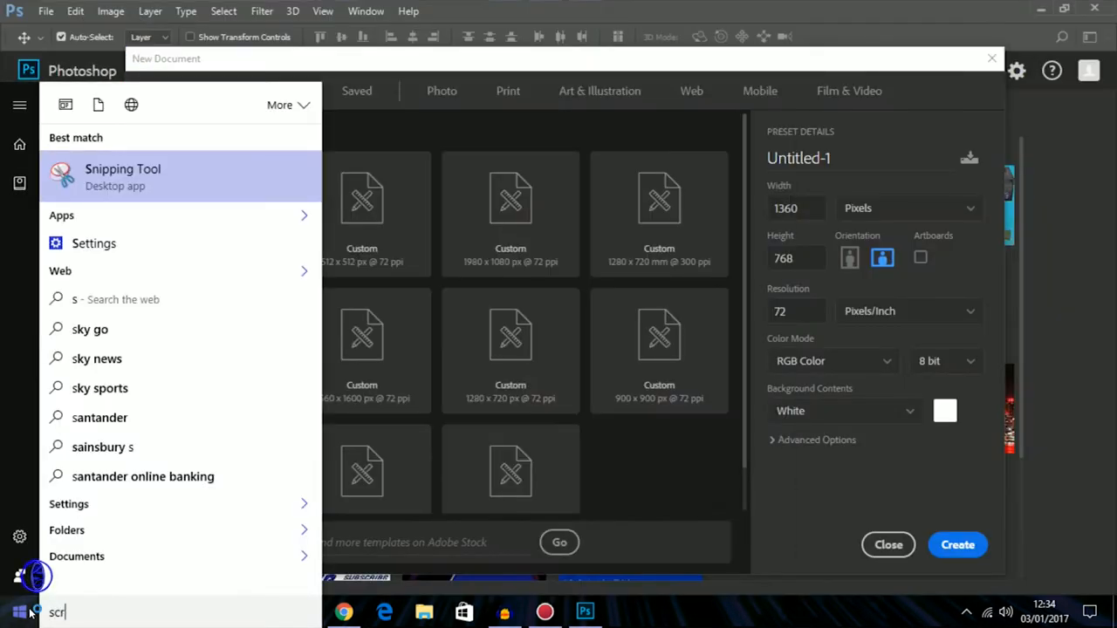
Check in Windows Display settings that the screen resolution is 1360 × 768
{"action": "type", "text": "een dim"}
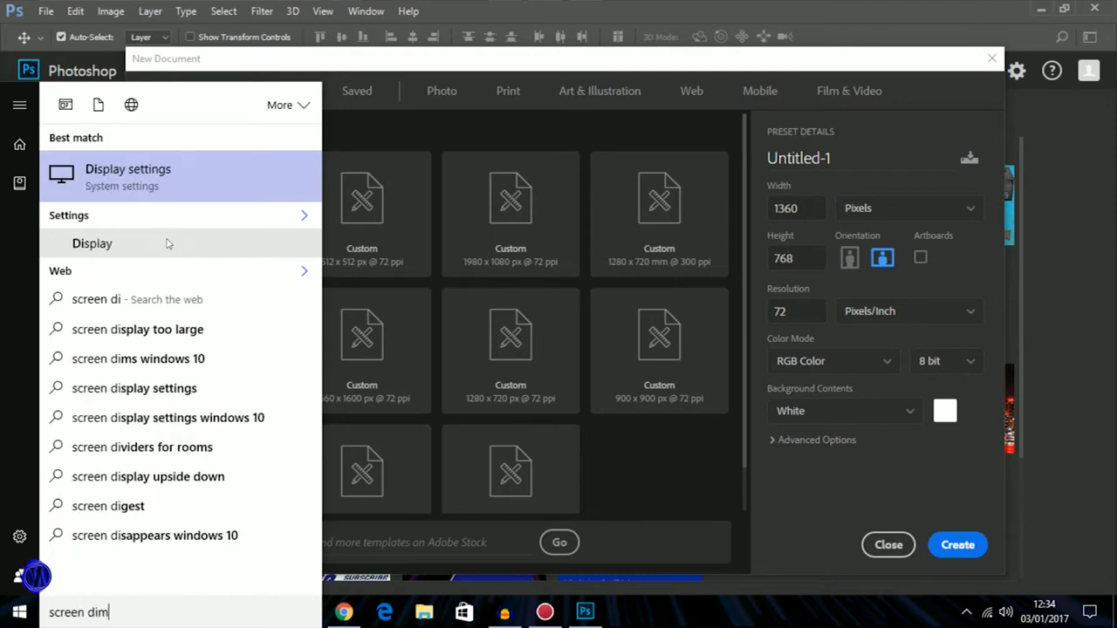
{"action": "key", "text": "Backspace"}
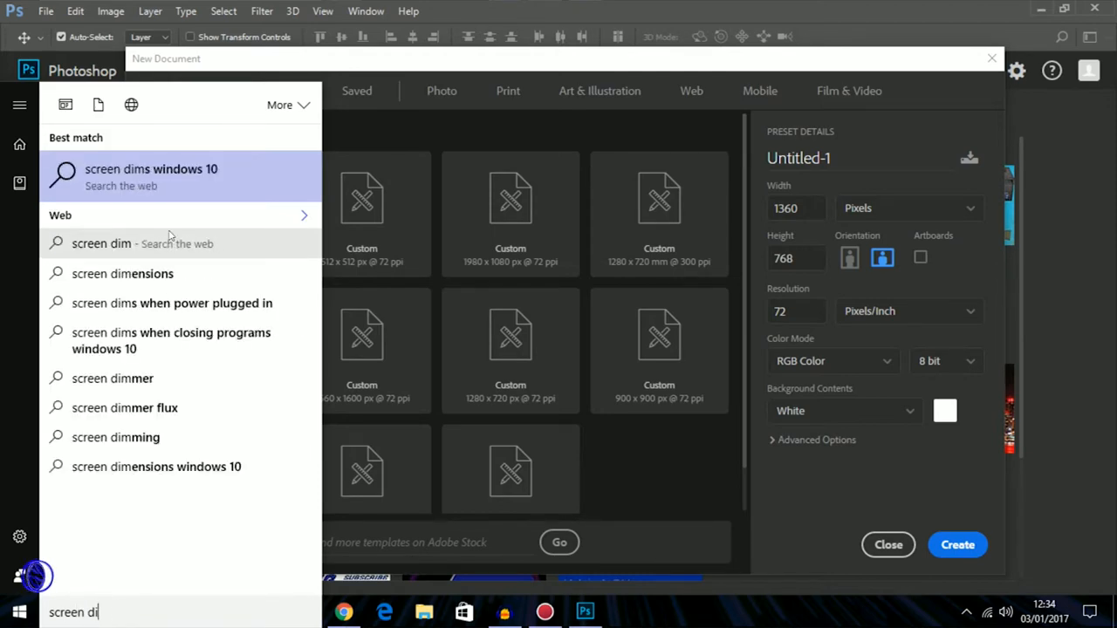
{"action": "left_click", "coordinate": [151, 168]}
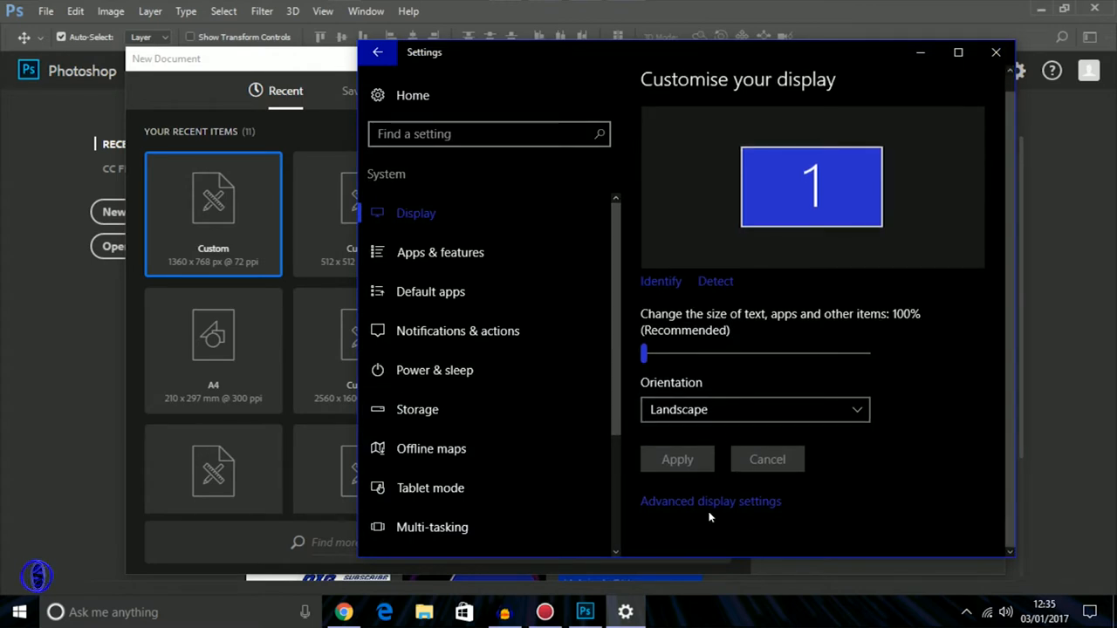
{"action": "left_click", "coordinate": [711, 501]}
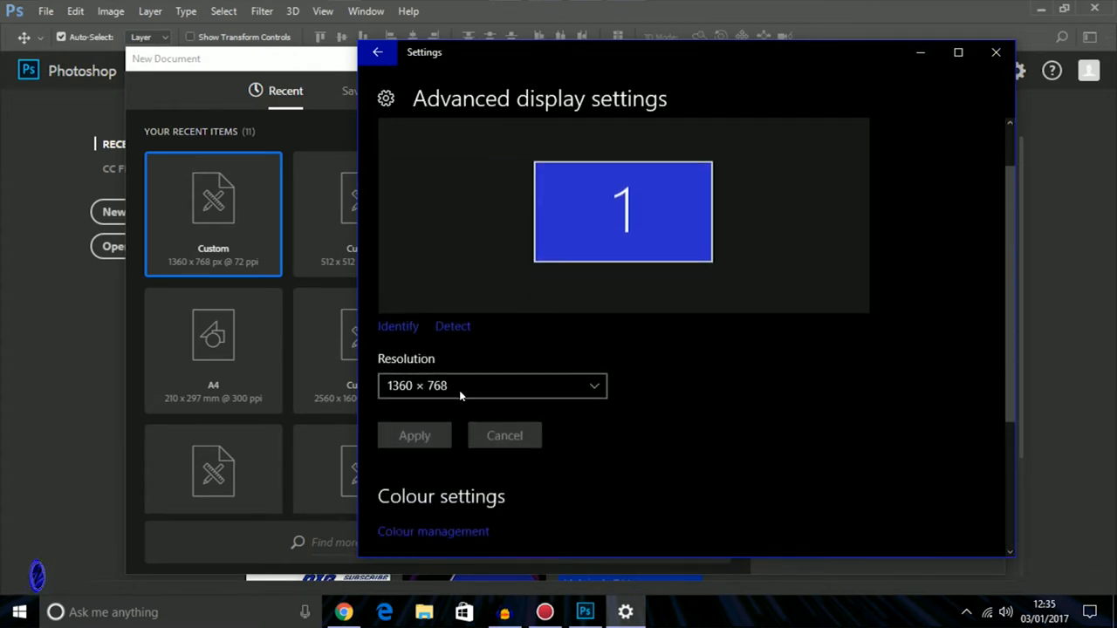
{"action": "left_click", "coordinate": [491, 386]}
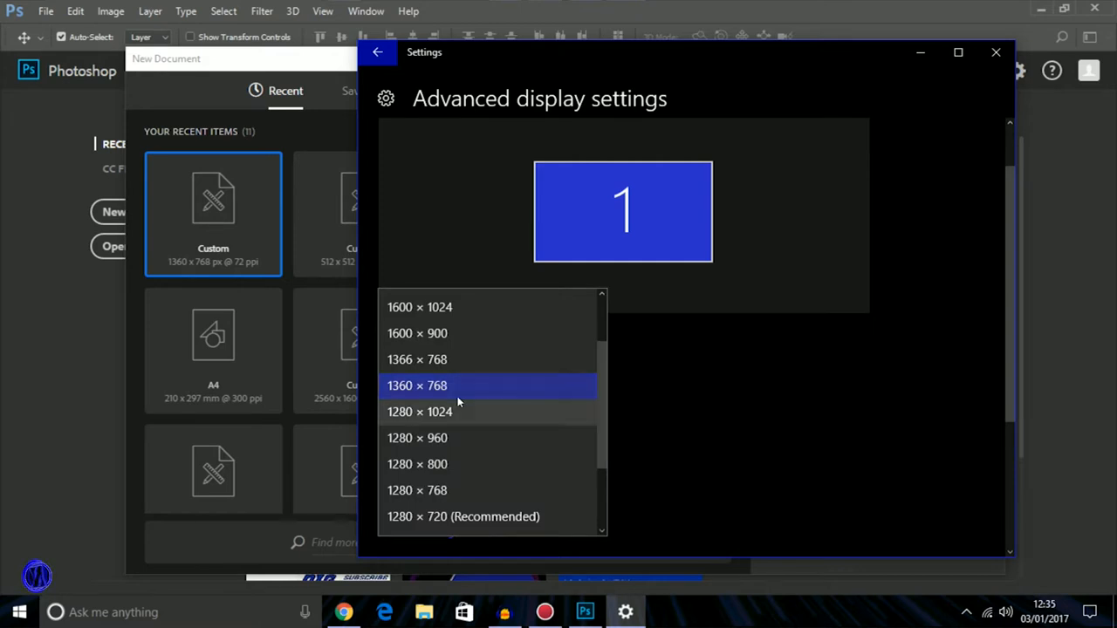
{"action": "left_click", "coordinate": [417, 386]}
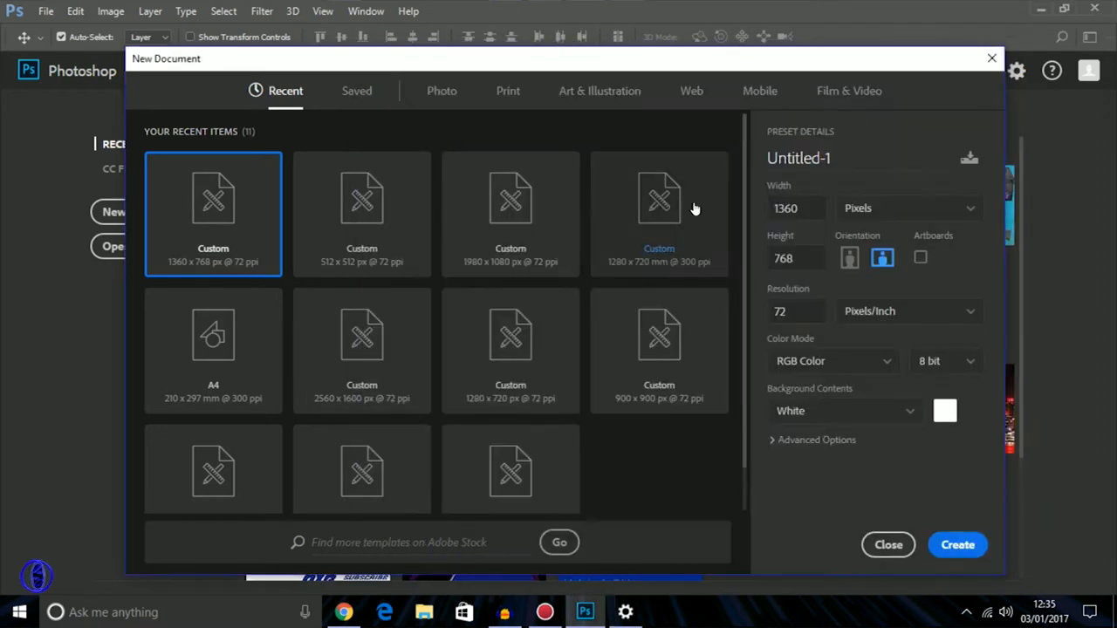
{"action": "mouse_move", "coordinate": [931, 348]}
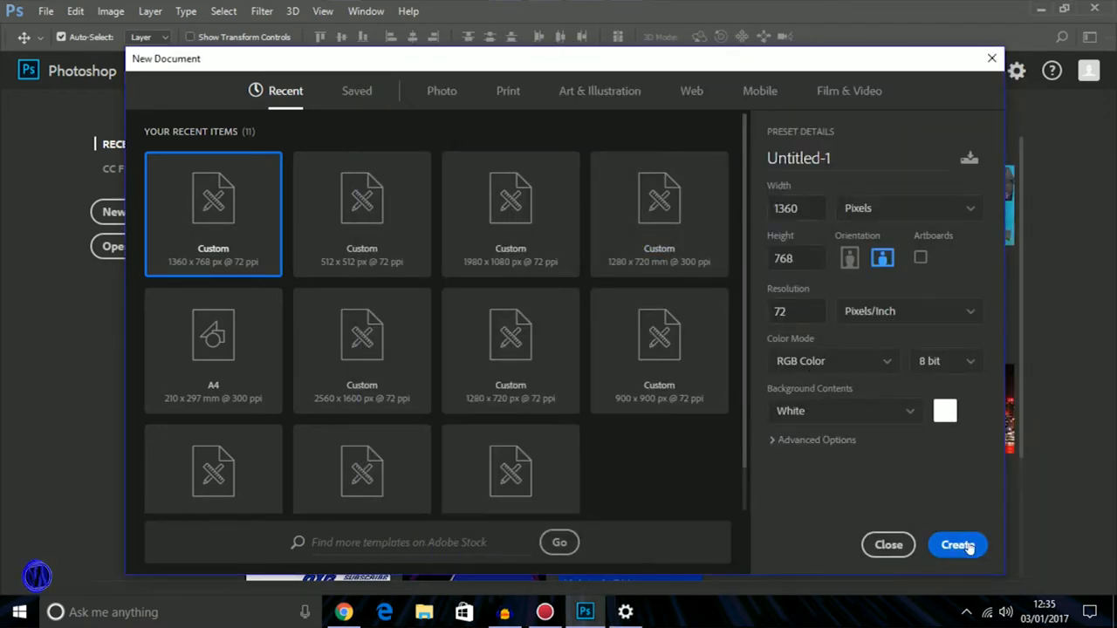
Create the blank 1360 × 768 Photoshop document
{"action": "left_click", "coordinate": [957, 545]}
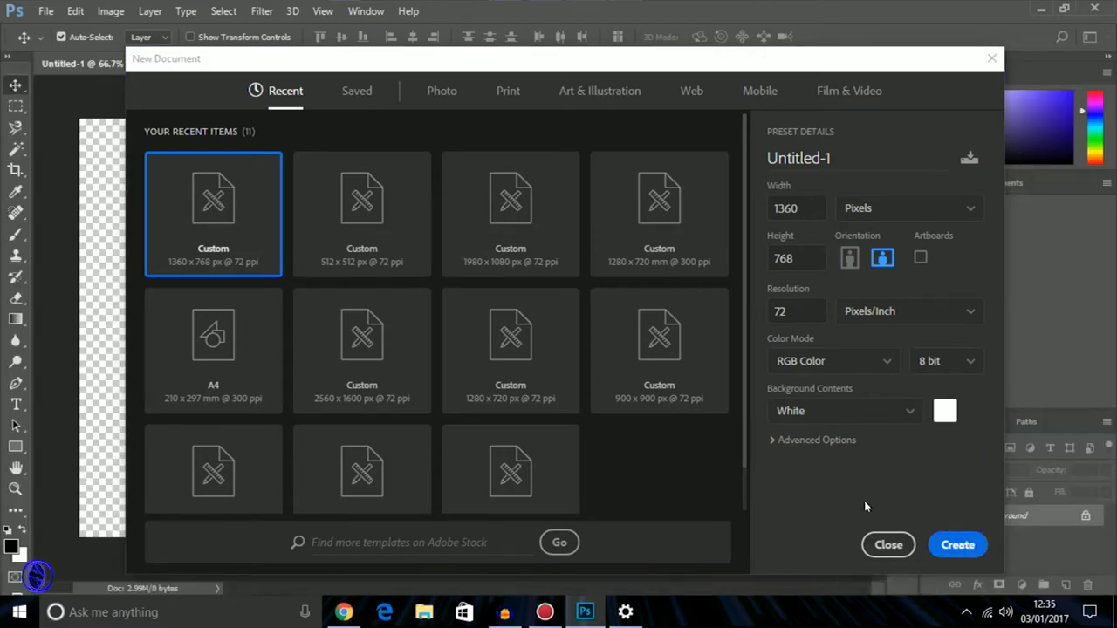
{"action": "left_click", "coordinate": [957, 545]}
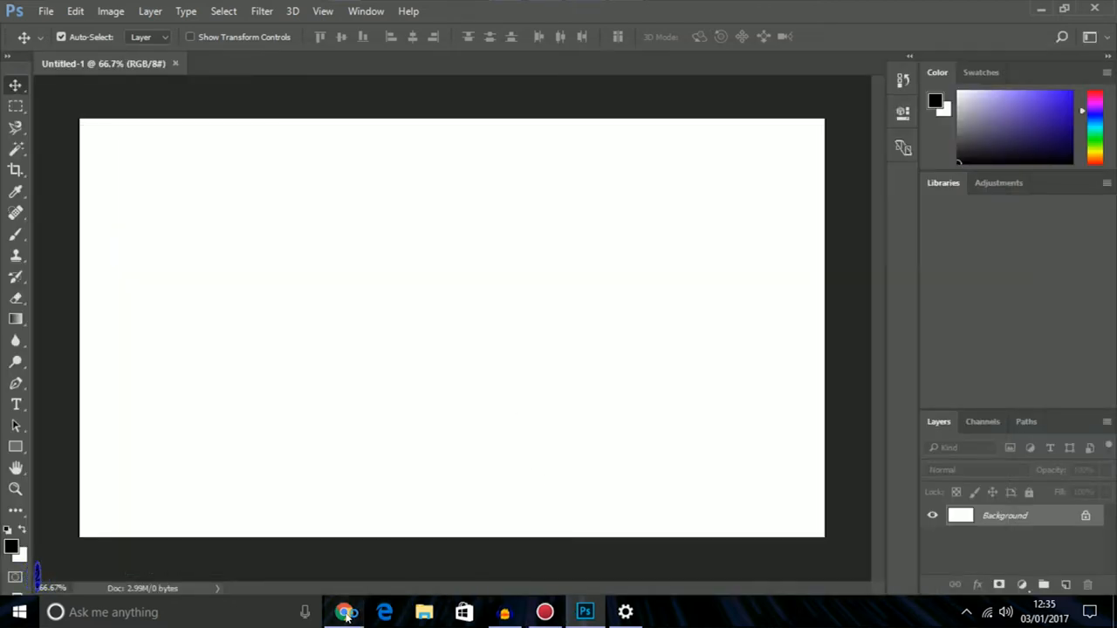
Search Google for 'hd wallpapers' in the browser
{"action": "left_click", "coordinate": [344, 612]}
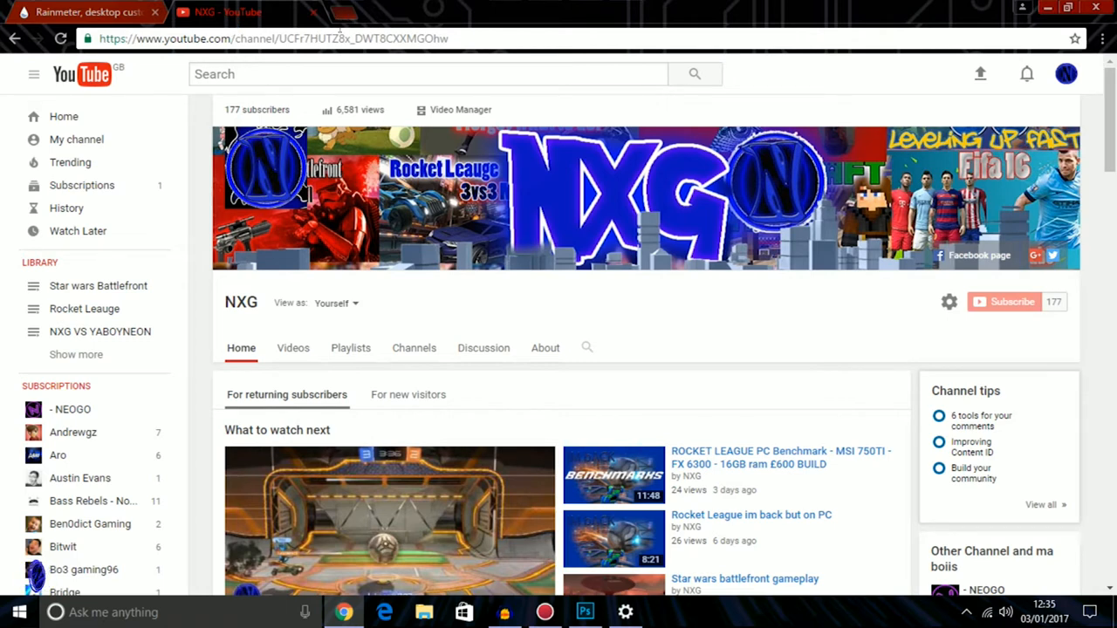
{"action": "left_click", "coordinate": [274, 38]}
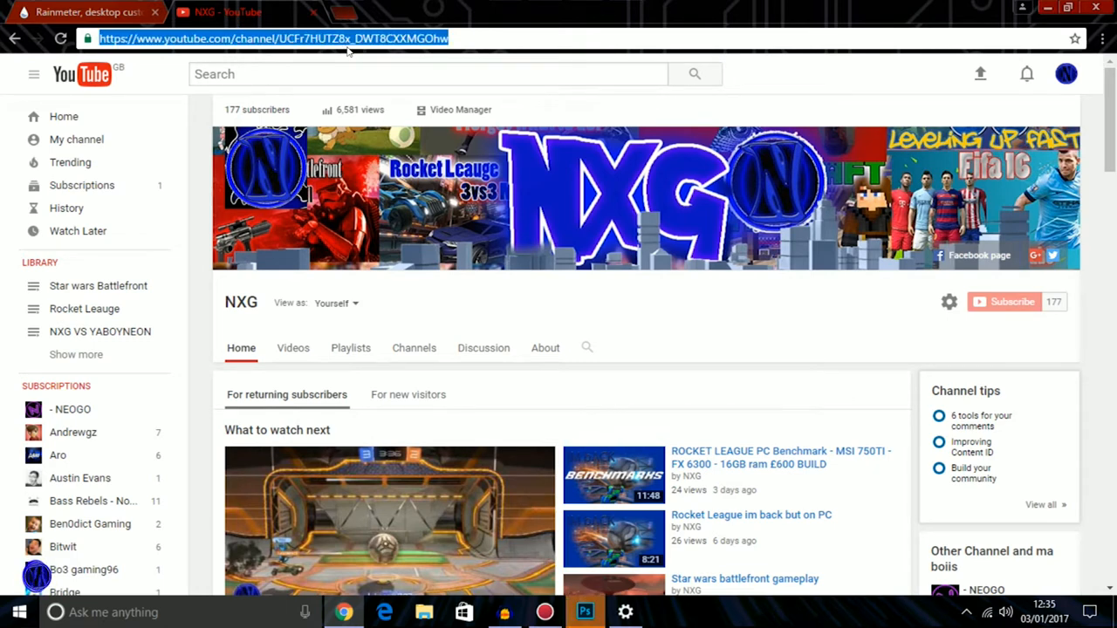
{"action": "type", "text": "hd wallpapers"}
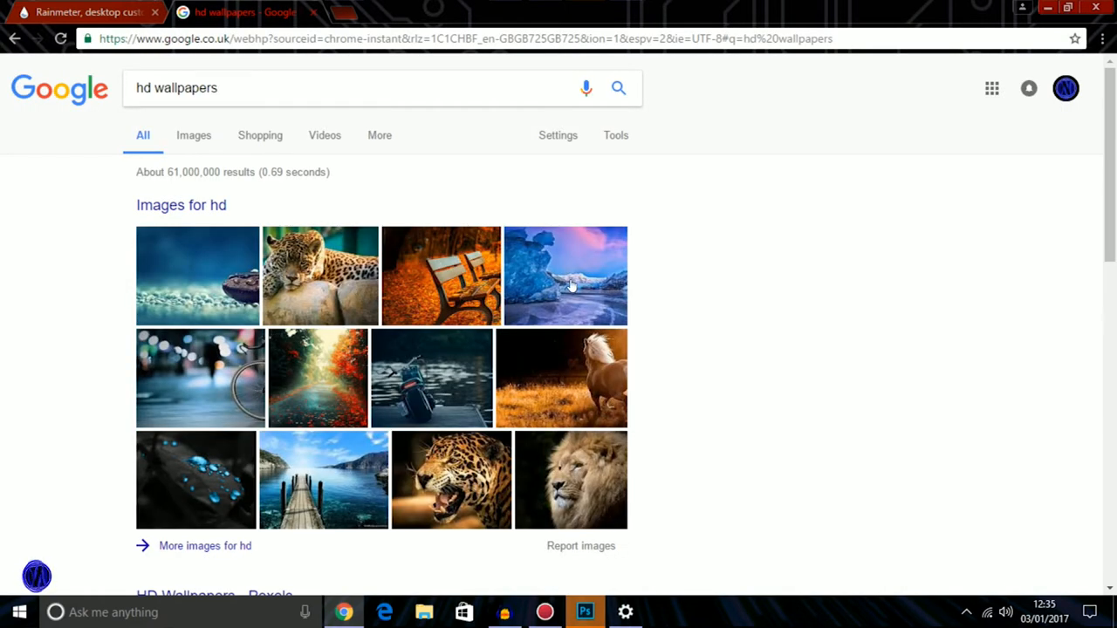
Copy the blue Vatna Glacier wallpaper image and return to the Photoshop canvas
{"action": "left_click", "coordinate": [564, 276]}
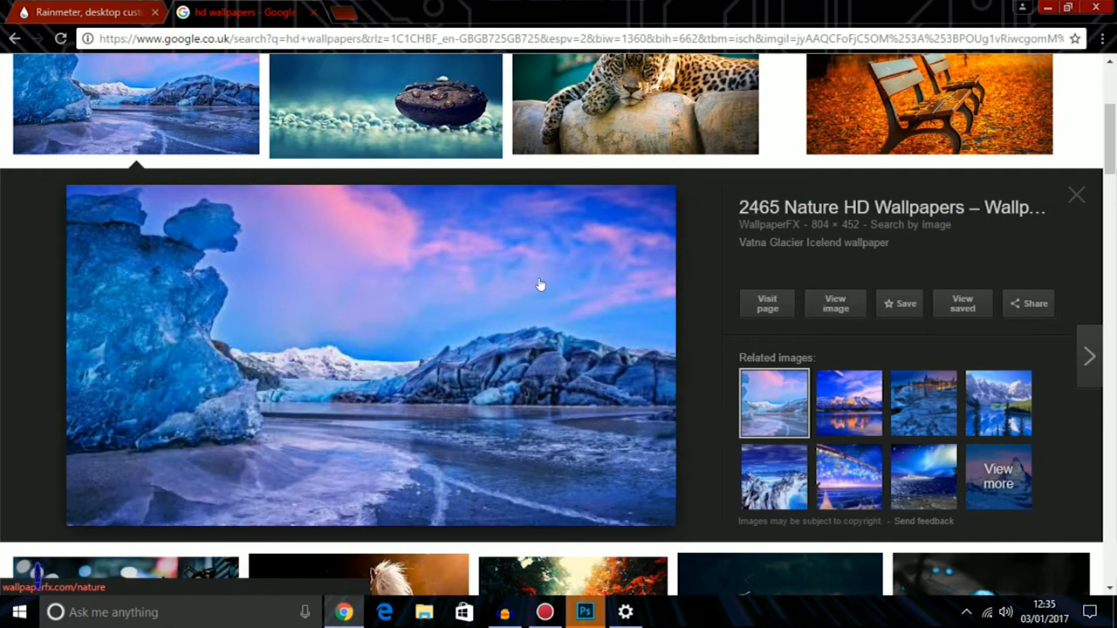
{"action": "right_click", "coordinate": [540, 285]}
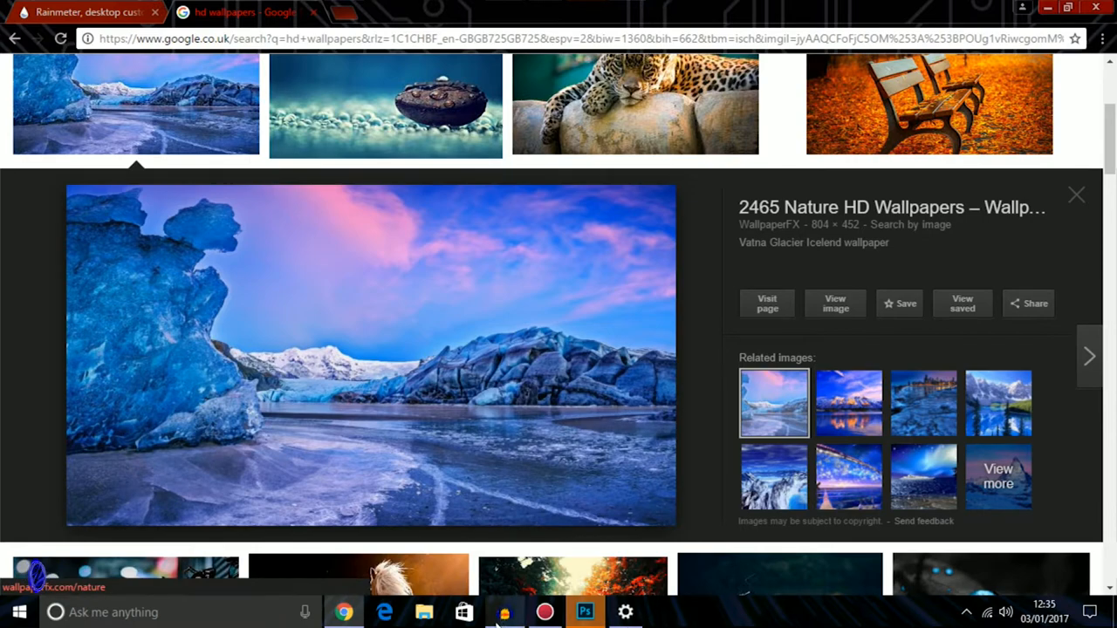
{"action": "left_click", "coordinate": [584, 612]}
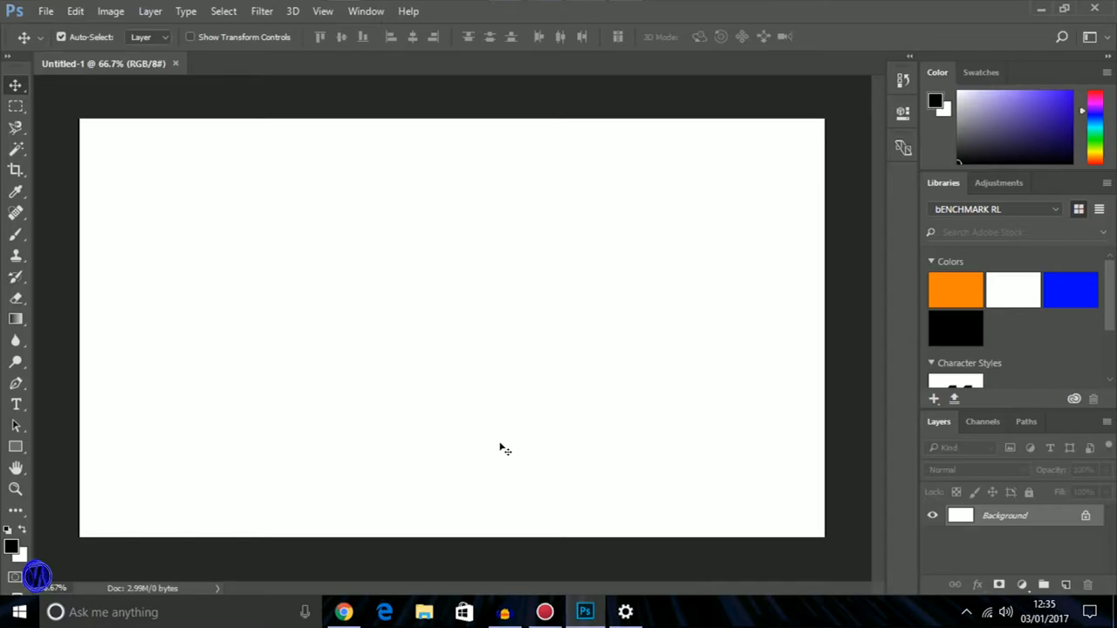
{"action": "mouse_move", "coordinate": [508, 455]}
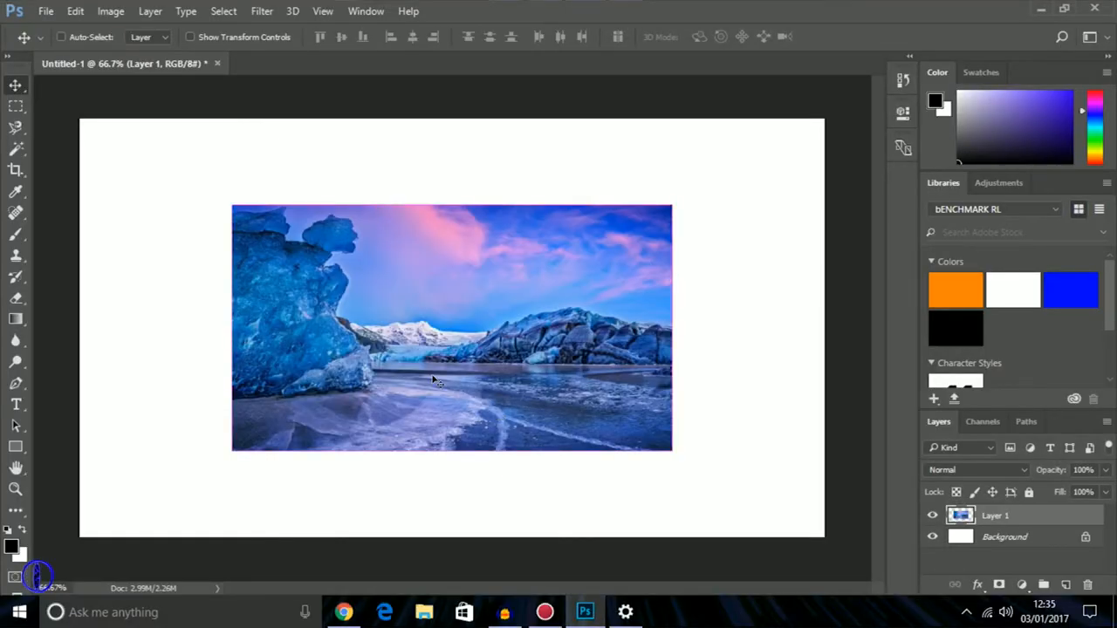
Free-transform the glacier photo to fill the canvas and remove the white Background layer
{"action": "key", "text": "ctrl+t"}
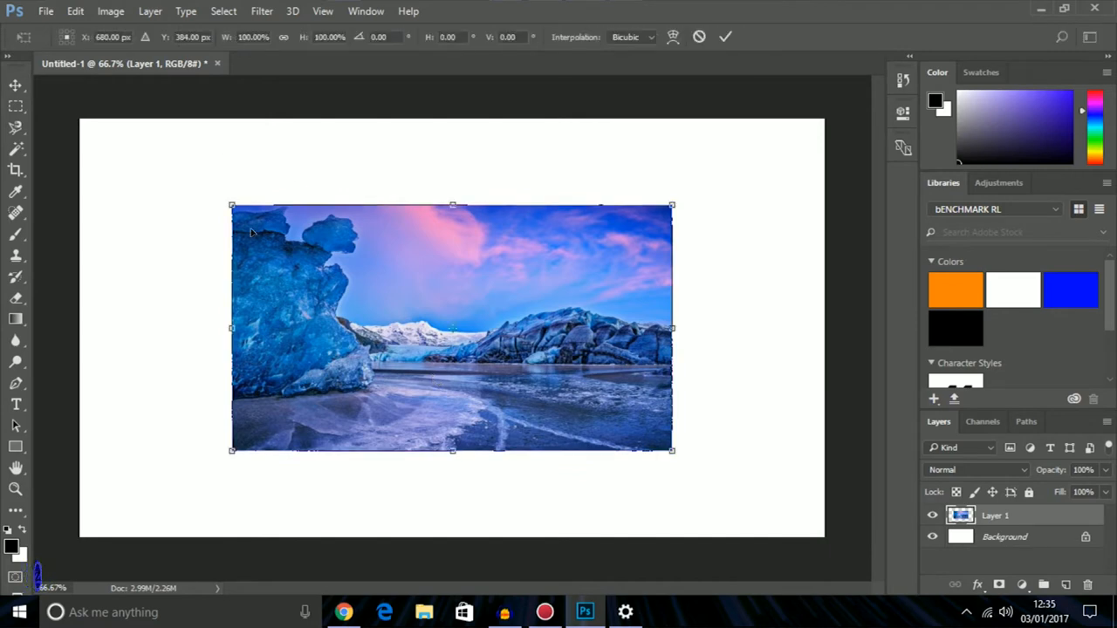
{"action": "left_click_drag", "start_coordinate": [231, 205], "coordinate": [67, 111]}
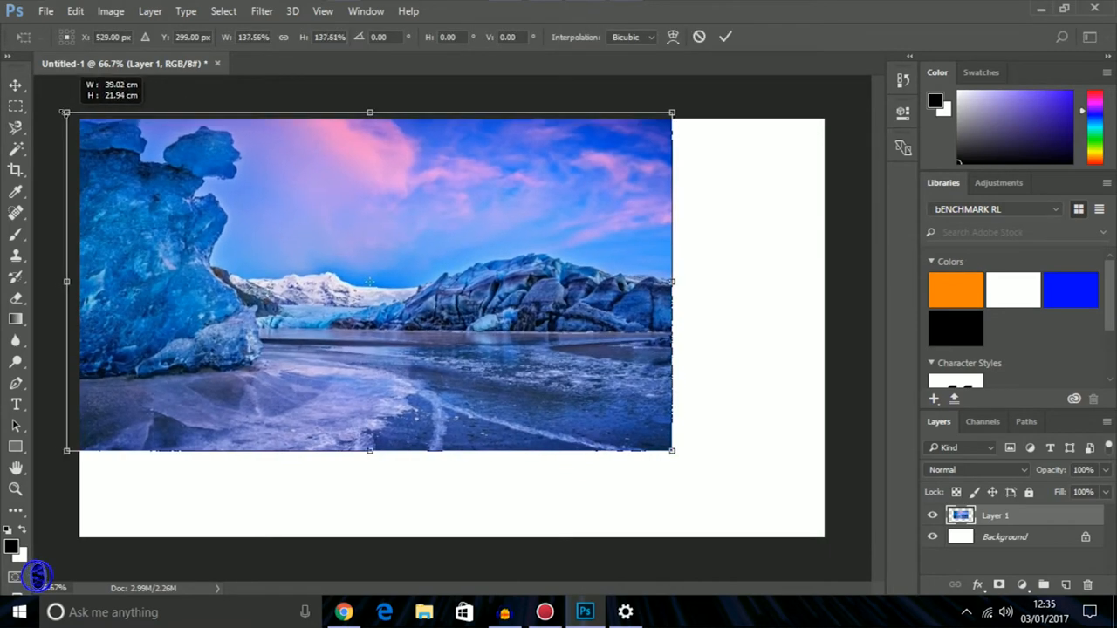
{"action": "left_click_drag", "start_coordinate": [672, 449], "coordinate": [785, 515]}
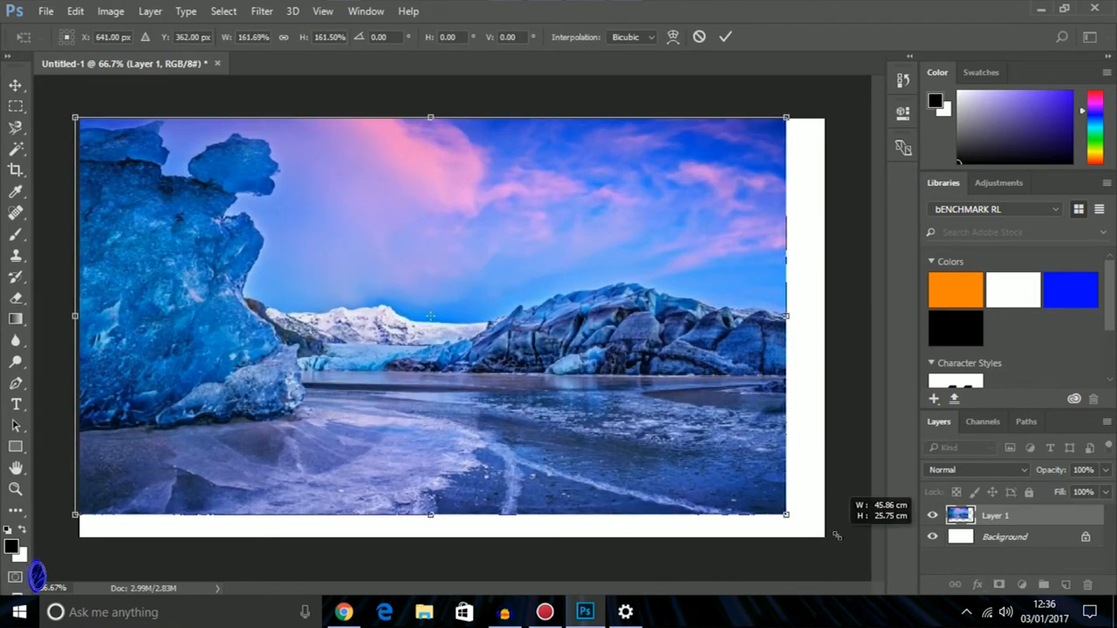
{"action": "key", "text": "Return"}
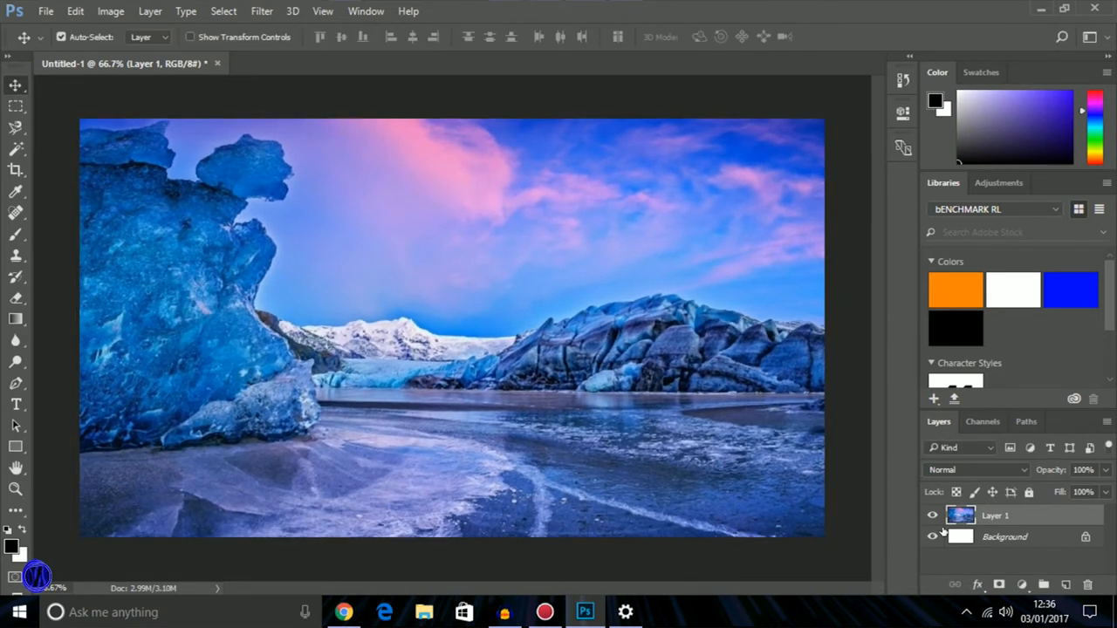
{"action": "left_click", "coordinate": [1004, 537]}
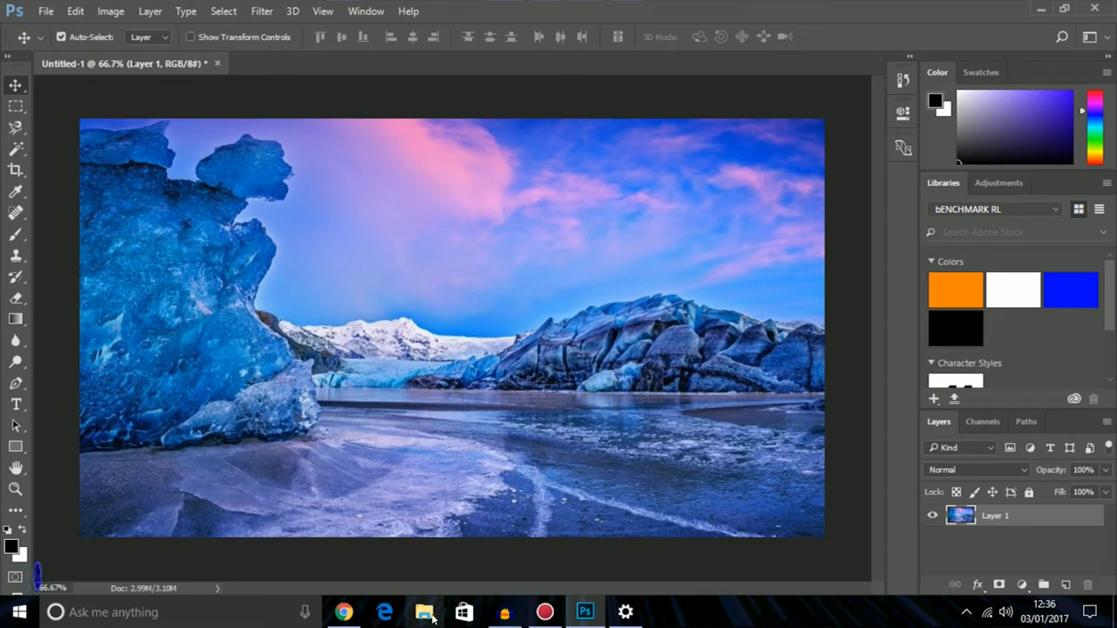
Browse the LUKES USB drive, Pictures/Logos, Documents and Desktop folders for the logo
{"action": "left_click", "coordinate": [424, 612]}
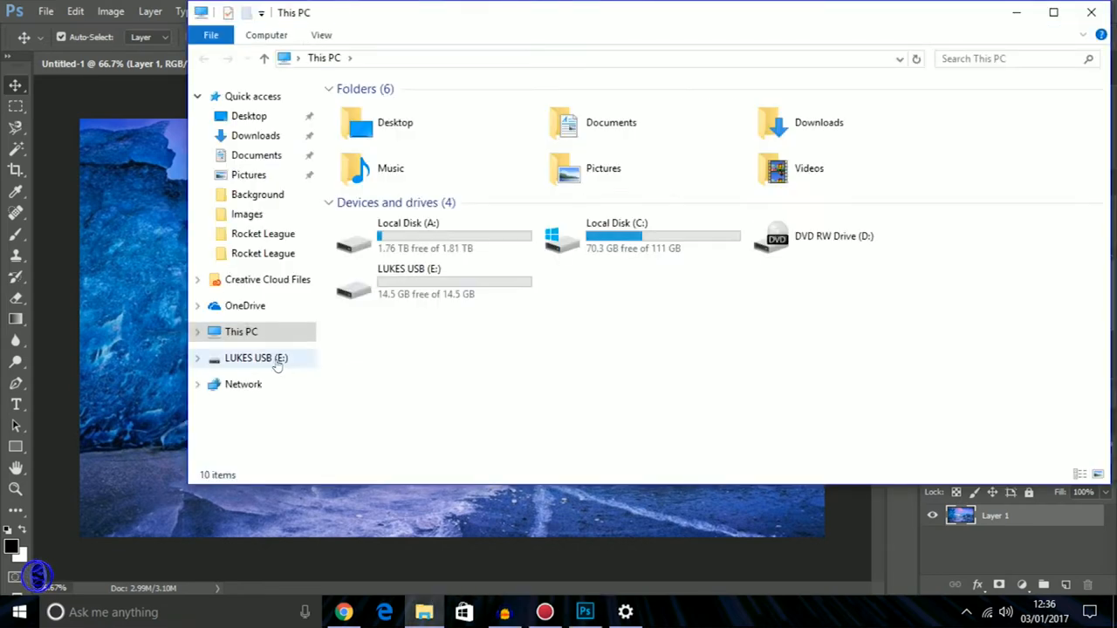
{"action": "left_click", "coordinate": [257, 358]}
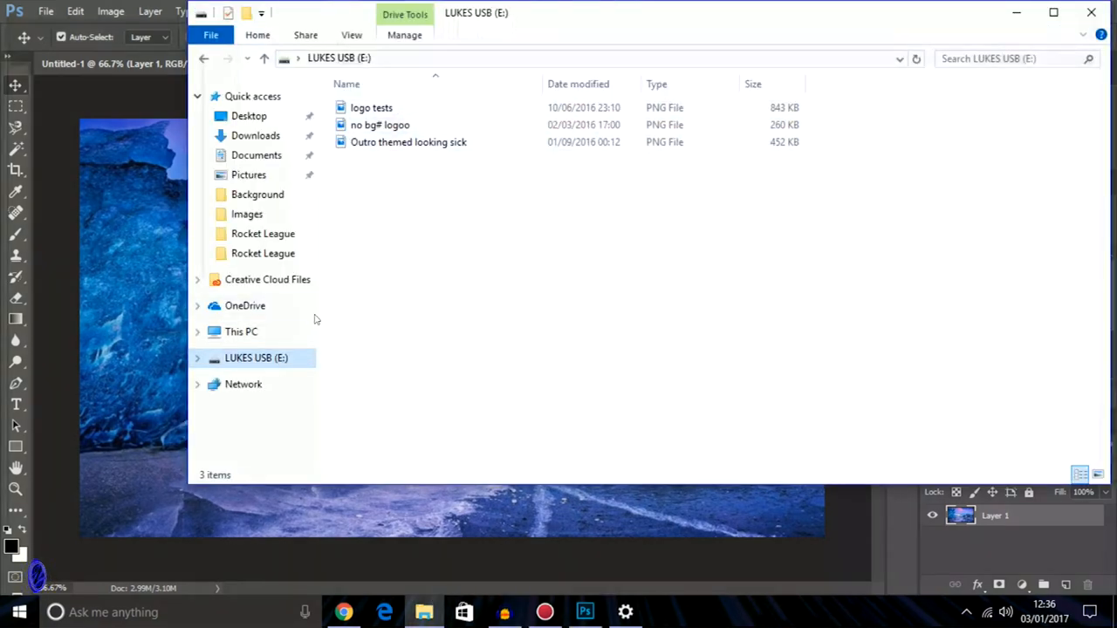
{"action": "mouse_move", "coordinate": [398, 196]}
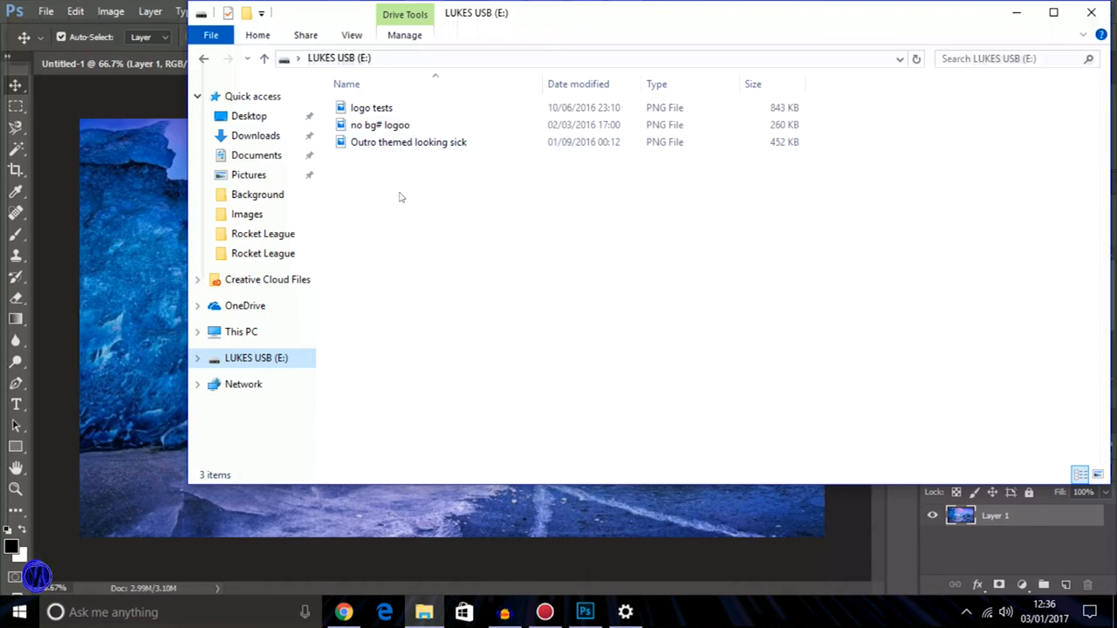
{"action": "mouse_move", "coordinate": [253, 174]}
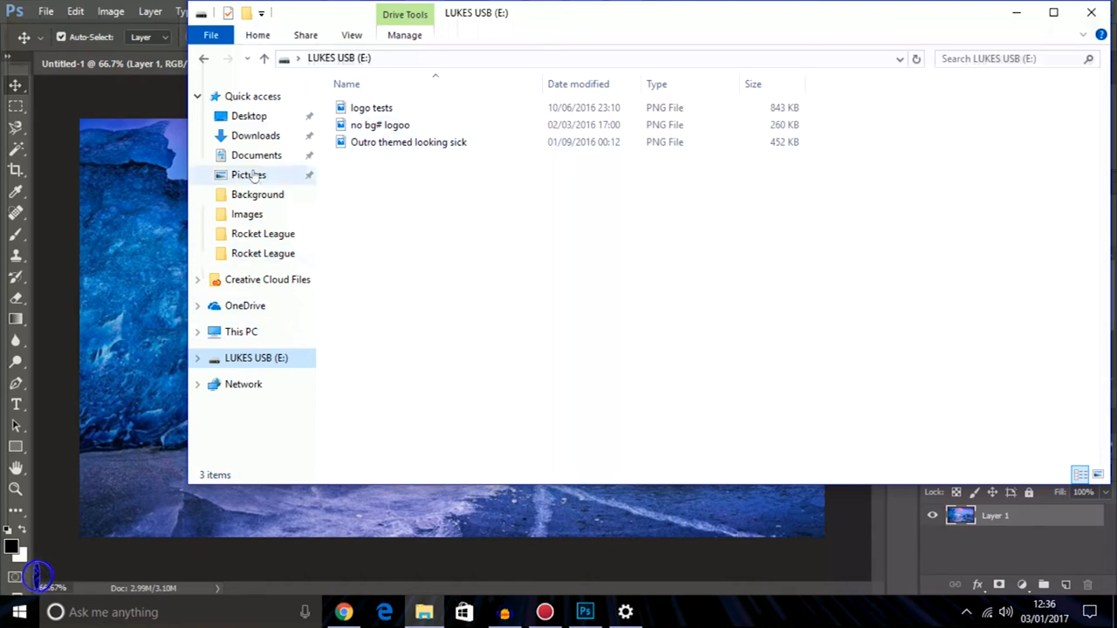
{"action": "left_click", "coordinate": [249, 175]}
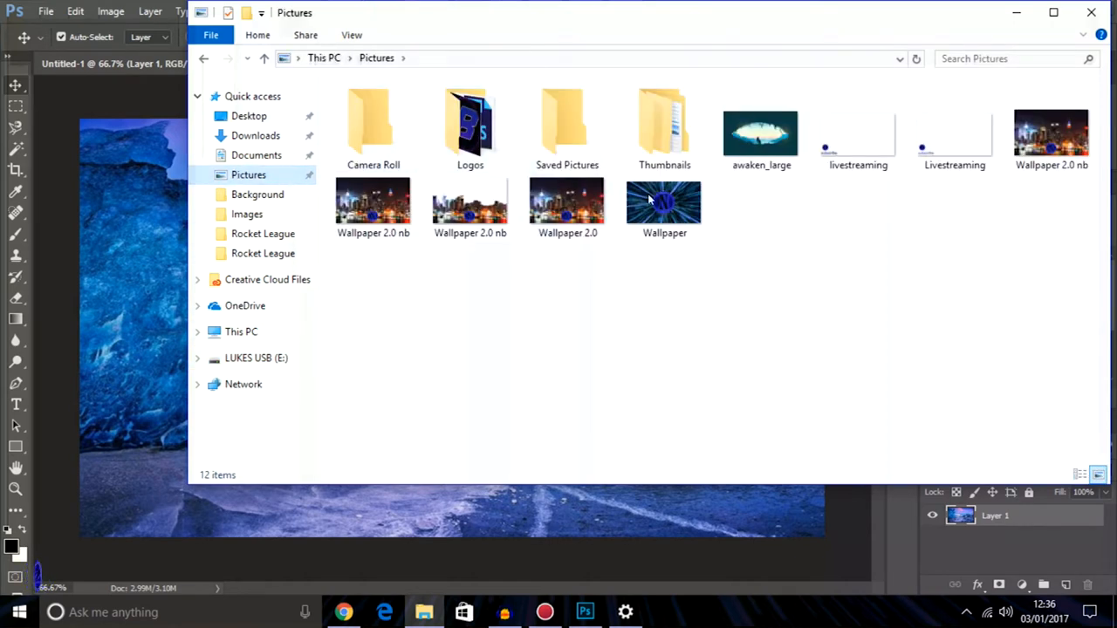
{"action": "mouse_move", "coordinate": [664, 122]}
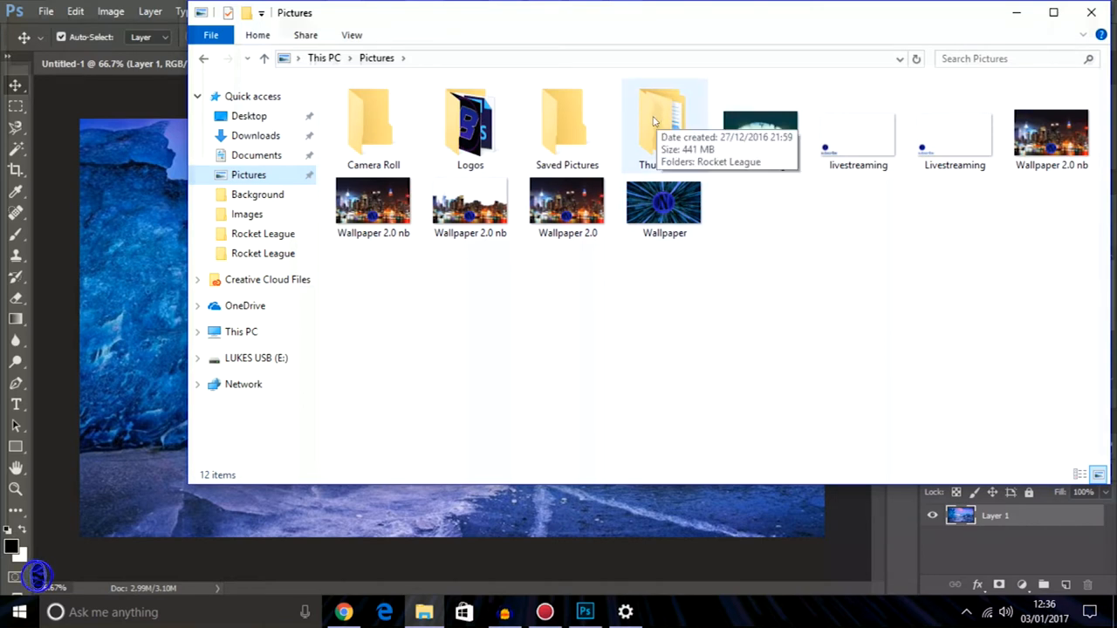
{"action": "double_click", "coordinate": [470, 122]}
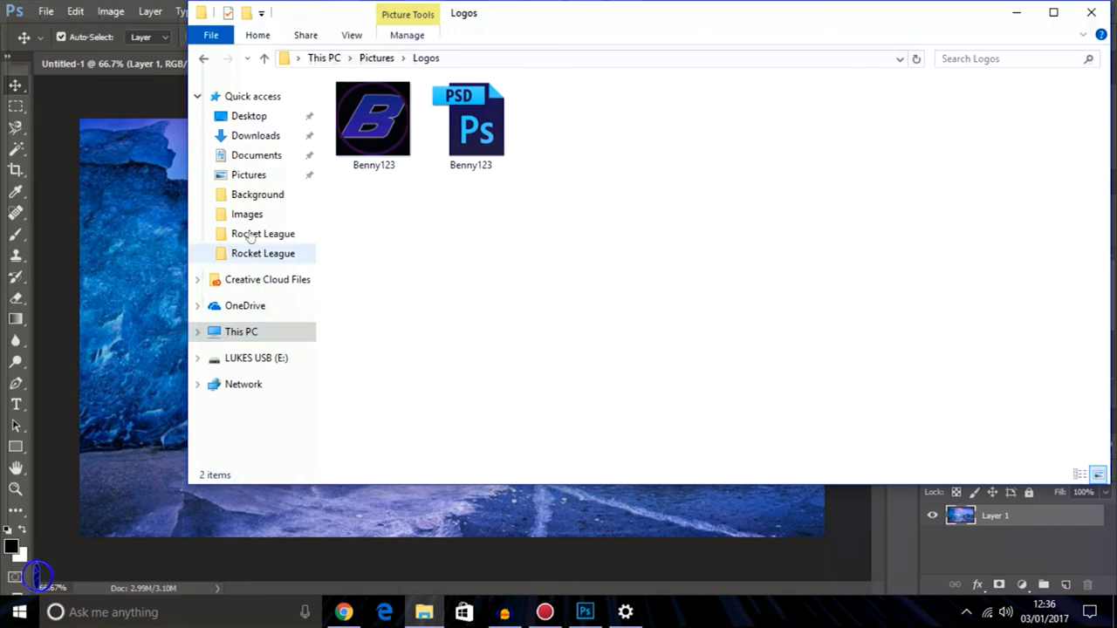
{"action": "left_click", "coordinate": [257, 154]}
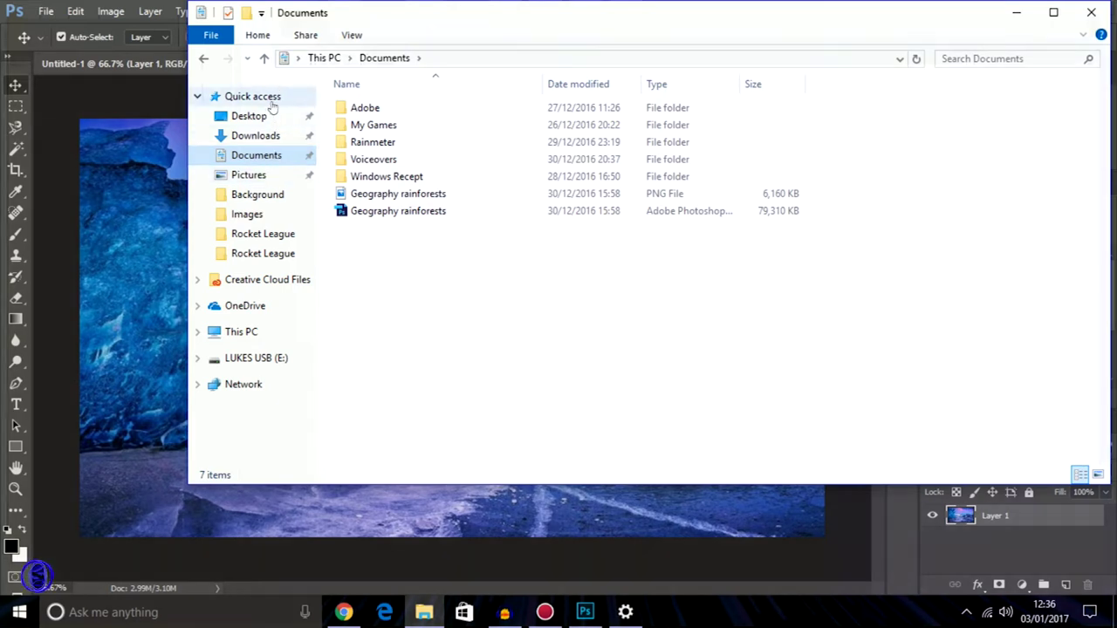
{"action": "left_click", "coordinate": [249, 115]}
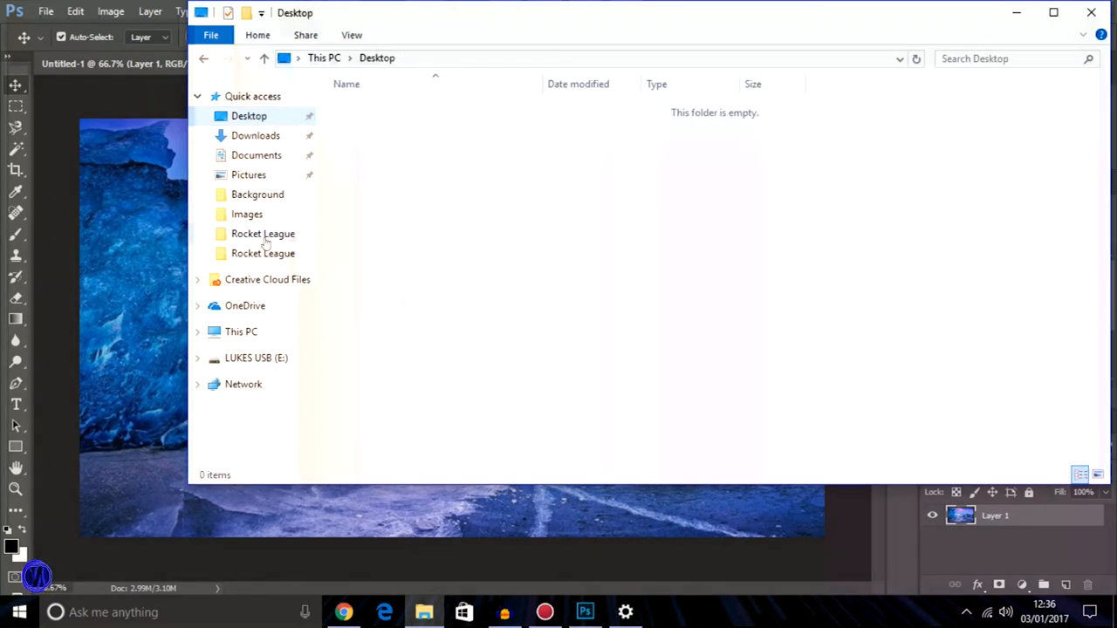
{"action": "mouse_move", "coordinate": [270, 333]}
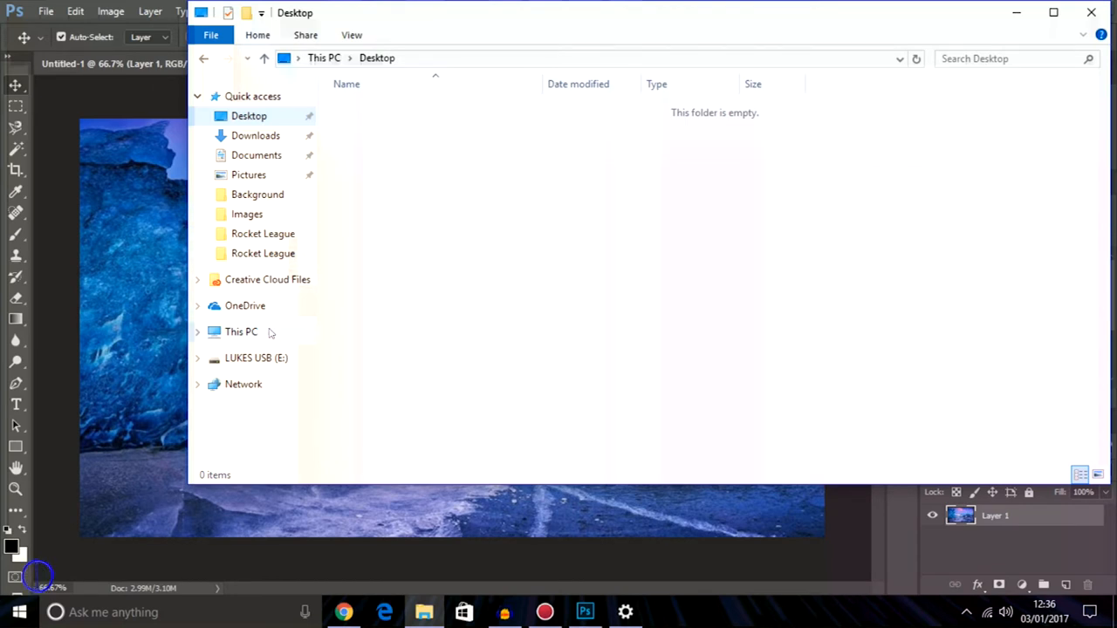
Look through Videos/YOUTUBE for the 'no bg# logoo' PNG and bring it onto the Photoshop canvas
{"action": "left_click", "coordinate": [241, 332]}
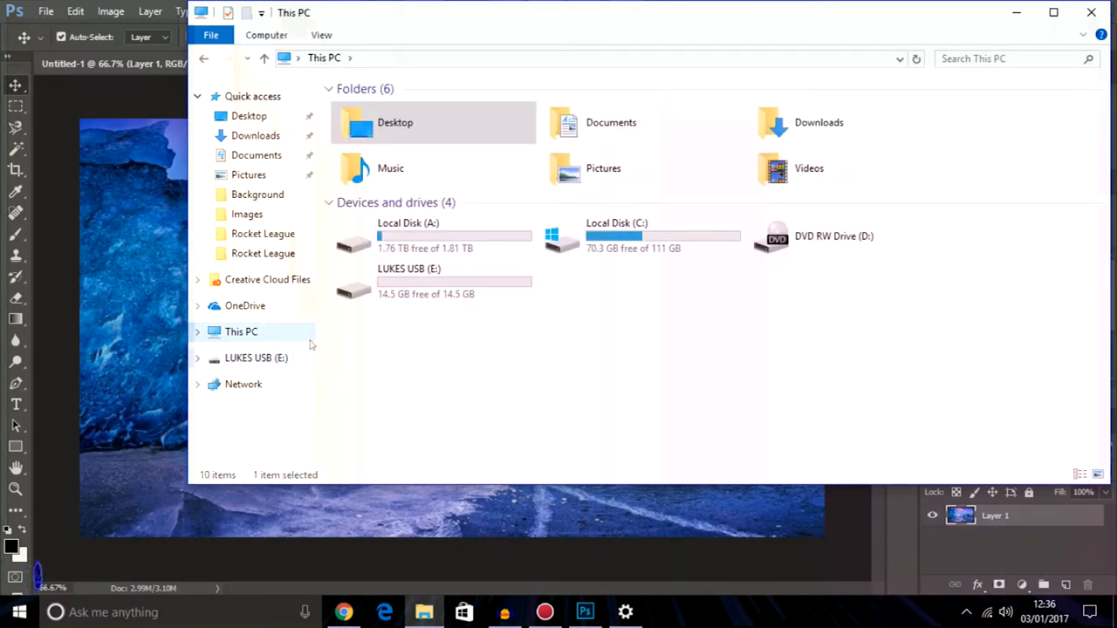
{"action": "double_click", "coordinate": [809, 167]}
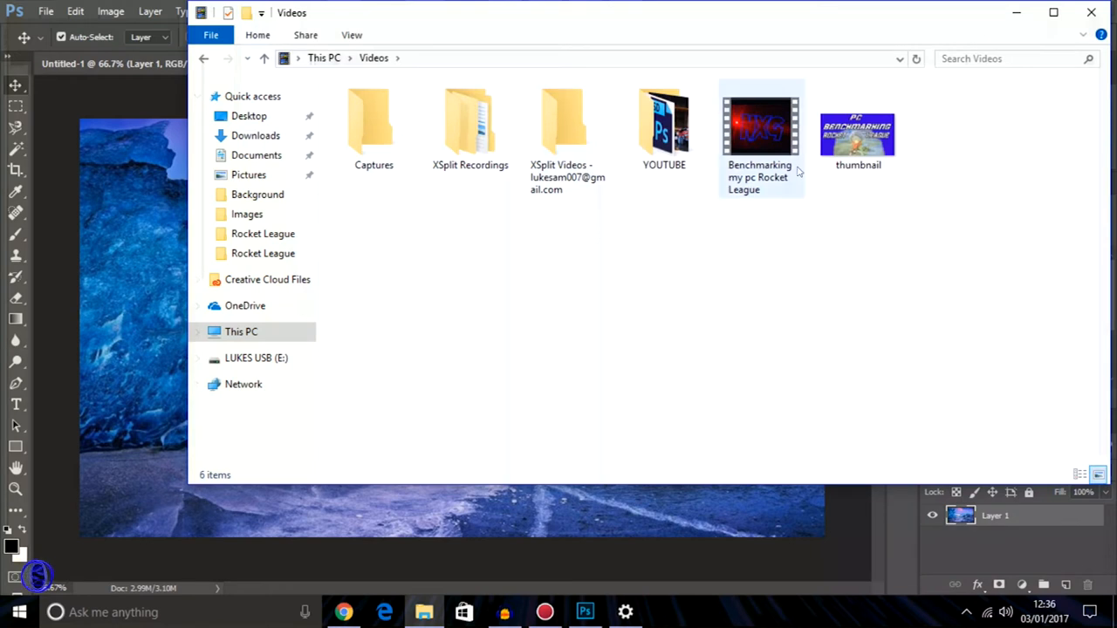
{"action": "double_click", "coordinate": [664, 126]}
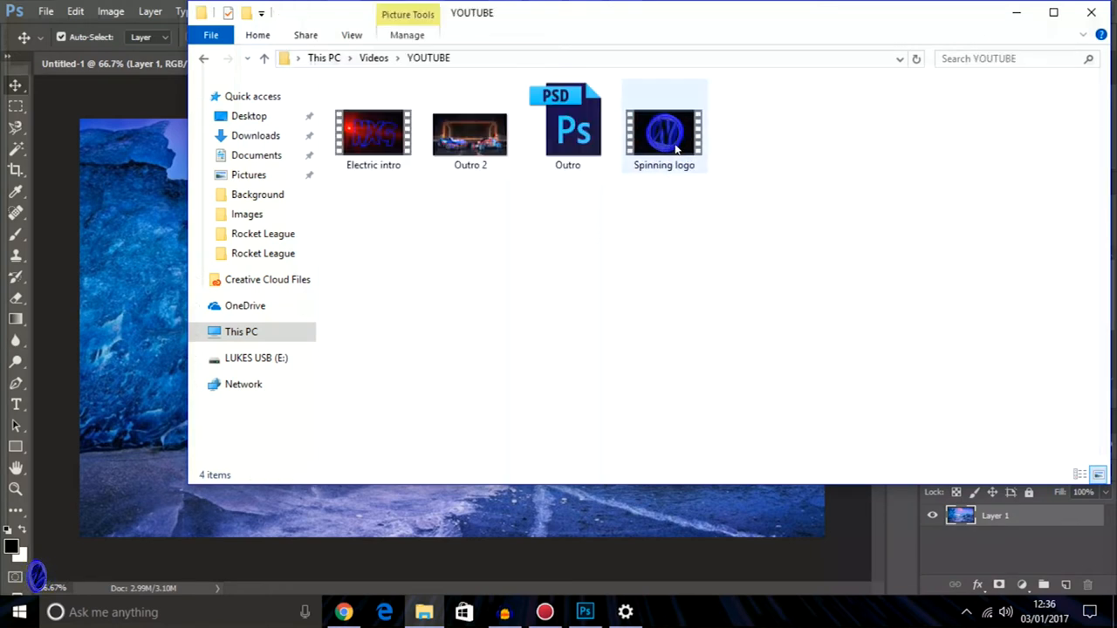
{"action": "left_click", "coordinate": [469, 135]}
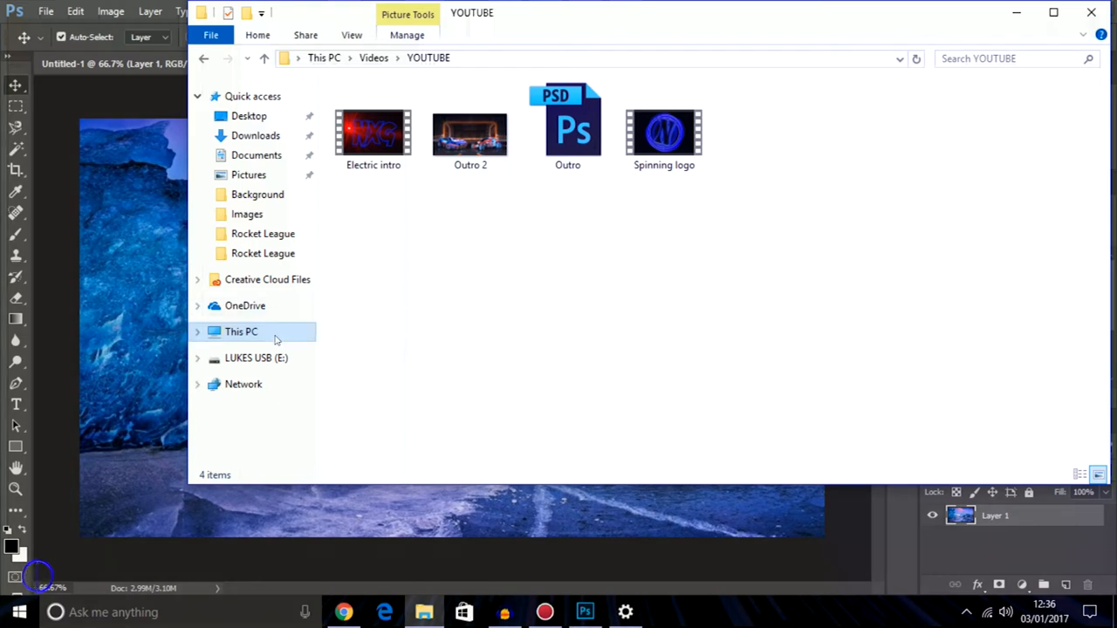
{"action": "left_click", "coordinate": [241, 331]}
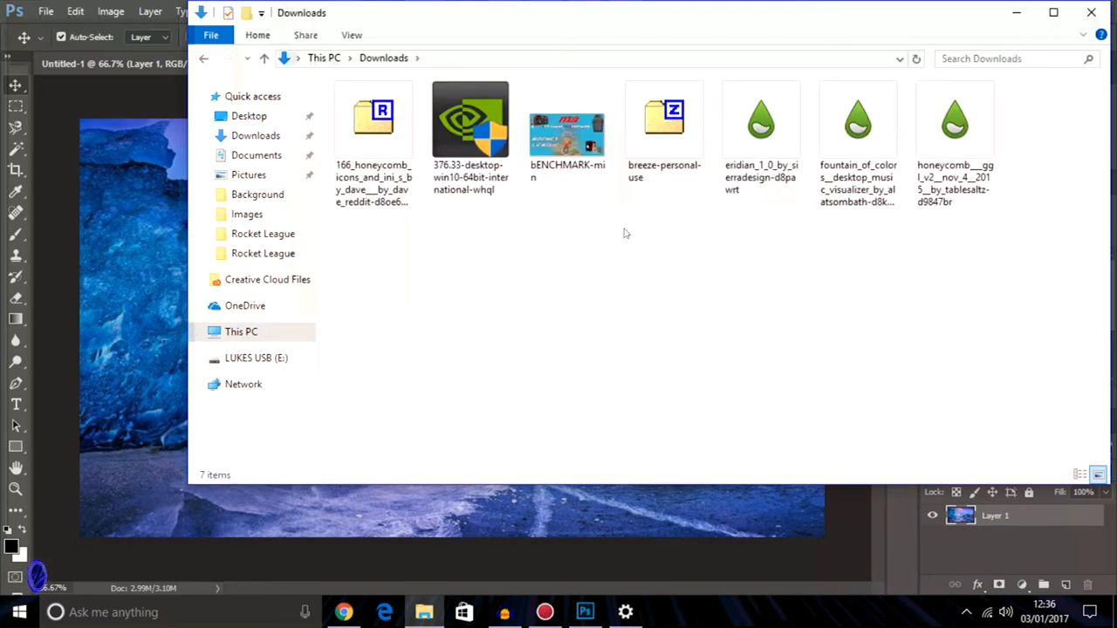
{"action": "left_click", "coordinate": [242, 331]}
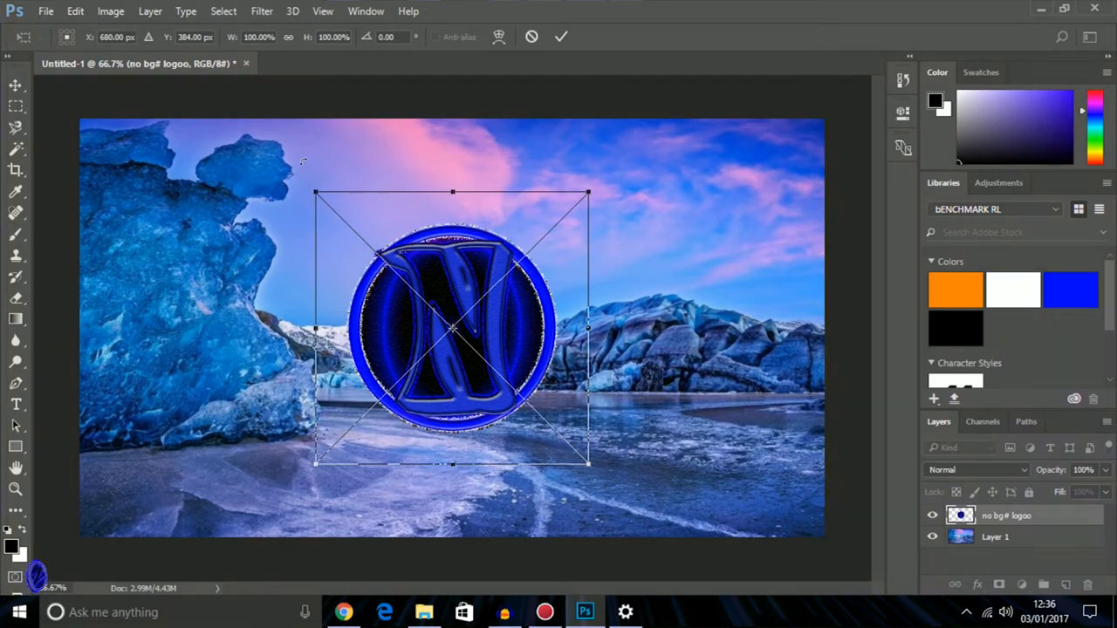
Start Save As with PNG format and the Desktop as location
{"action": "left_click", "coordinate": [45, 11]}
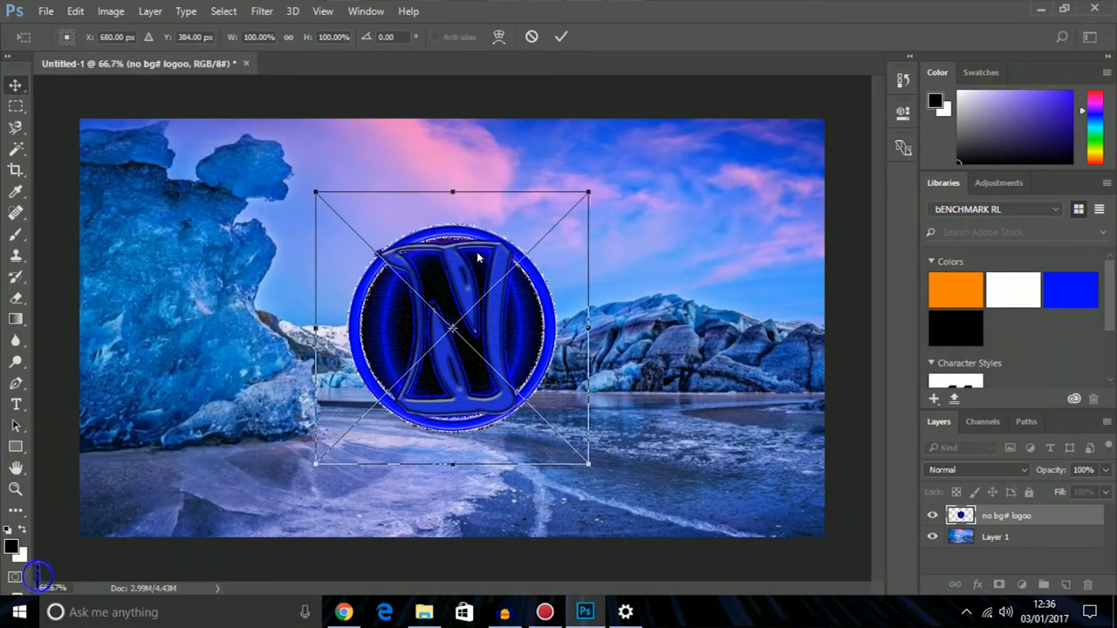
{"action": "key", "text": "ctrl+shift+s"}
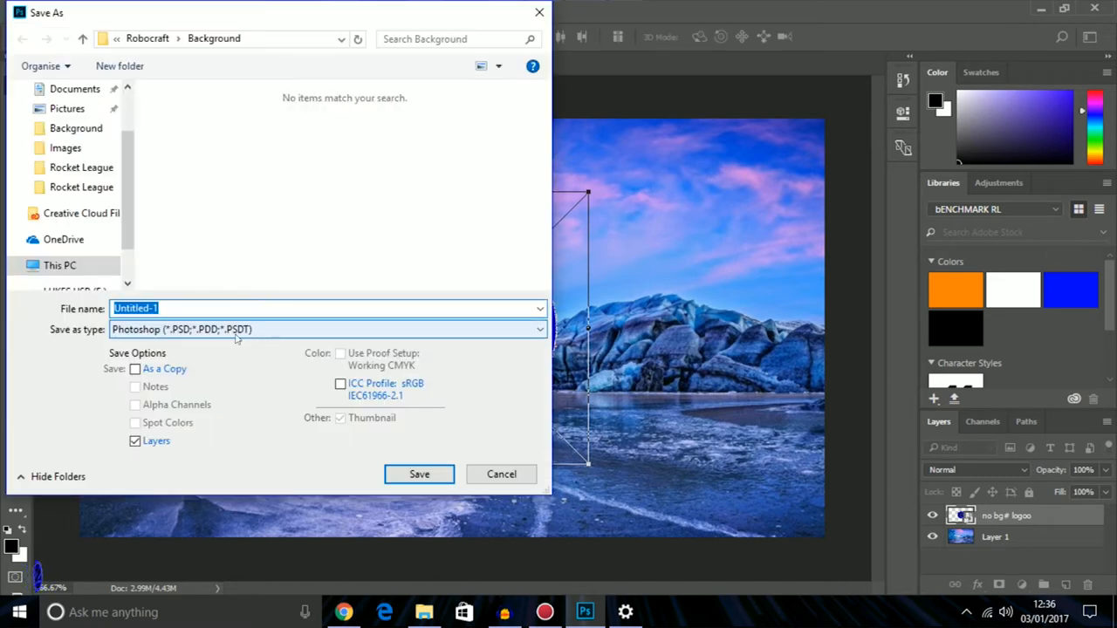
{"action": "left_click", "coordinate": [327, 329]}
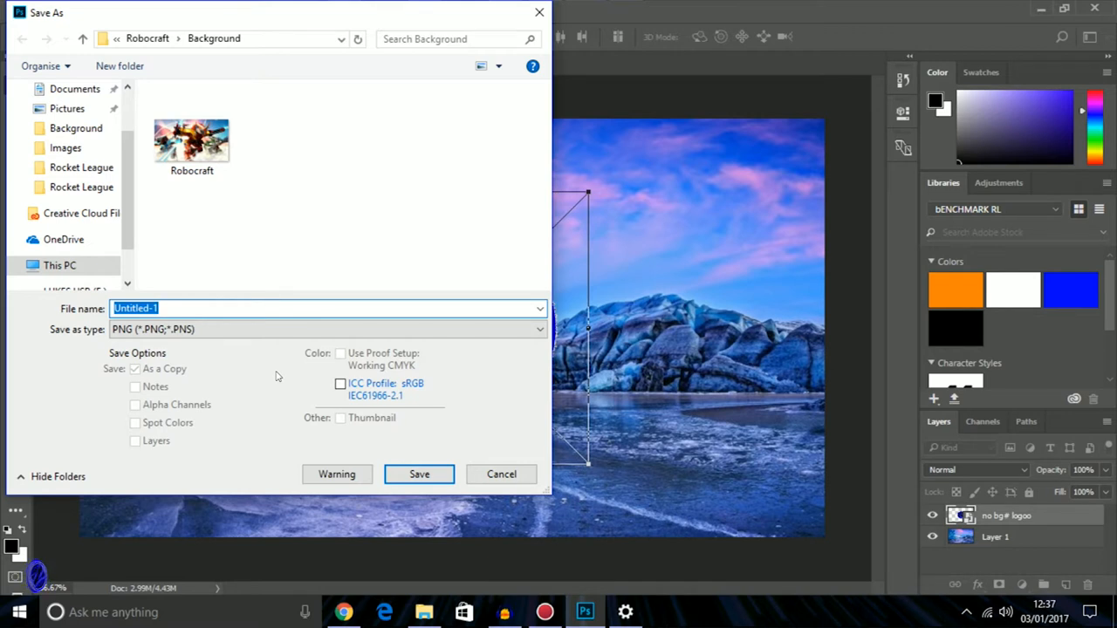
{"action": "scroll", "scroll_direction": "up", "scroll_amount": 3}
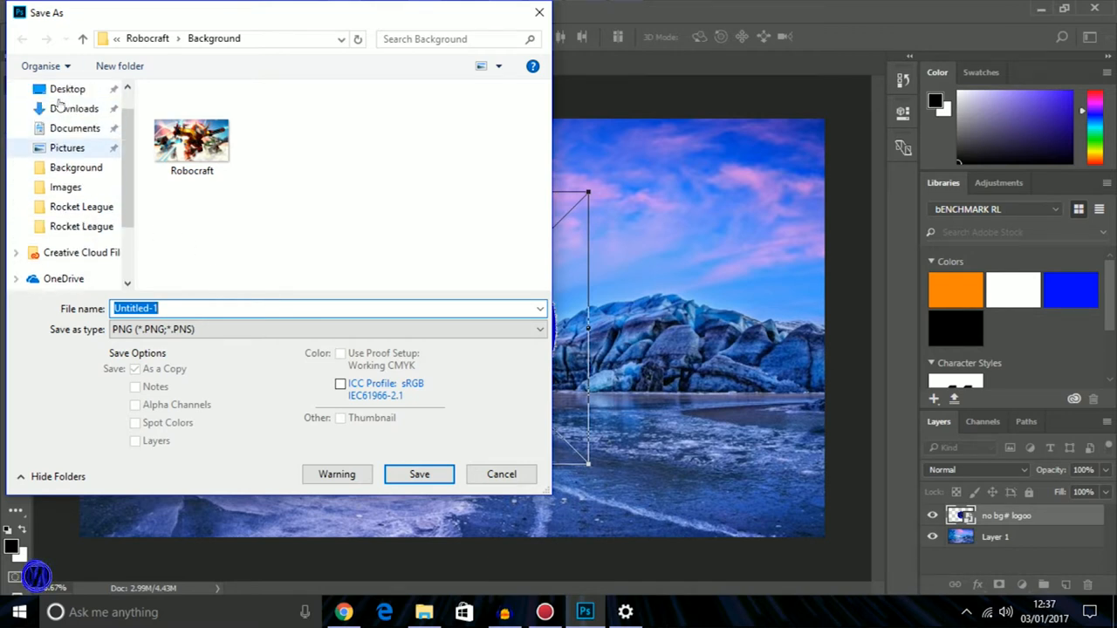
{"action": "left_click", "coordinate": [68, 88]}
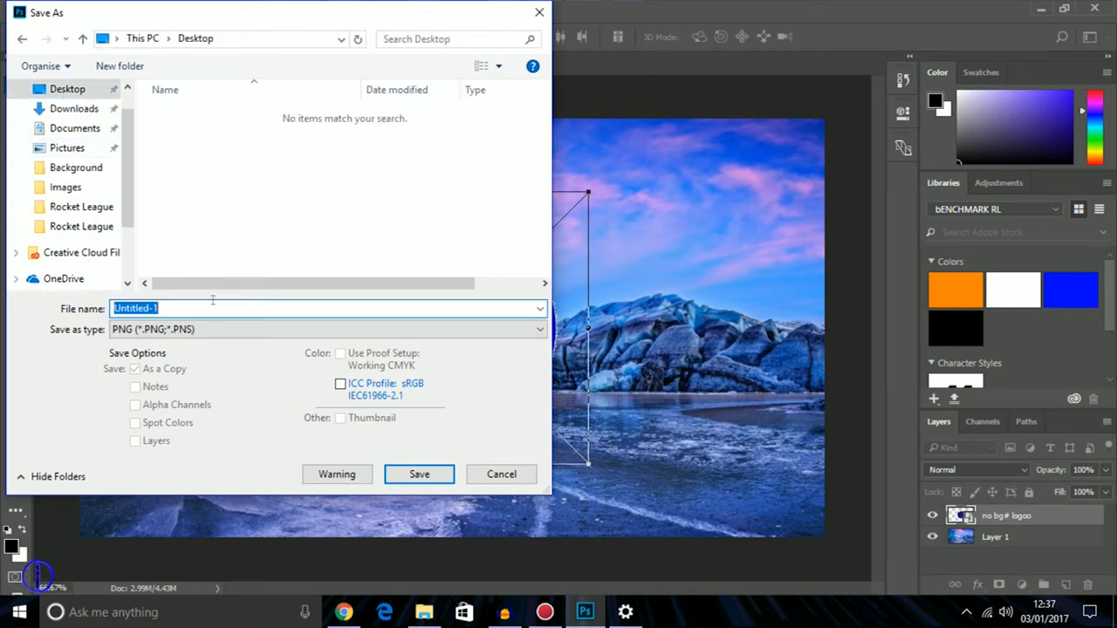
Save the composite as 'wallpaper' and accept the PNG options
{"action": "type", "text": "wallp"}
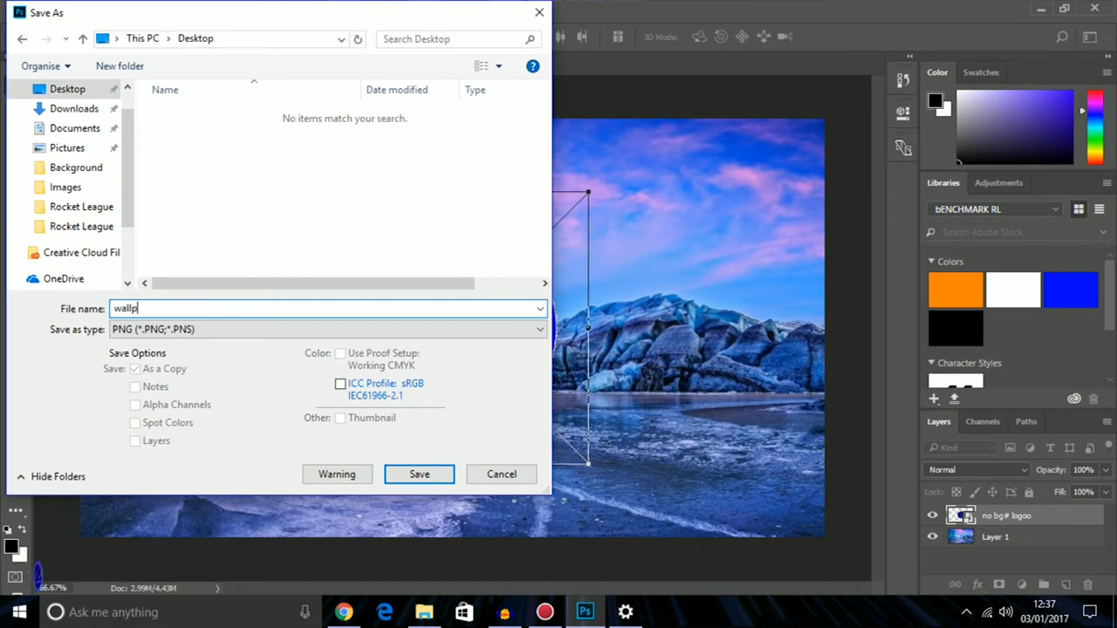
{"action": "left_click", "coordinate": [418, 474]}
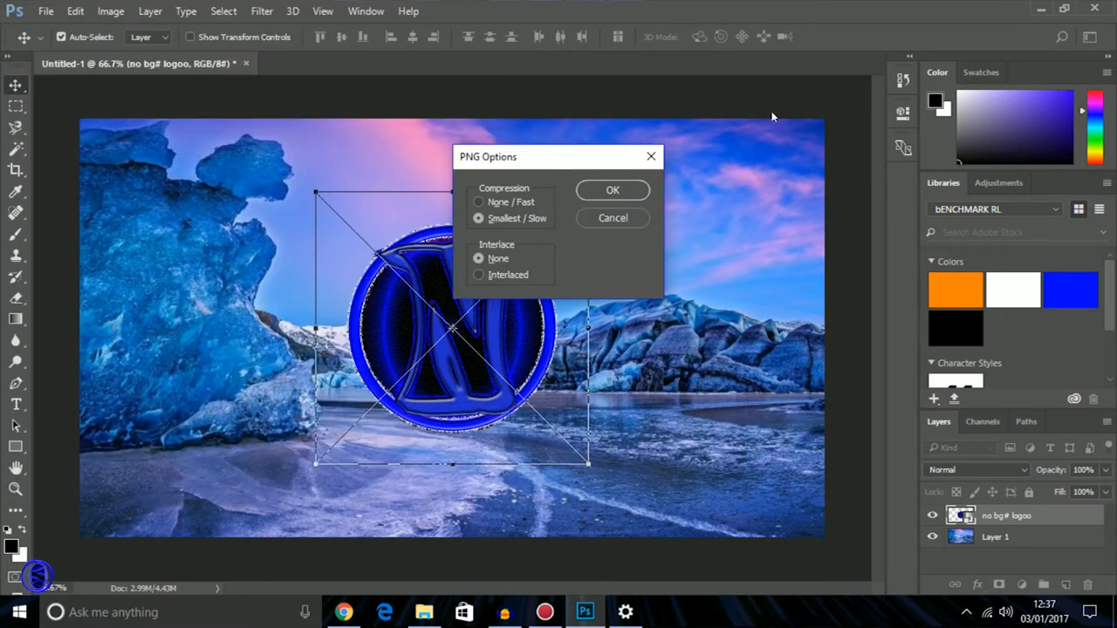
{"action": "left_click", "coordinate": [612, 189]}
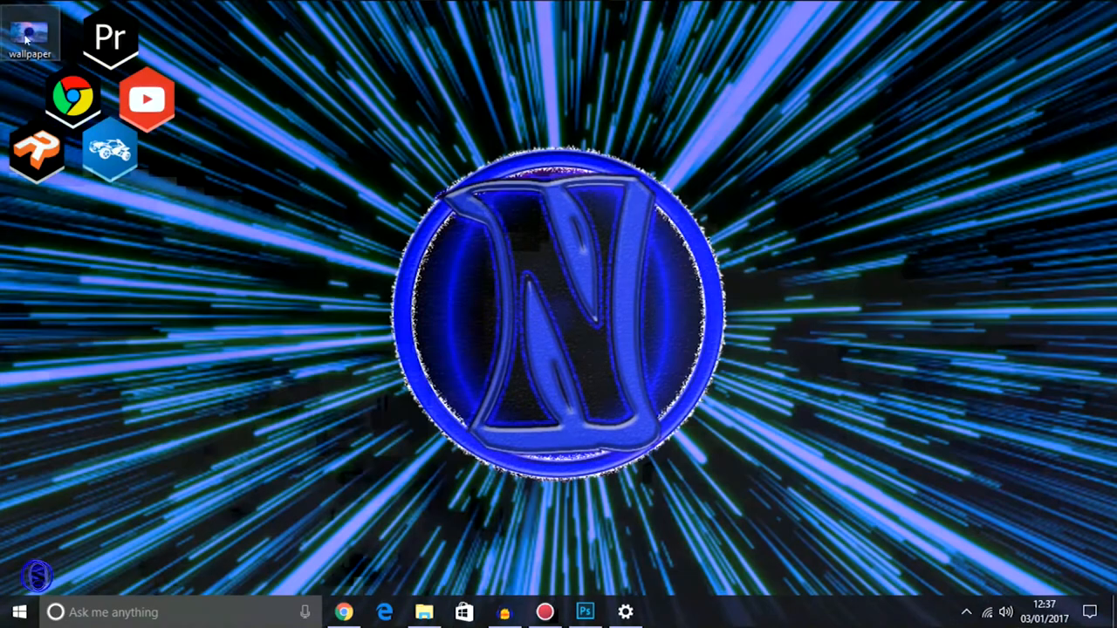
Set the saved wallpaper image as the desktop background and return to Photoshop
{"action": "double_click", "coordinate": [29, 31]}
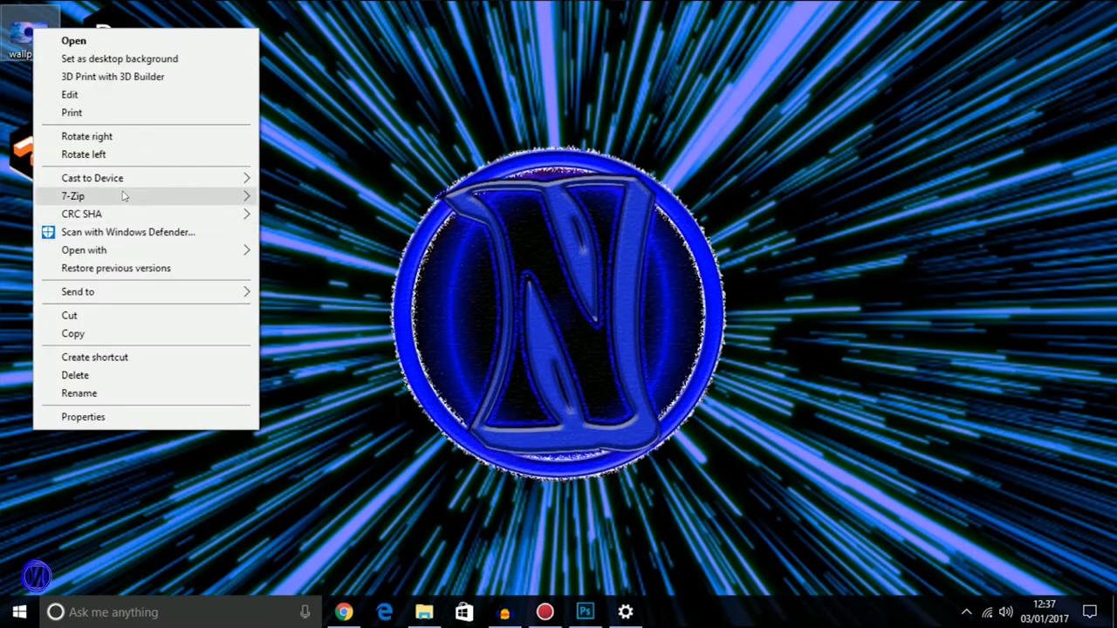
{"action": "mouse_move", "coordinate": [120, 58]}
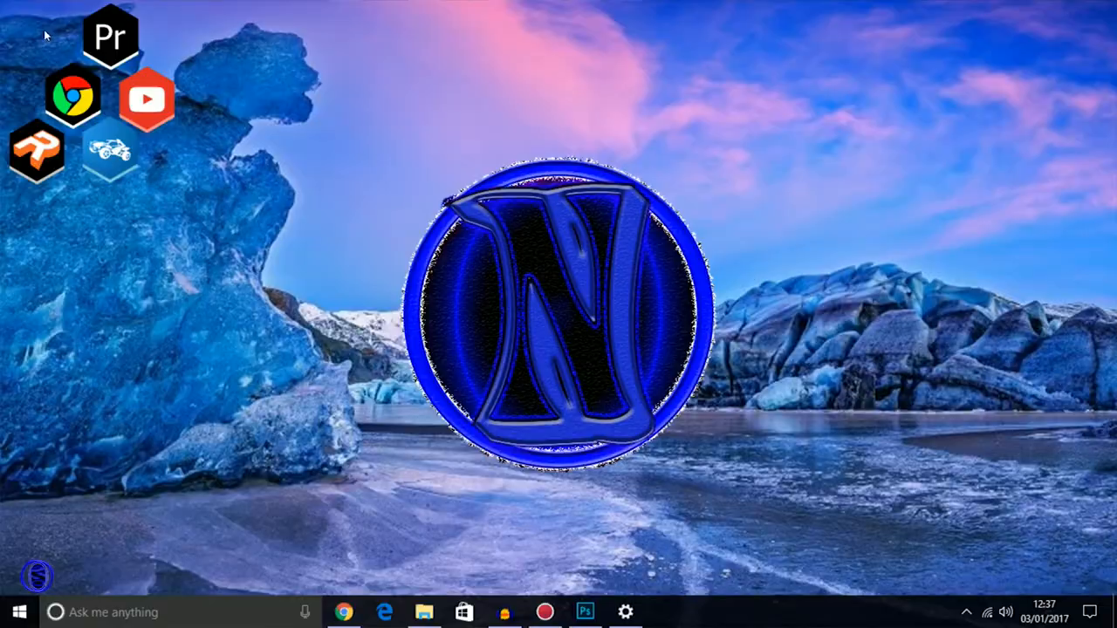
{"action": "mouse_move", "coordinate": [55, 42]}
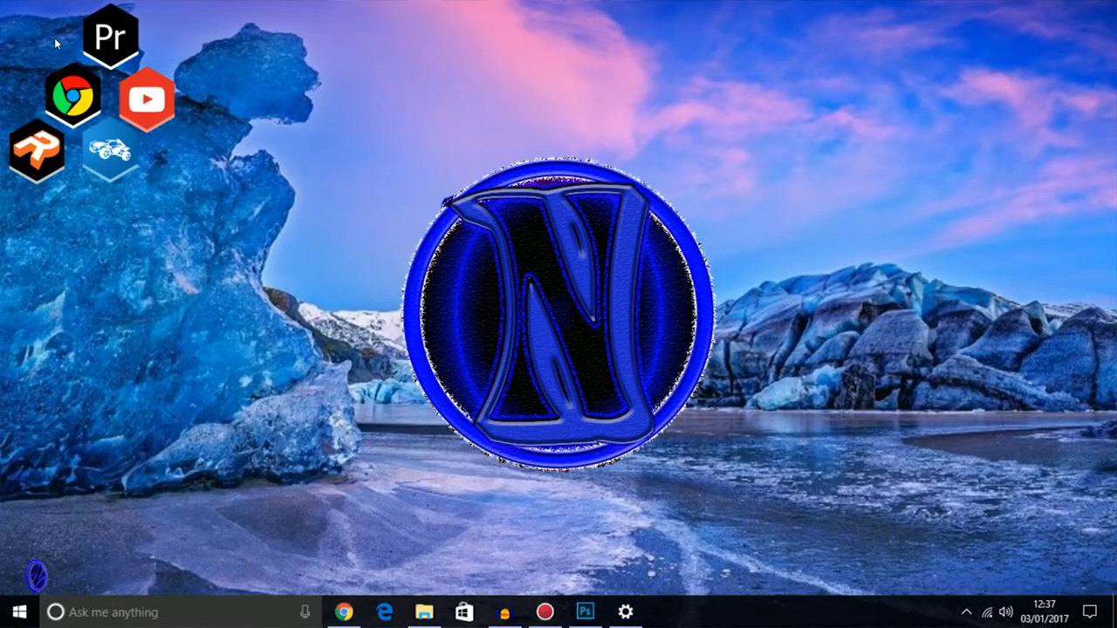
{"action": "left_click", "coordinate": [585, 612]}
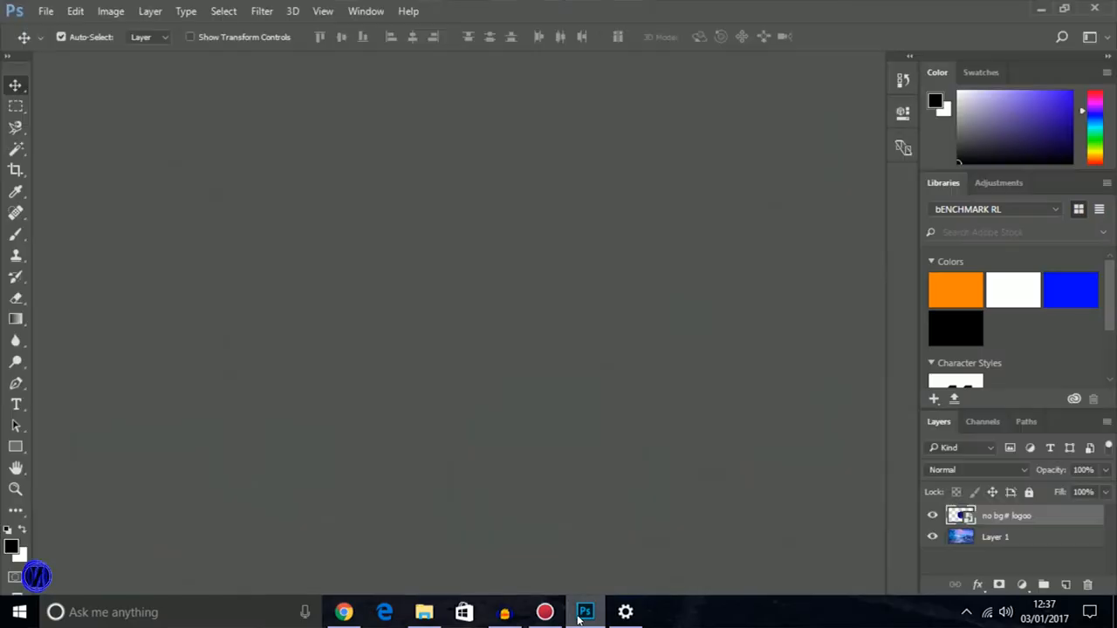
Switch to Chrome and select the address bar to visit rainmeter.net
{"action": "left_click", "coordinate": [585, 612]}
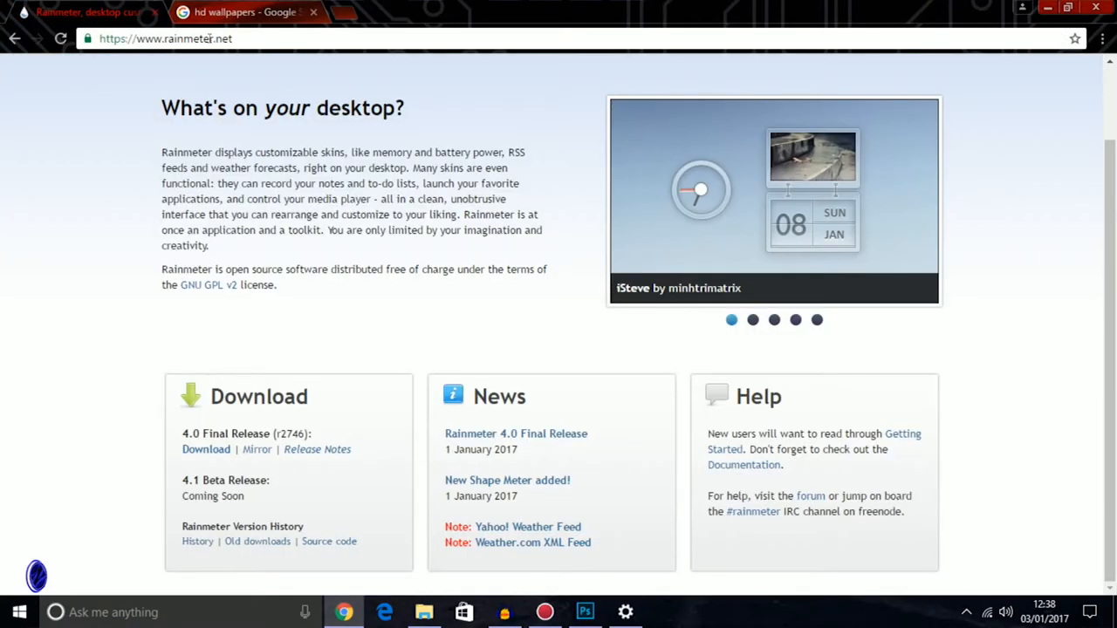
{"action": "left_click", "coordinate": [166, 39]}
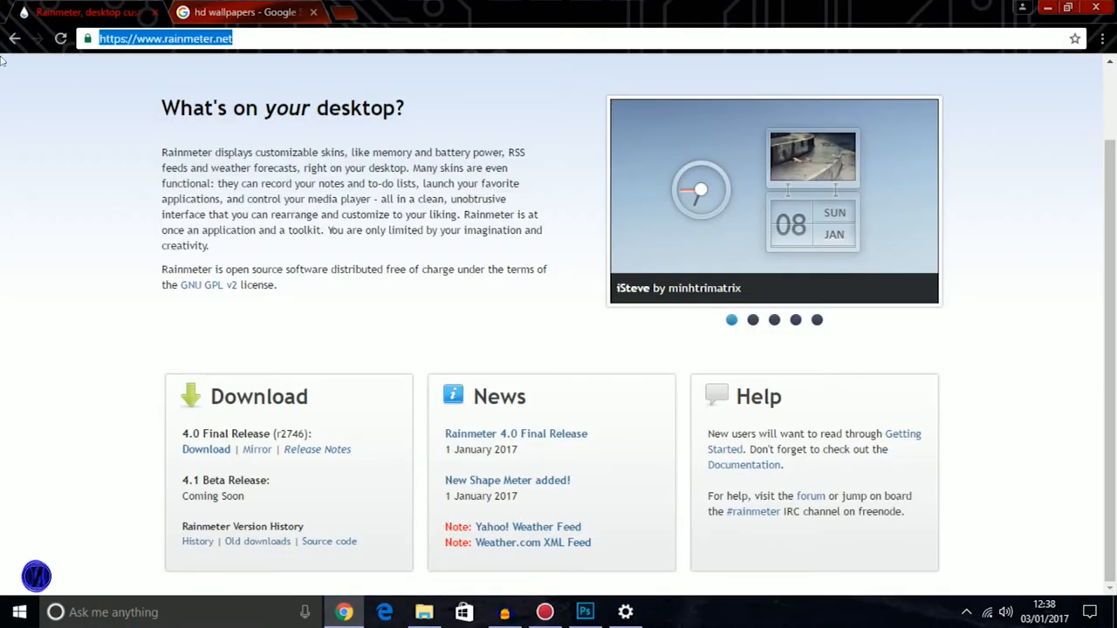
{"action": "mouse_move", "coordinate": [257, 450]}
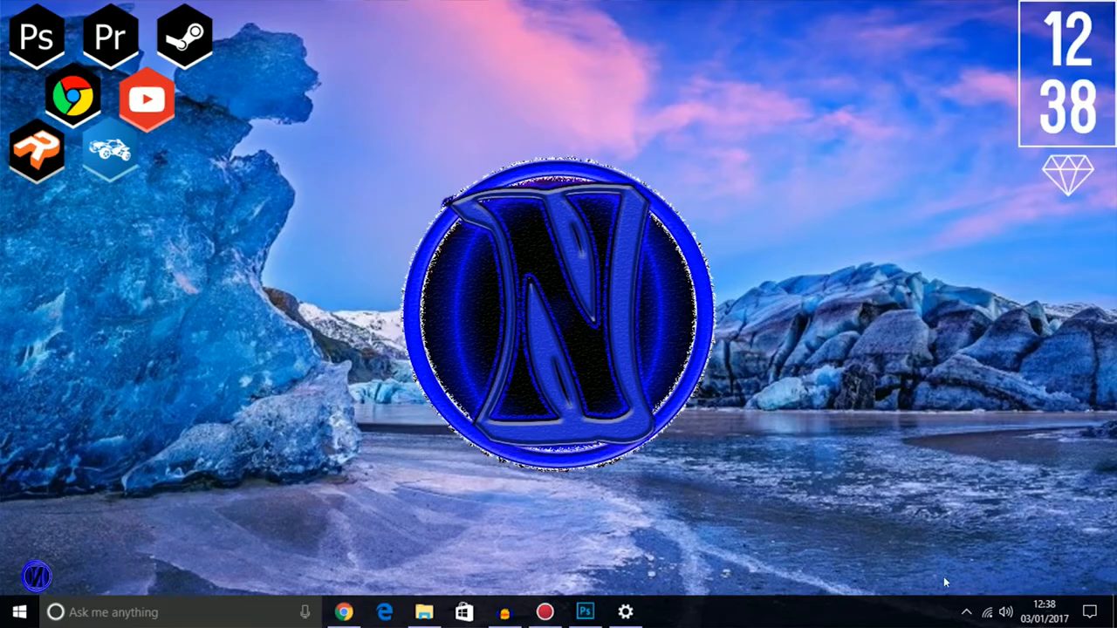
Load the illustro Recycle Bin skin from Manage Rainmeter and make it click-through
{"action": "left_click", "coordinate": [967, 611]}
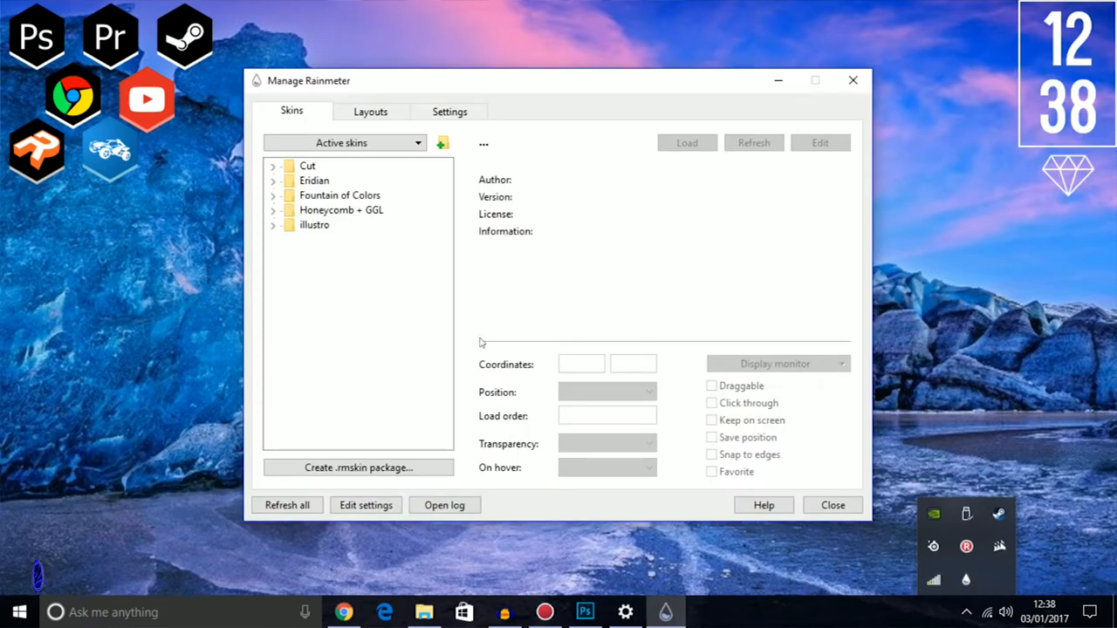
{"action": "left_click", "coordinate": [273, 225]}
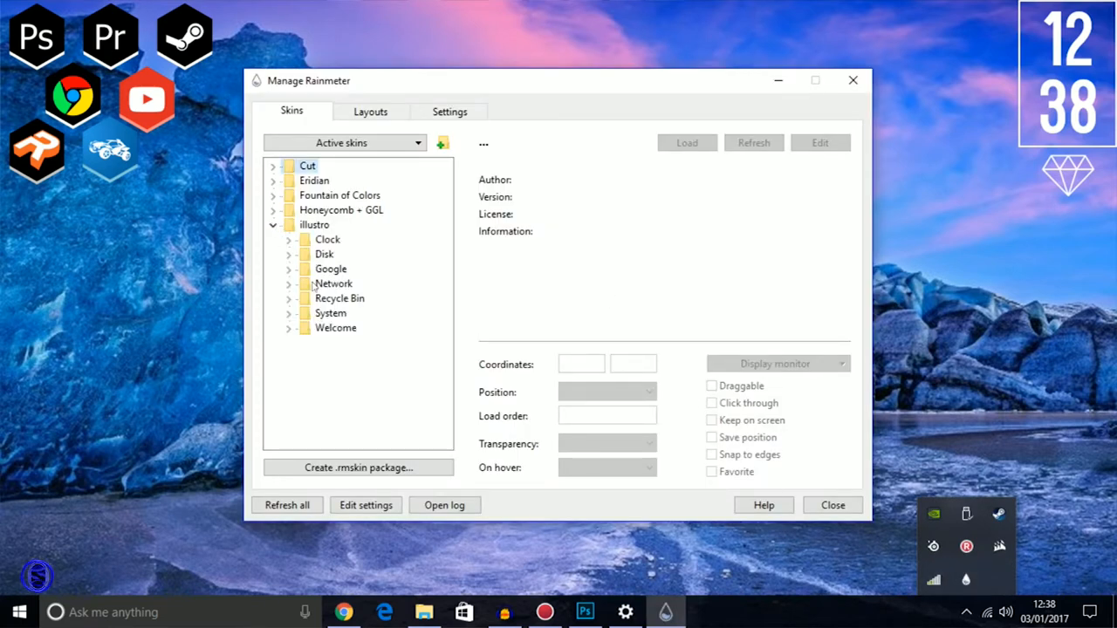
{"action": "left_click", "coordinate": [288, 298]}
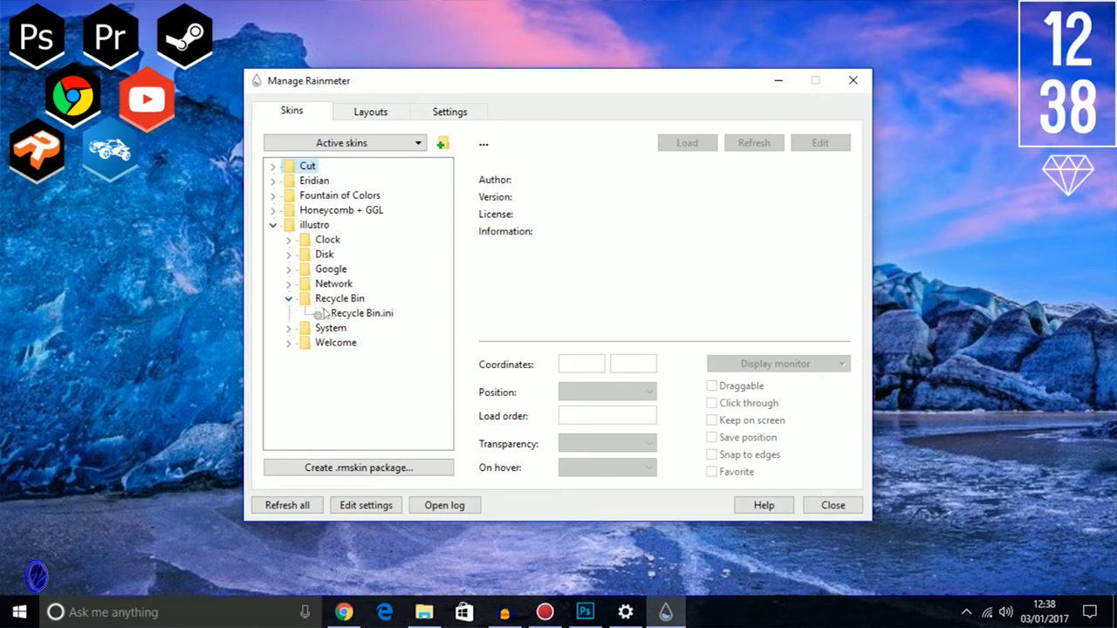
{"action": "left_click", "coordinate": [361, 312]}
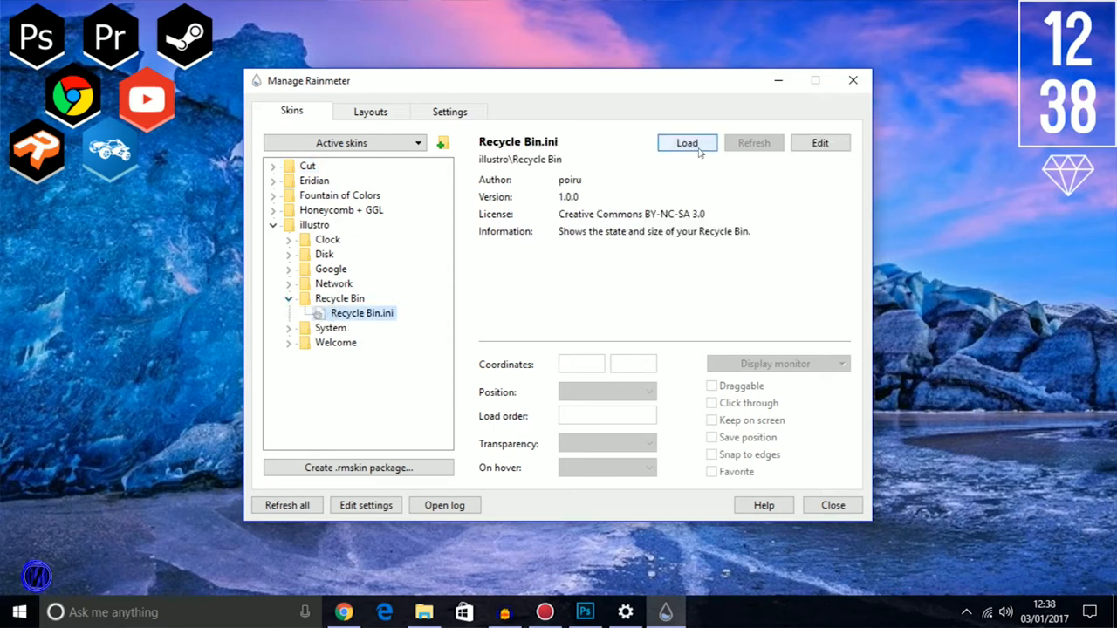
{"action": "left_click", "coordinate": [687, 142]}
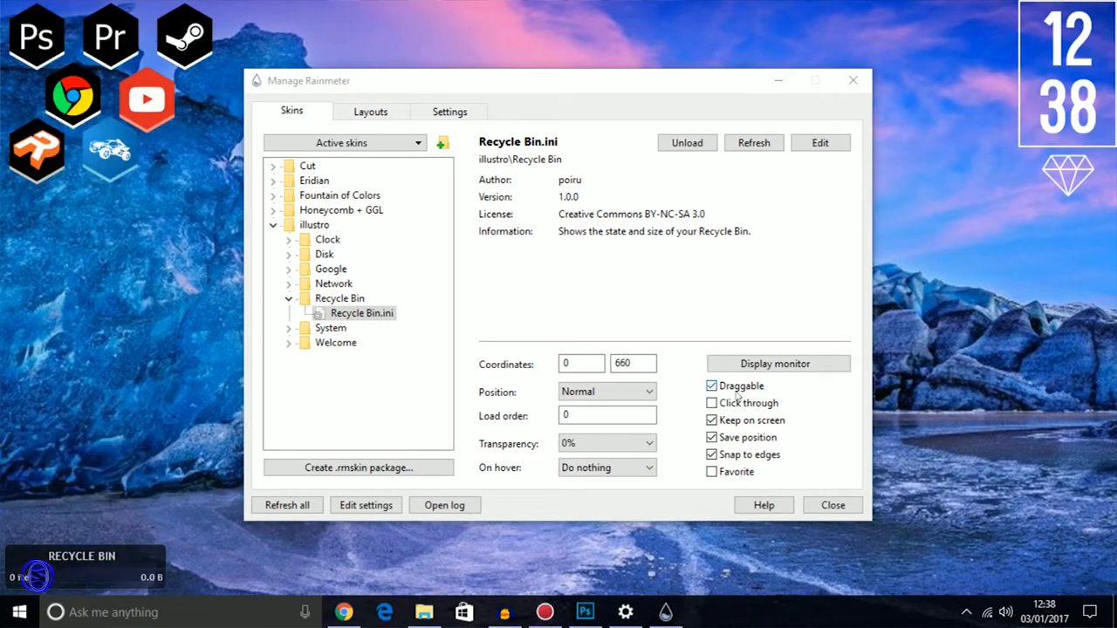
{"action": "left_click", "coordinate": [711, 403]}
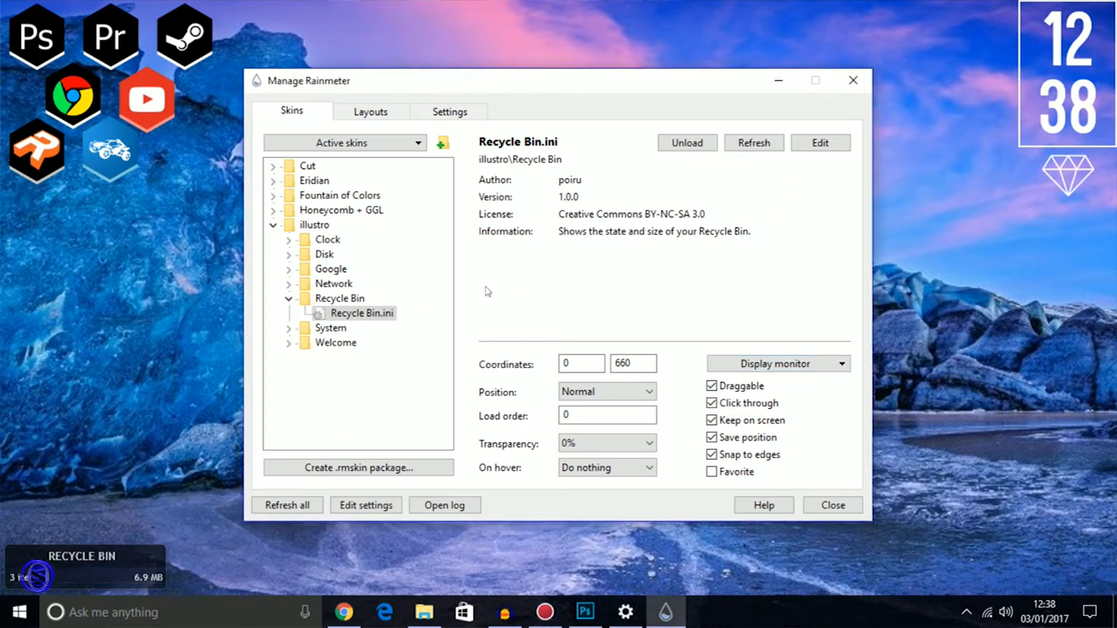
{"action": "mouse_move", "coordinate": [287, 354]}
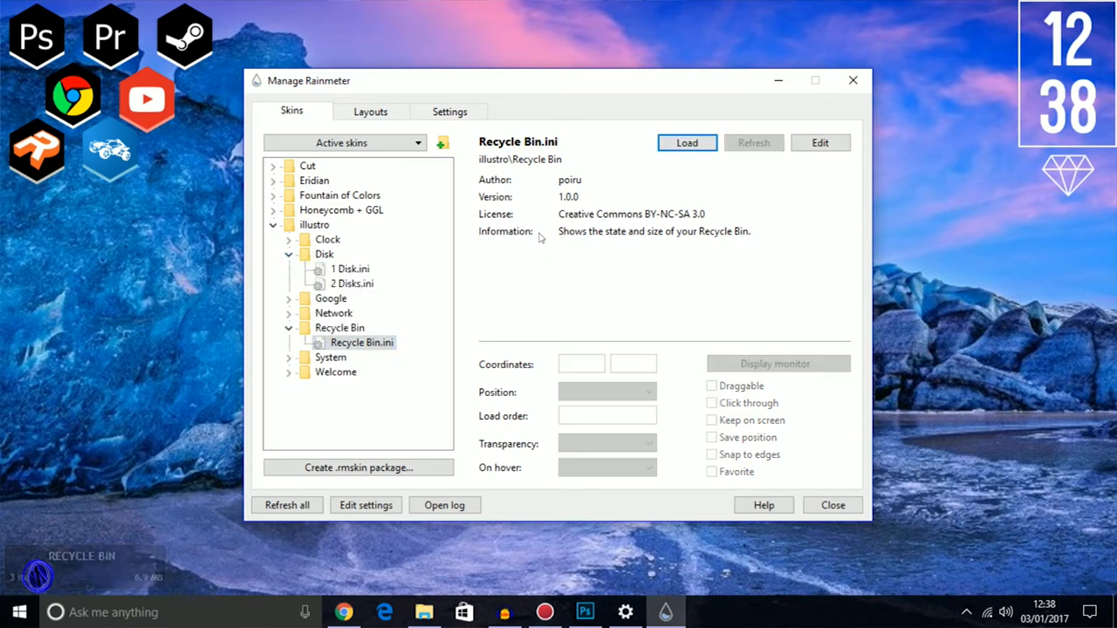
Load the illustro 1 Disk usage skin and drag its widget toward the screen centre
{"action": "left_click", "coordinate": [350, 269]}
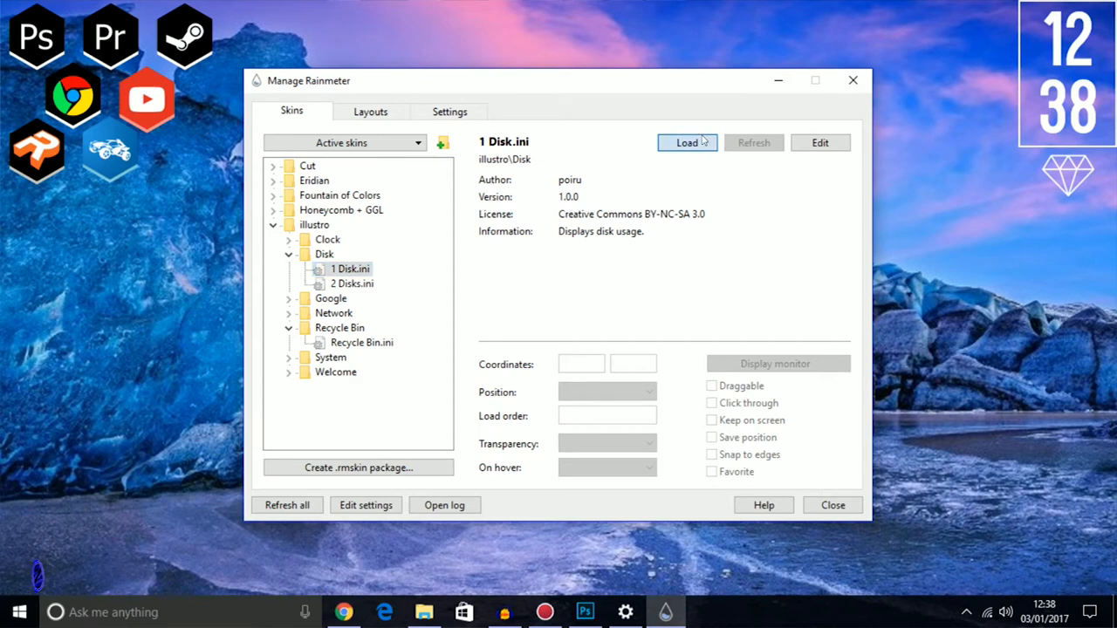
{"action": "left_click", "coordinate": [687, 142]}
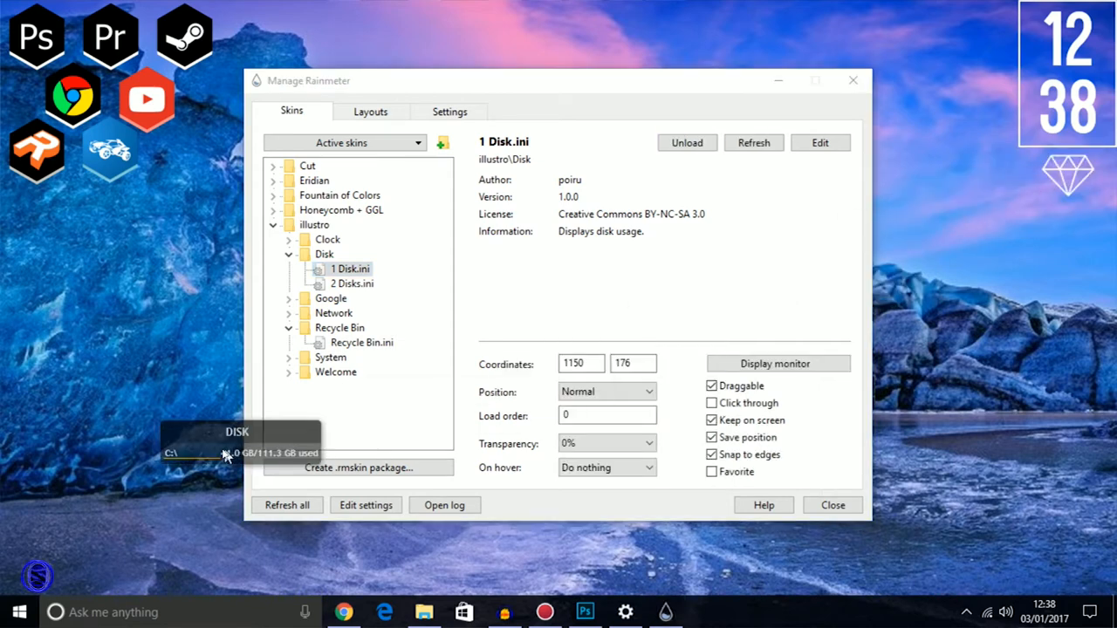
{"action": "left_click_drag", "start_coordinate": [240, 441], "coordinate": [96, 410]}
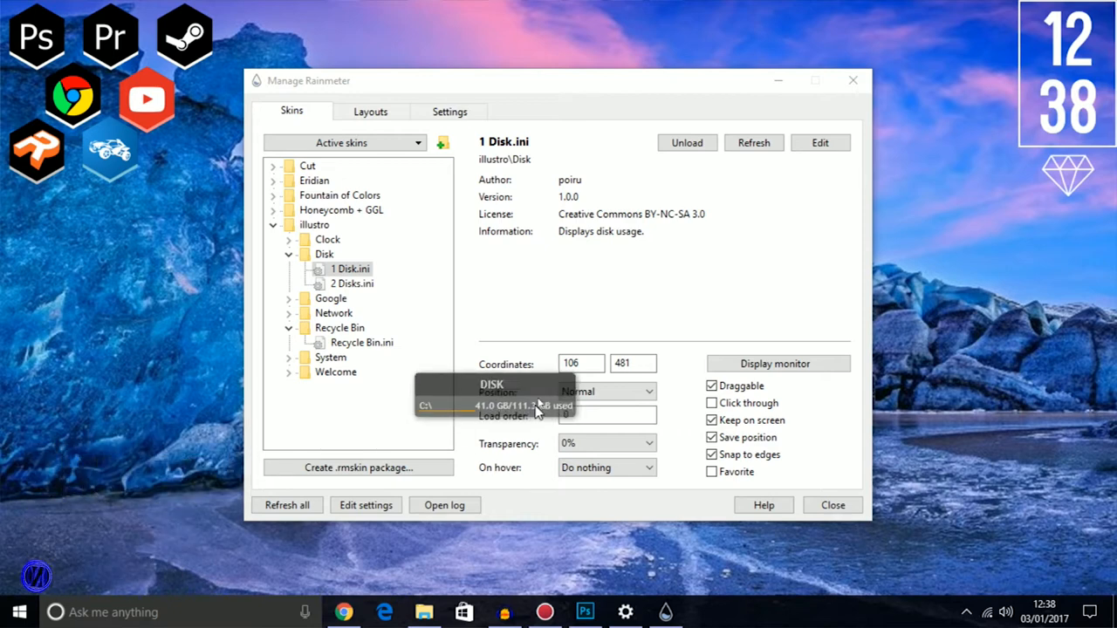
{"action": "left_click", "coordinate": [687, 142]}
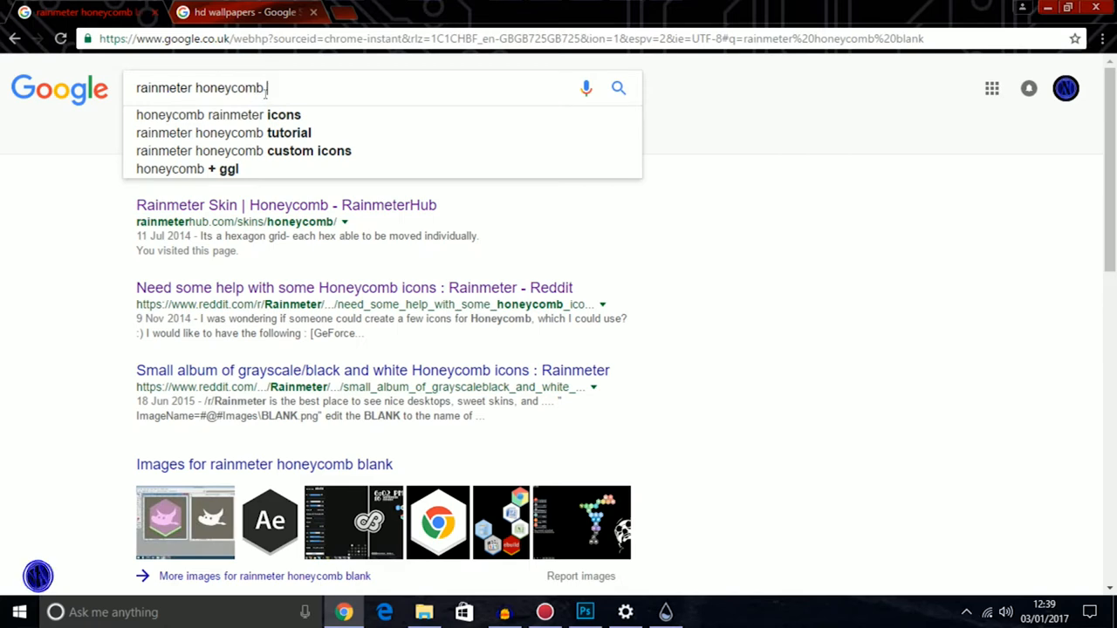
Run the rainmeter honeycomb search and open the Honeycomb by APIIUM DeviantArt page
{"action": "key", "text": "Return"}
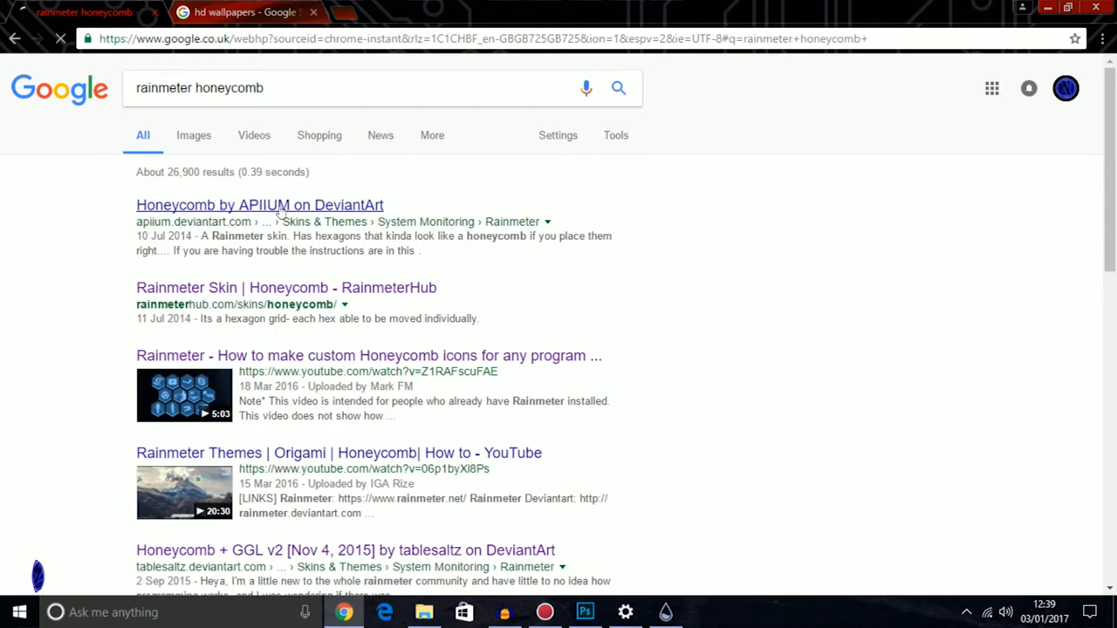
{"action": "left_click", "coordinate": [259, 204]}
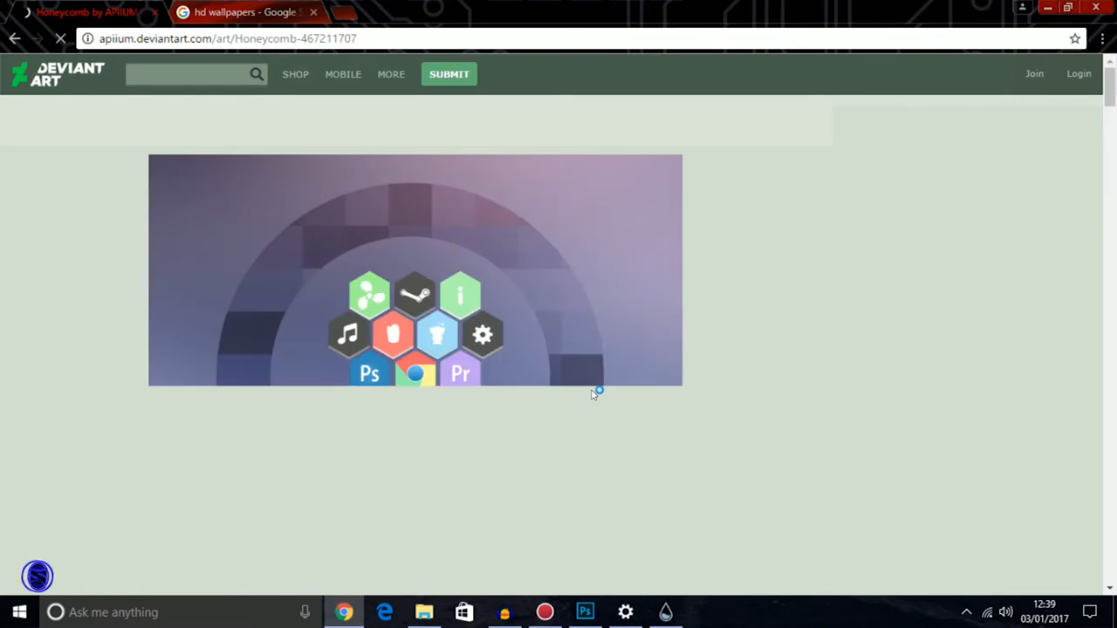
{"action": "scroll", "scroll_direction": "down", "scroll_amount": 3}
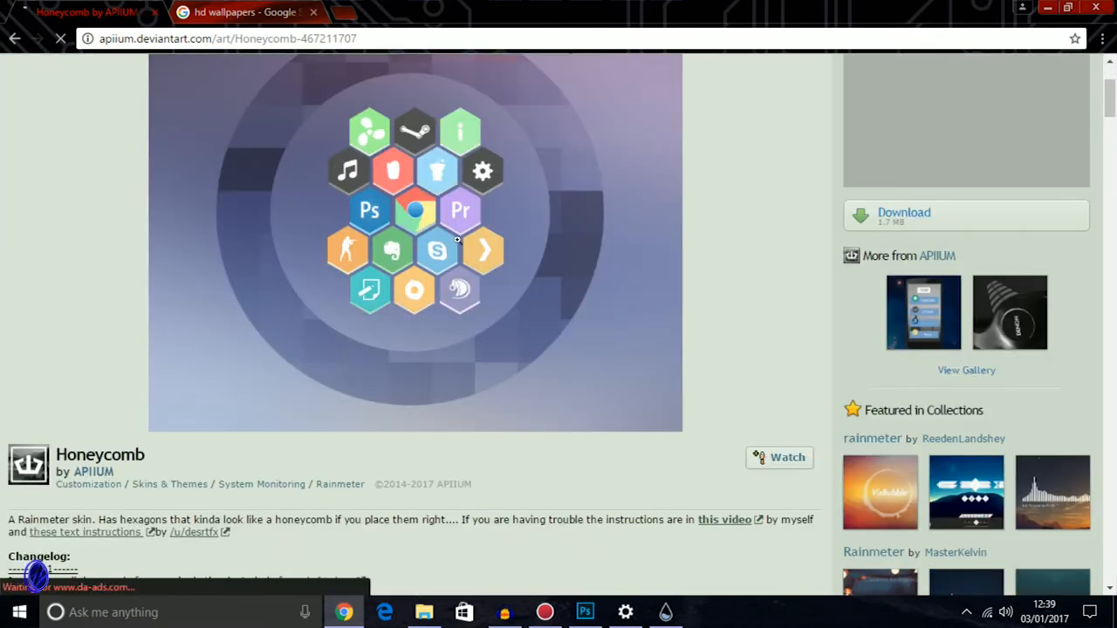
{"action": "mouse_move", "coordinate": [943, 231]}
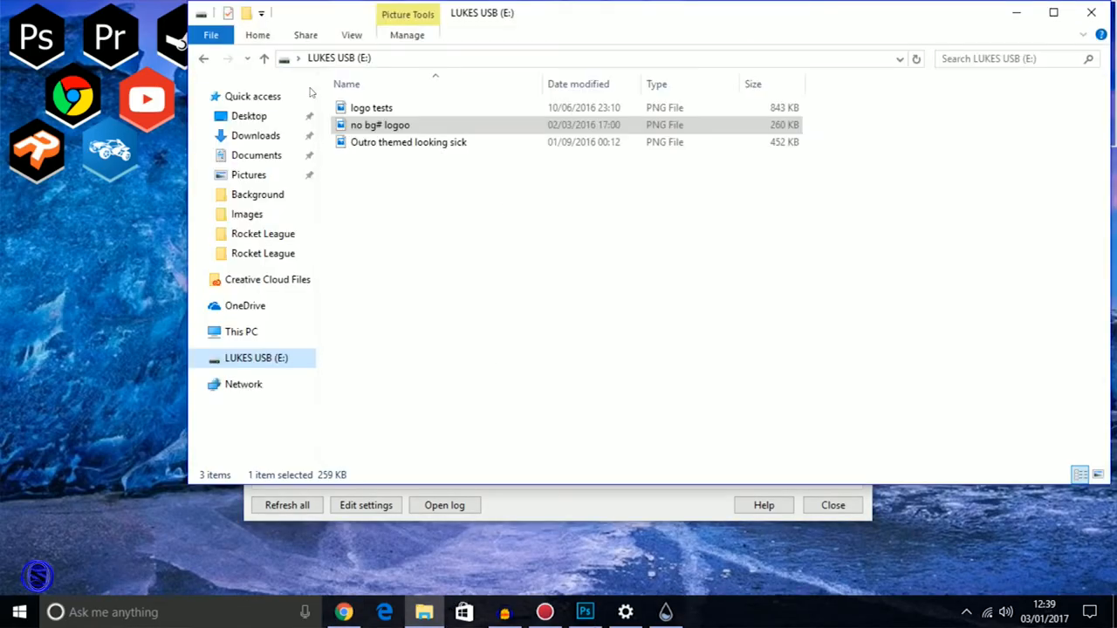
From Downloads, install the honeycomb ggl v2 .rmskin package into Rainmeter
{"action": "left_click", "coordinate": [255, 136]}
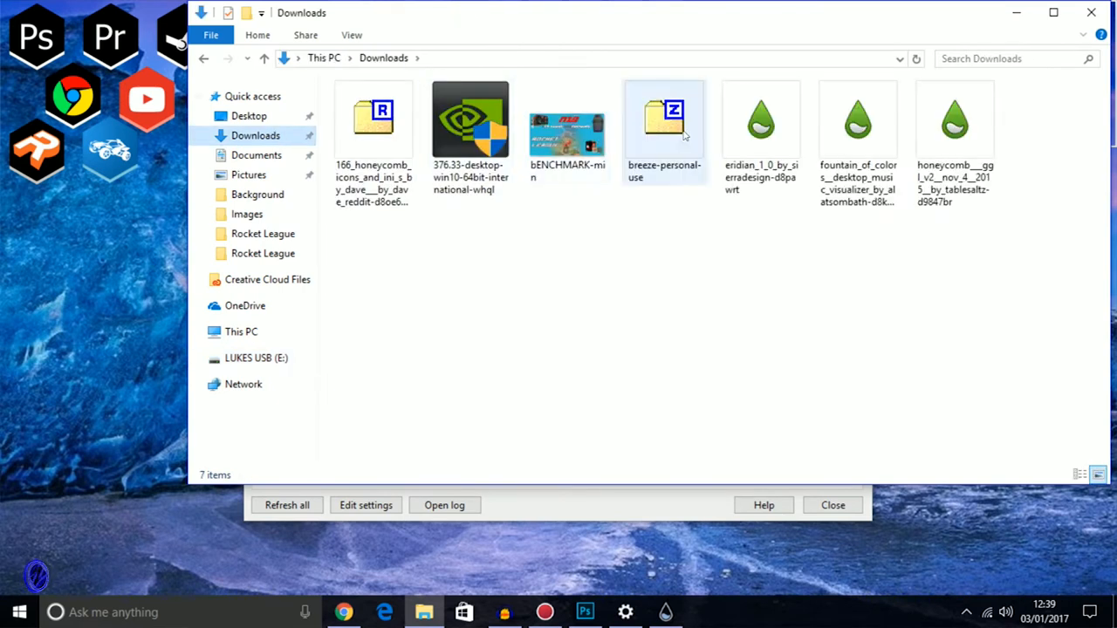
{"action": "left_click", "coordinate": [760, 122]}
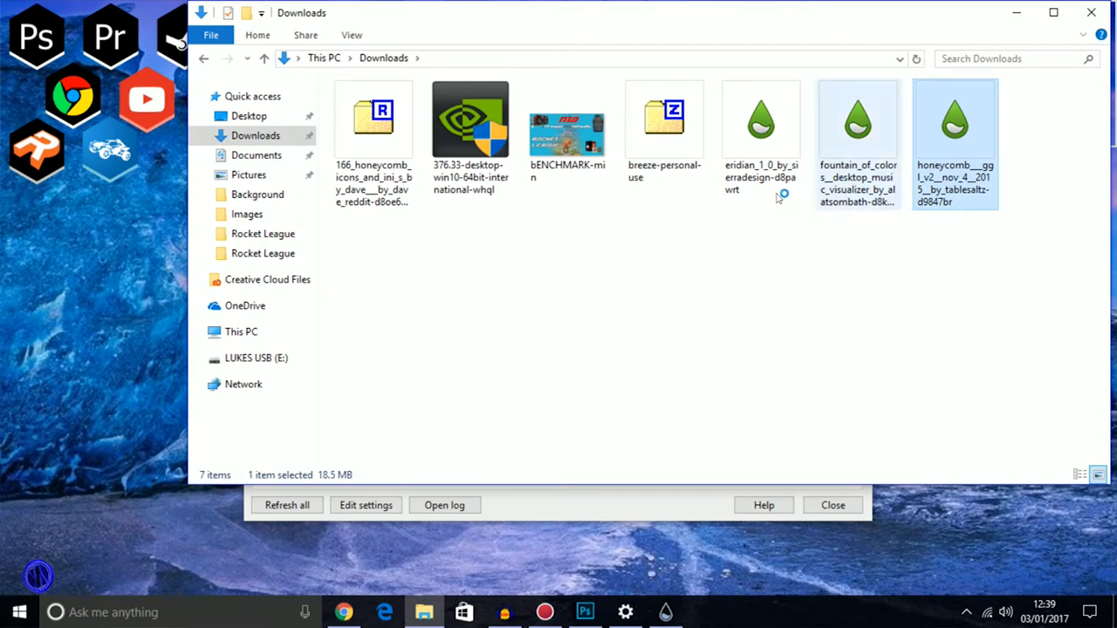
{"action": "double_click", "coordinate": [955, 118]}
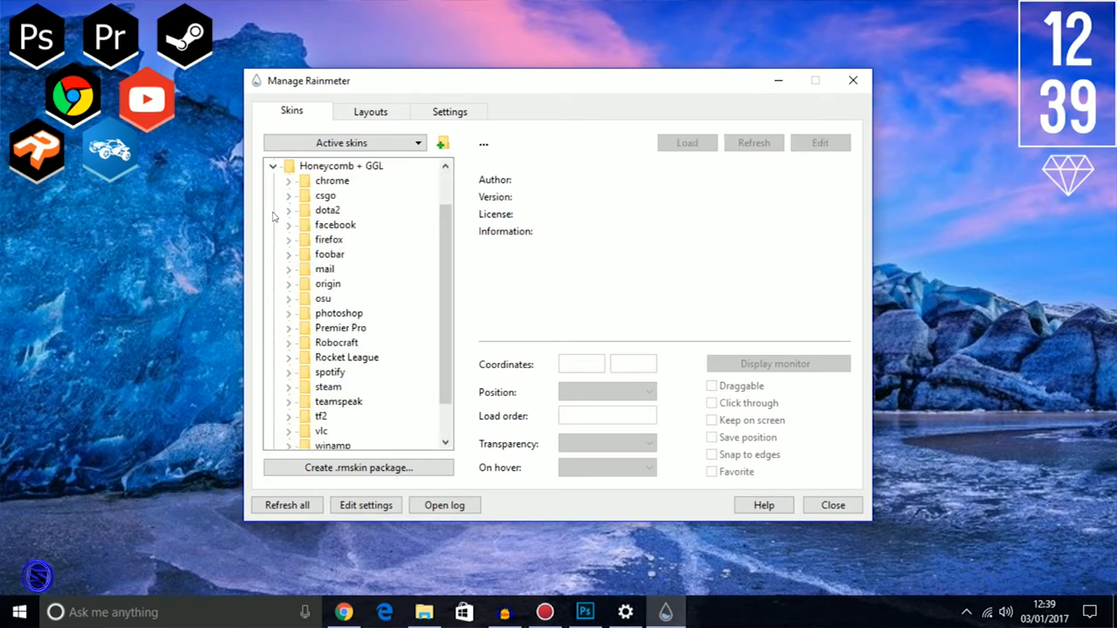
{"action": "mouse_move", "coordinate": [375, 292]}
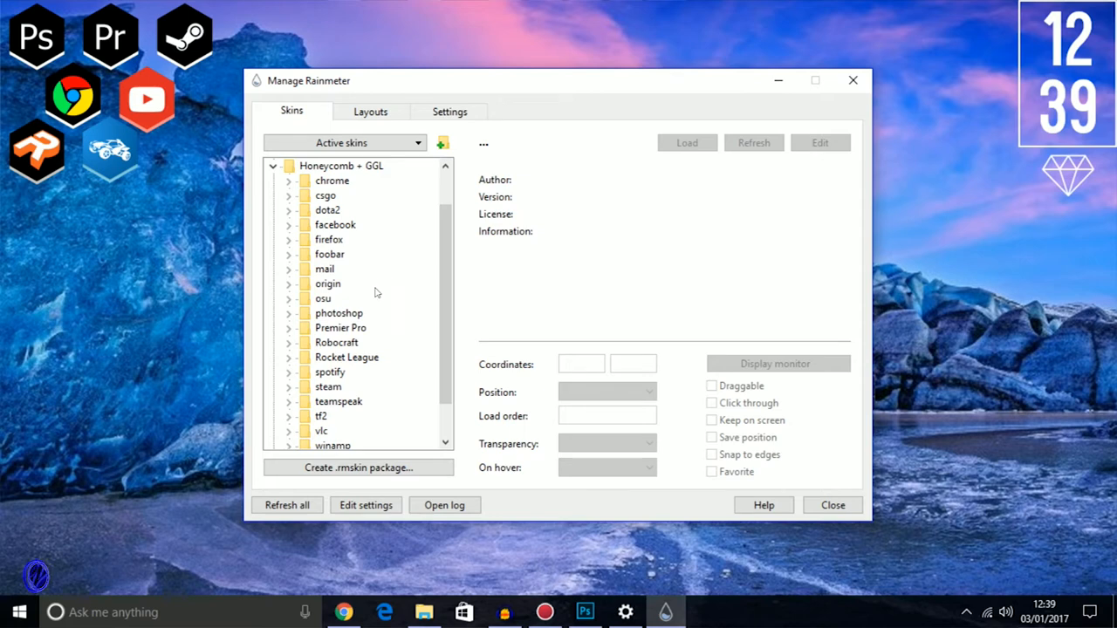
Load the Honeycomb facebook.ini icon skin, toggle Click through on and off, and close the skin manager
{"action": "scroll", "scroll_direction": "down", "scroll_amount": 3}
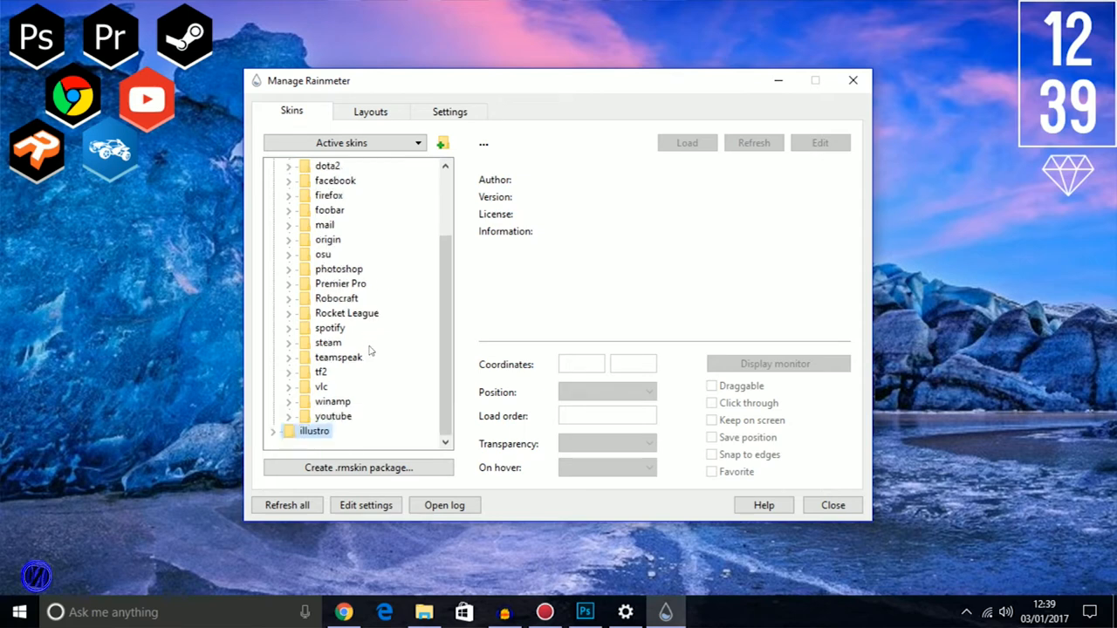
{"action": "scroll", "scroll_direction": "up", "scroll_amount": 3}
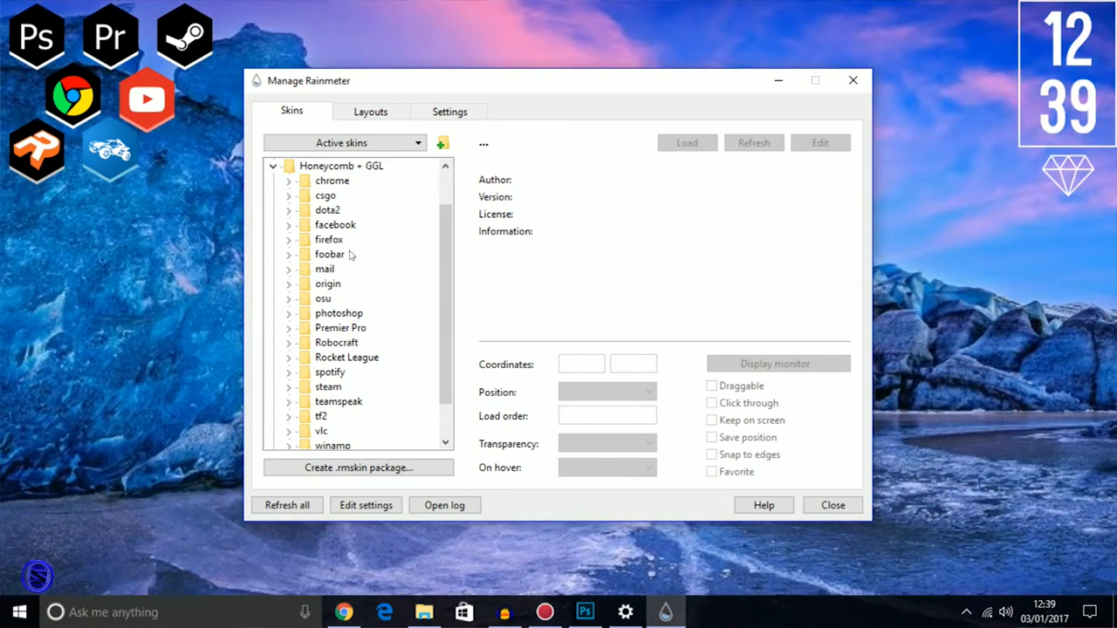
{"action": "scroll", "scroll_direction": "down", "scroll_amount": 3}
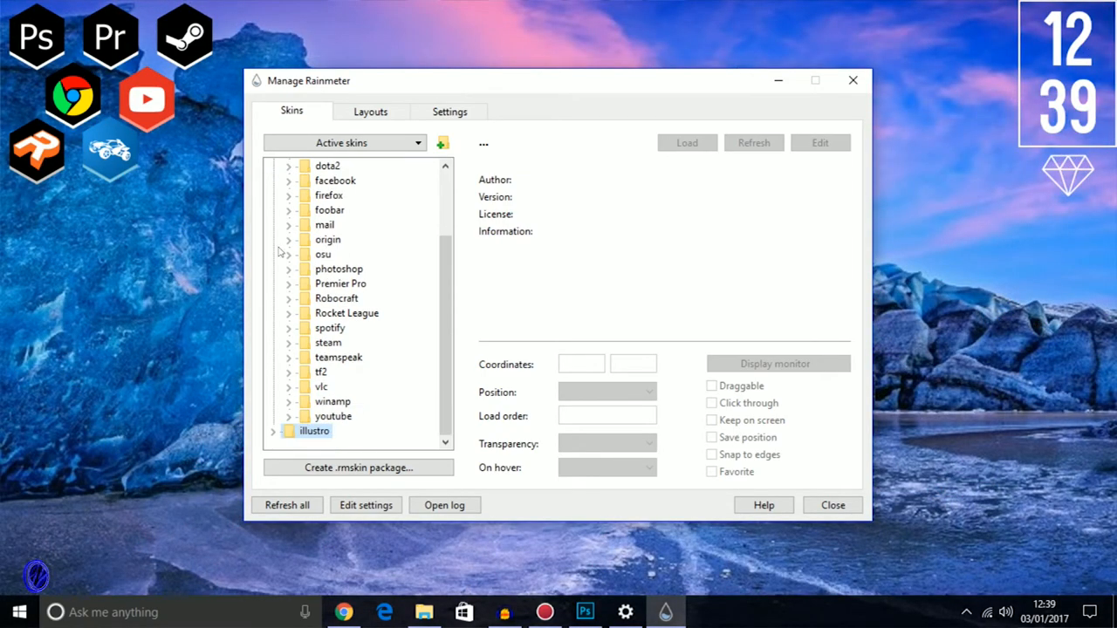
{"action": "scroll", "scroll_direction": "up", "scroll_amount": 3}
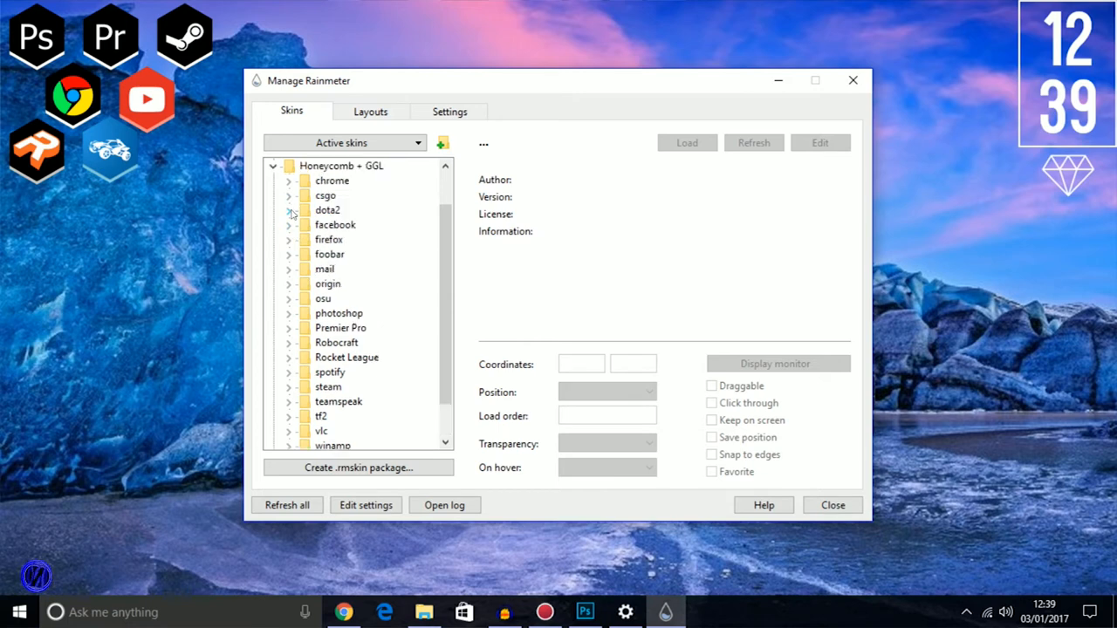
{"action": "left_click", "coordinate": [335, 224]}
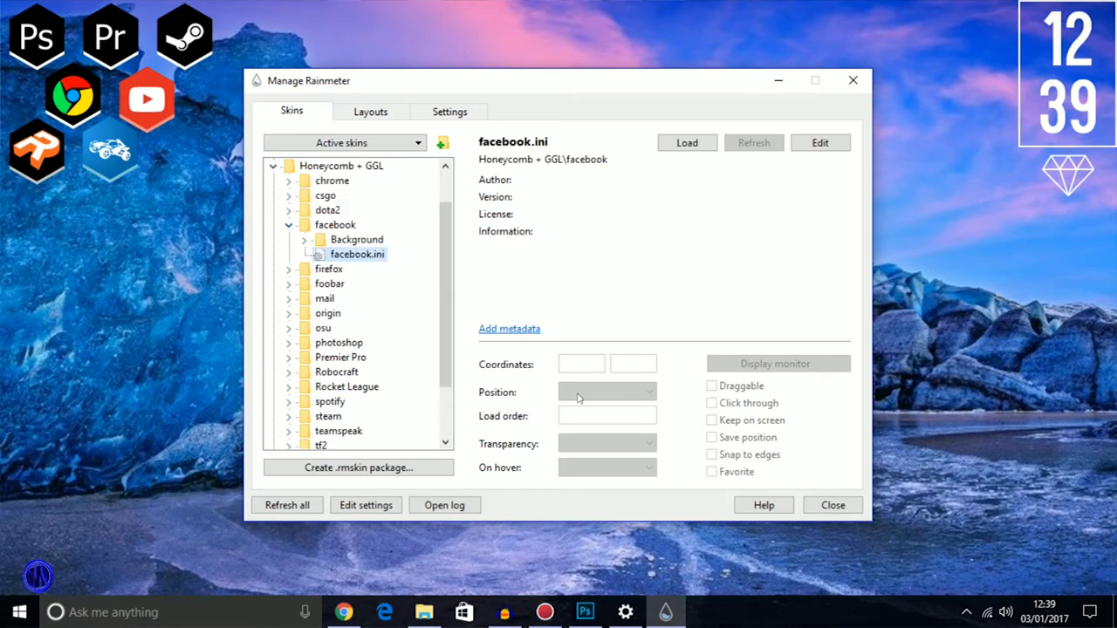
{"action": "left_click", "coordinate": [687, 143]}
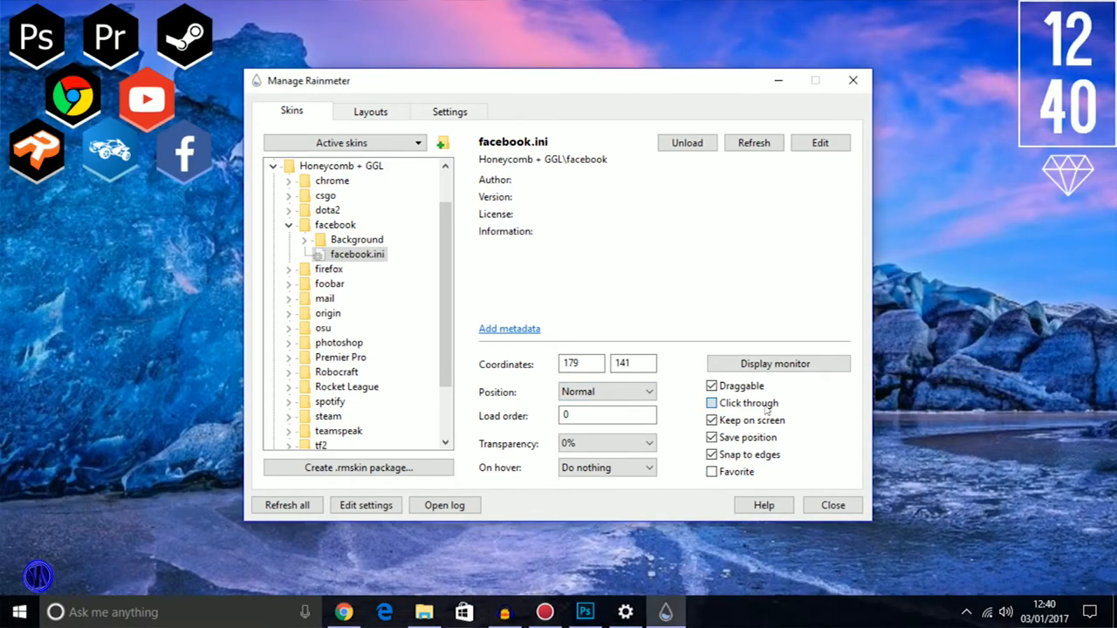
{"action": "left_click", "coordinate": [711, 402]}
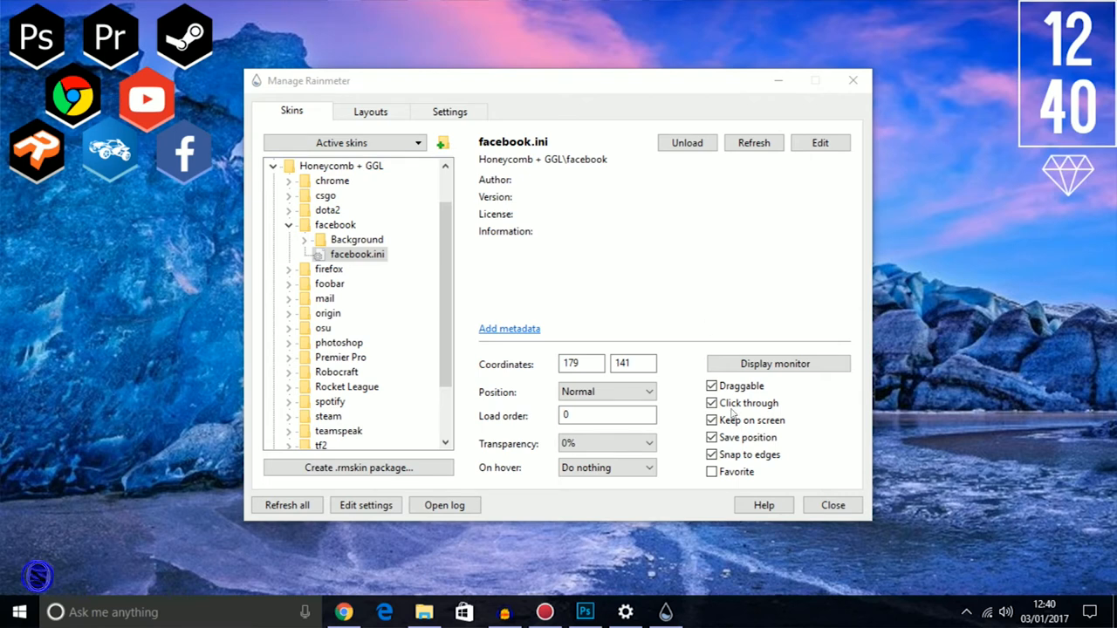
{"action": "left_click", "coordinate": [712, 402]}
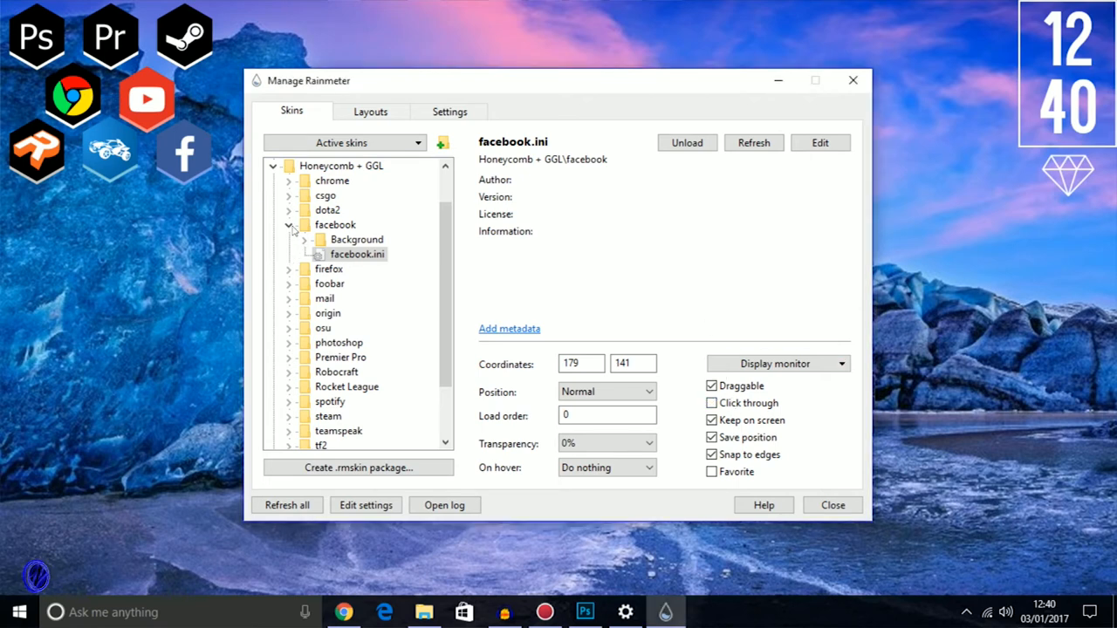
{"action": "left_click", "coordinate": [290, 224]}
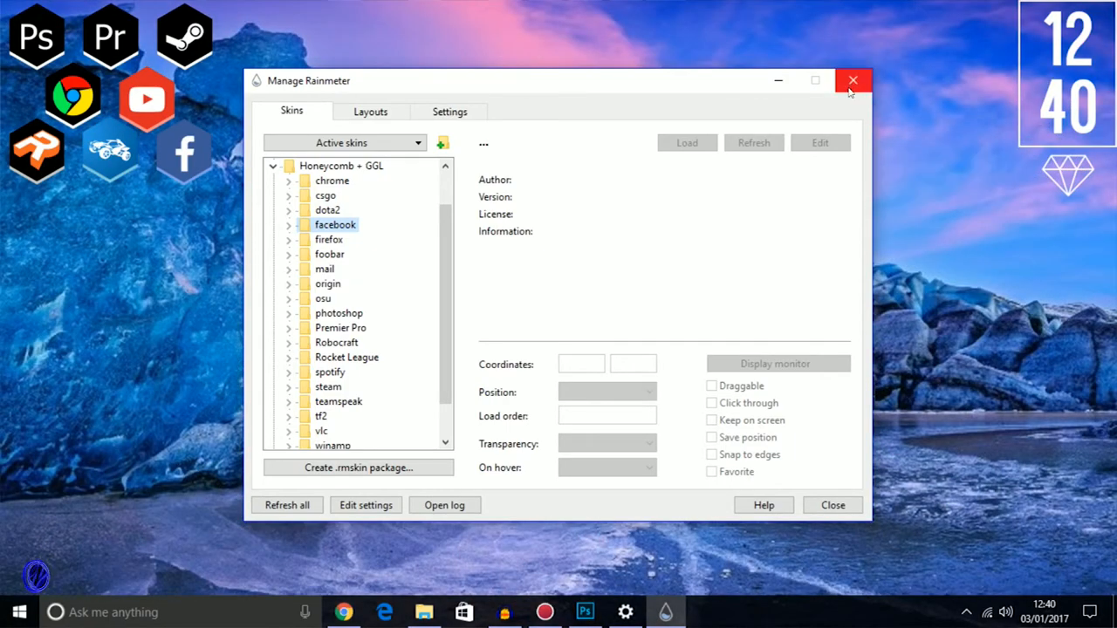
{"action": "left_click", "coordinate": [853, 80]}
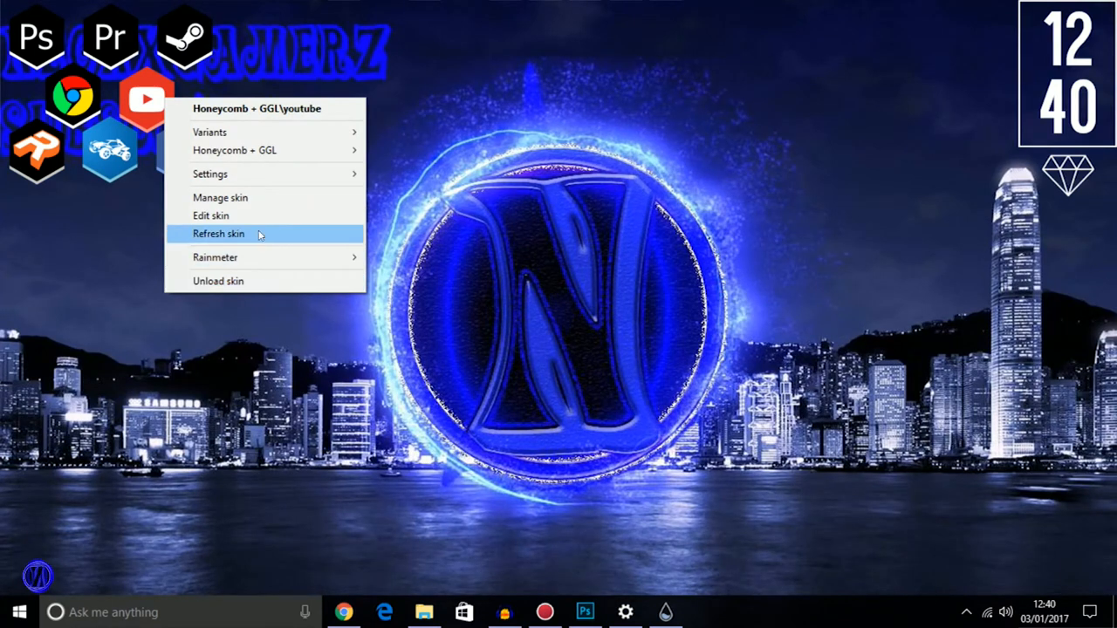
{"action": "mouse_move", "coordinate": [251, 173]}
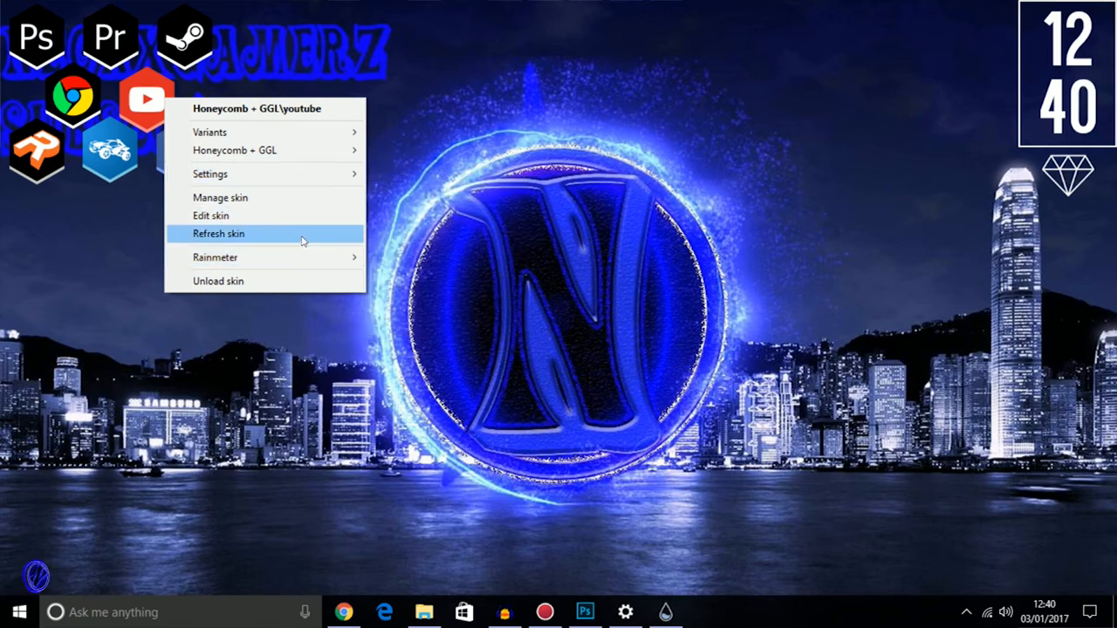
Refresh the youtube icon skin, inspect its Background contents, and reopen the facebook skin folder
{"action": "left_click", "coordinate": [218, 233]}
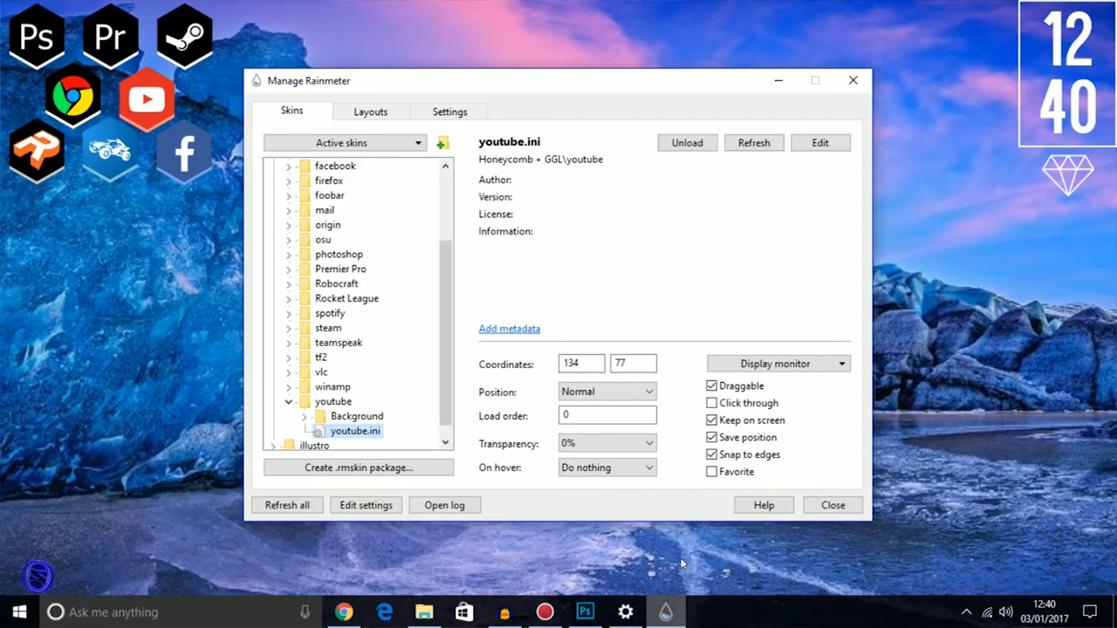
{"action": "left_click", "coordinate": [304, 417]}
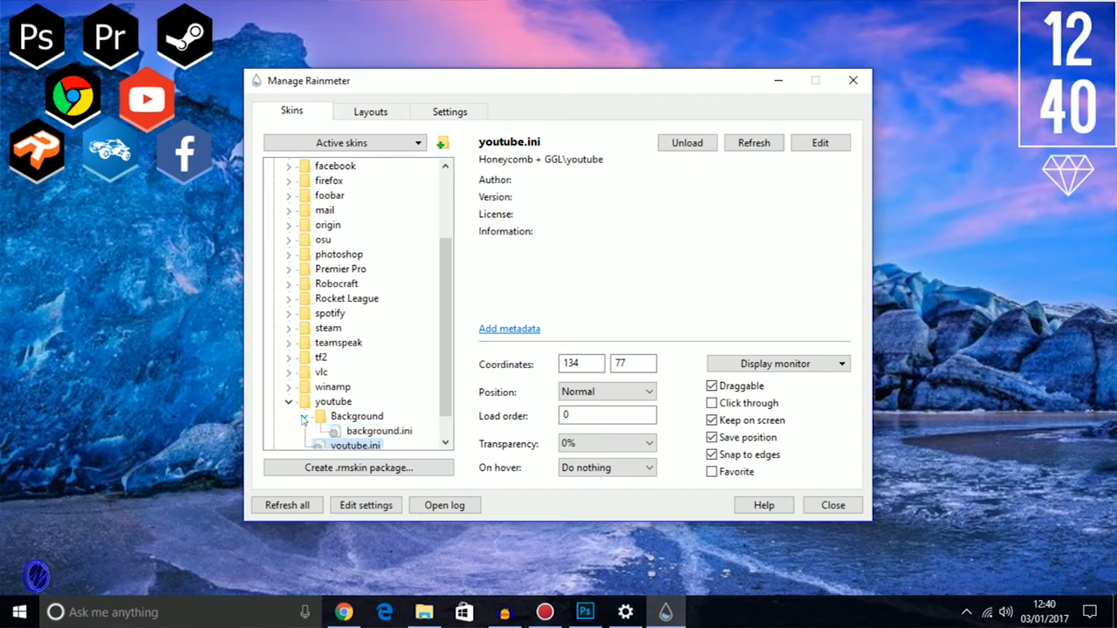
{"action": "left_click", "coordinate": [288, 401]}
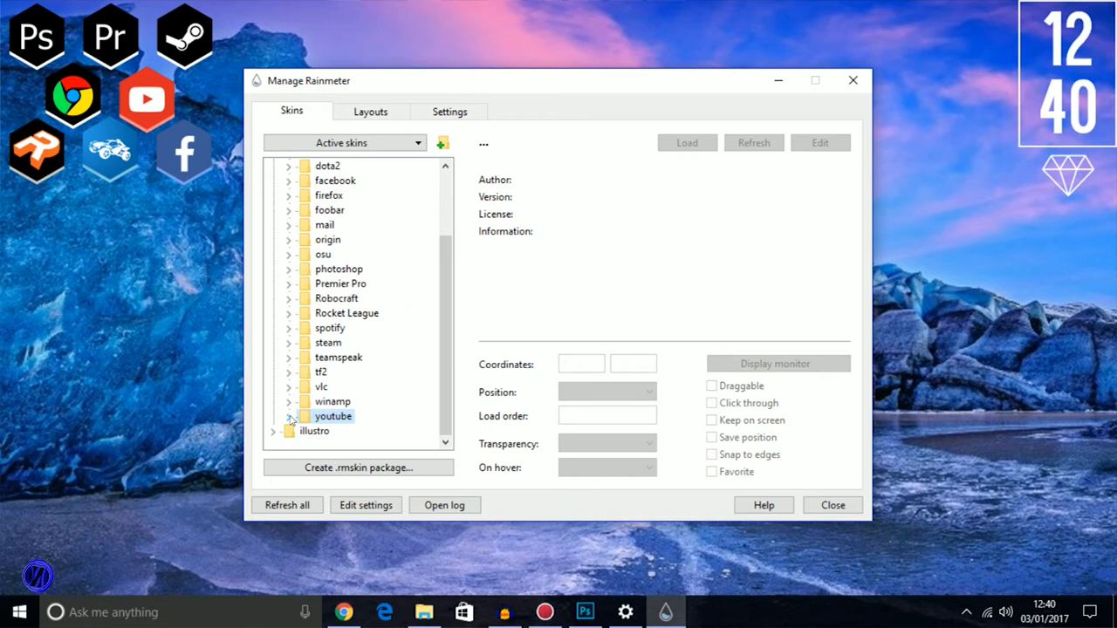
{"action": "mouse_move", "coordinate": [297, 251]}
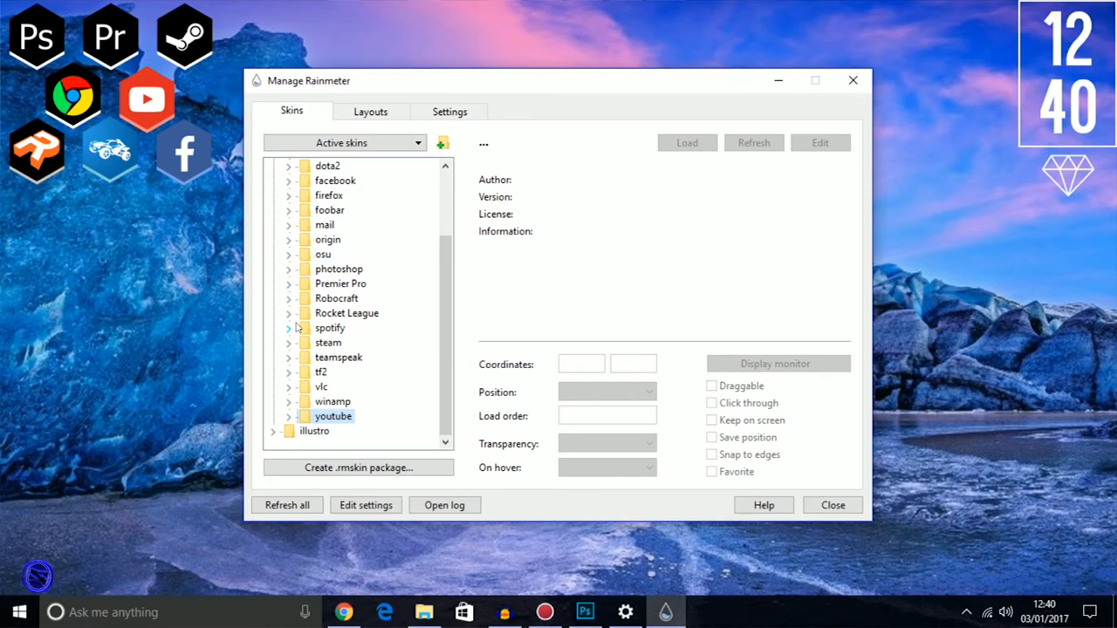
{"action": "left_click", "coordinate": [288, 180]}
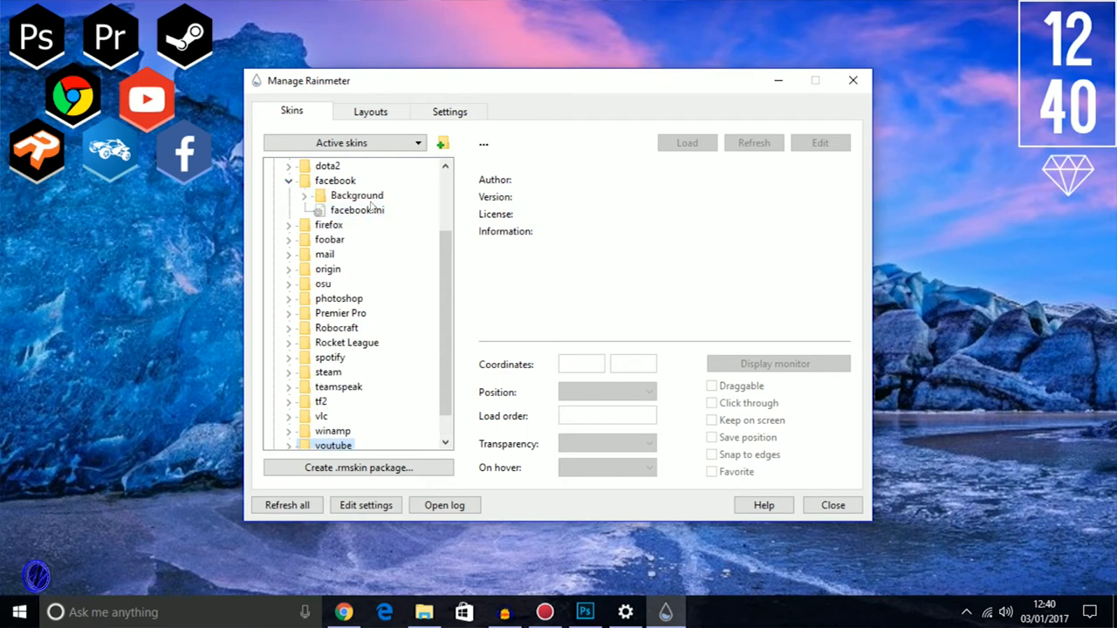
{"action": "left_click", "coordinate": [357, 209]}
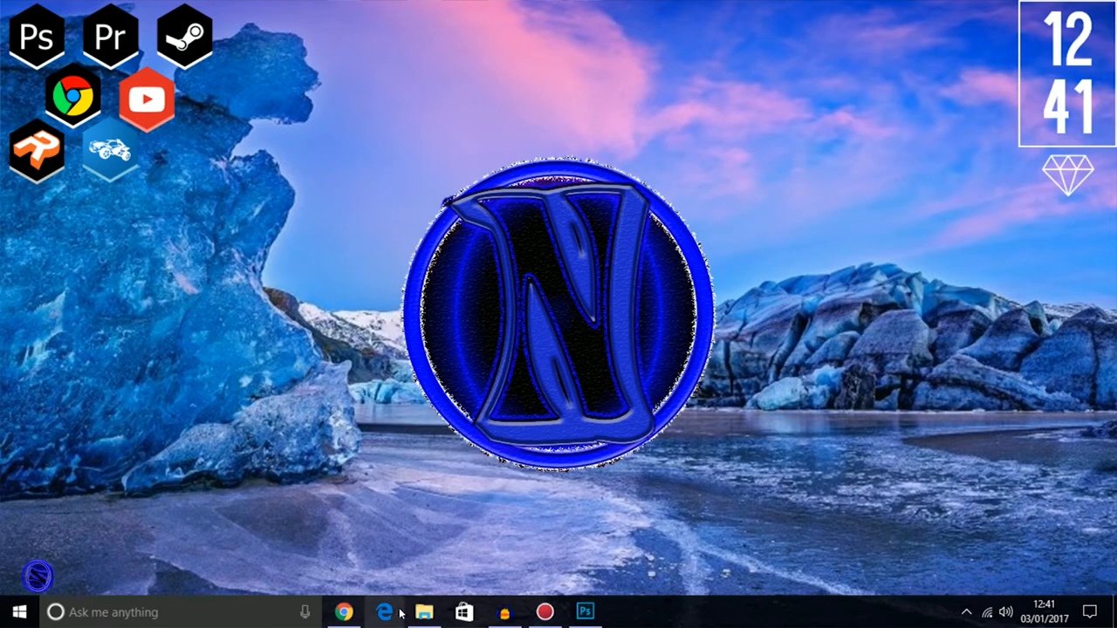
Open the Rocket League skin settings file in Rainmeter's Honeycomb + GGL folder and review its background.ini reference and image name
{"action": "left_click", "coordinate": [423, 612]}
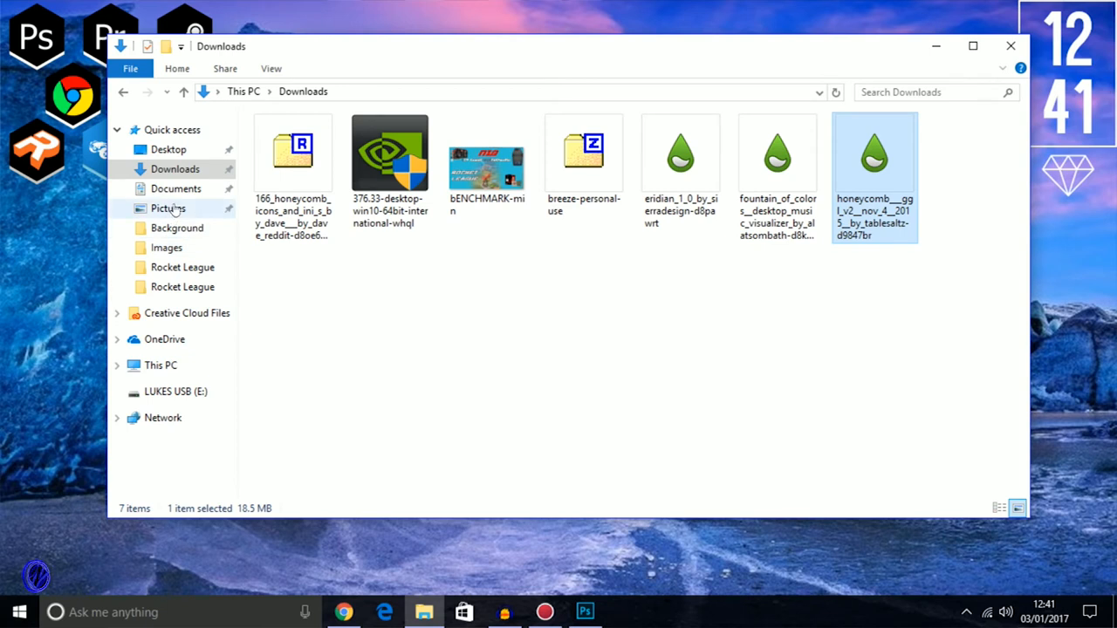
{"action": "left_click", "coordinate": [175, 189]}
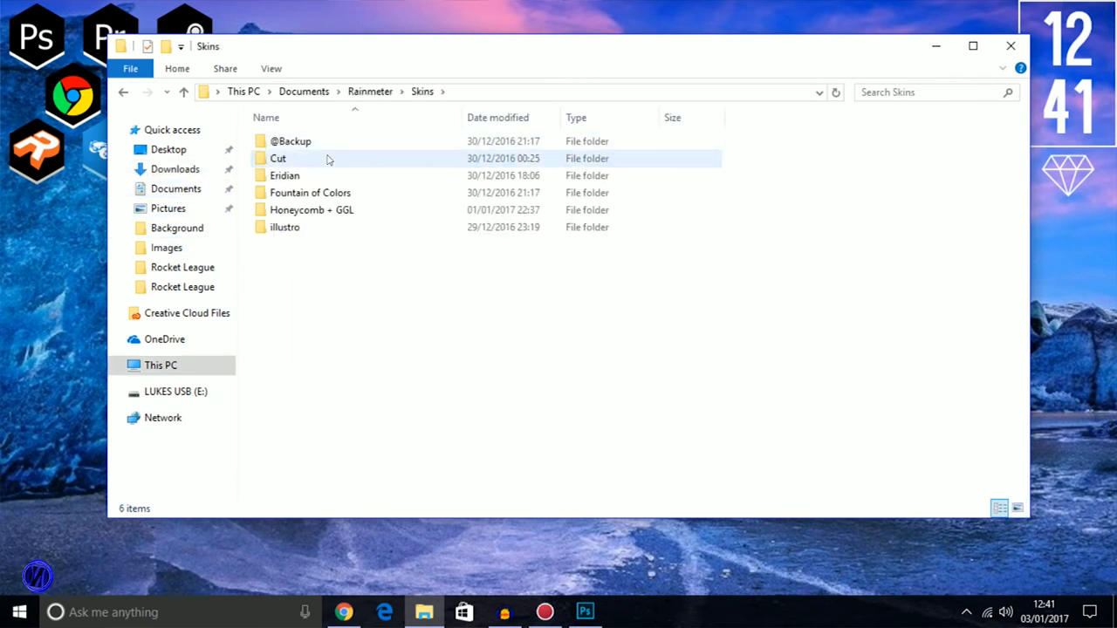
{"action": "double_click", "coordinate": [311, 210]}
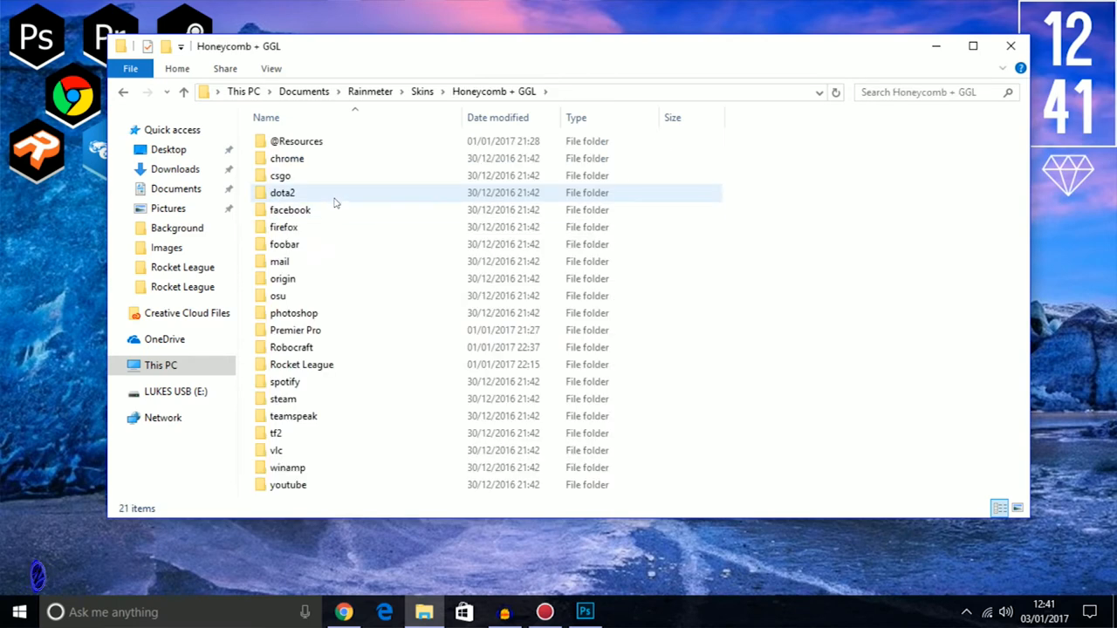
{"action": "double_click", "coordinate": [301, 364]}
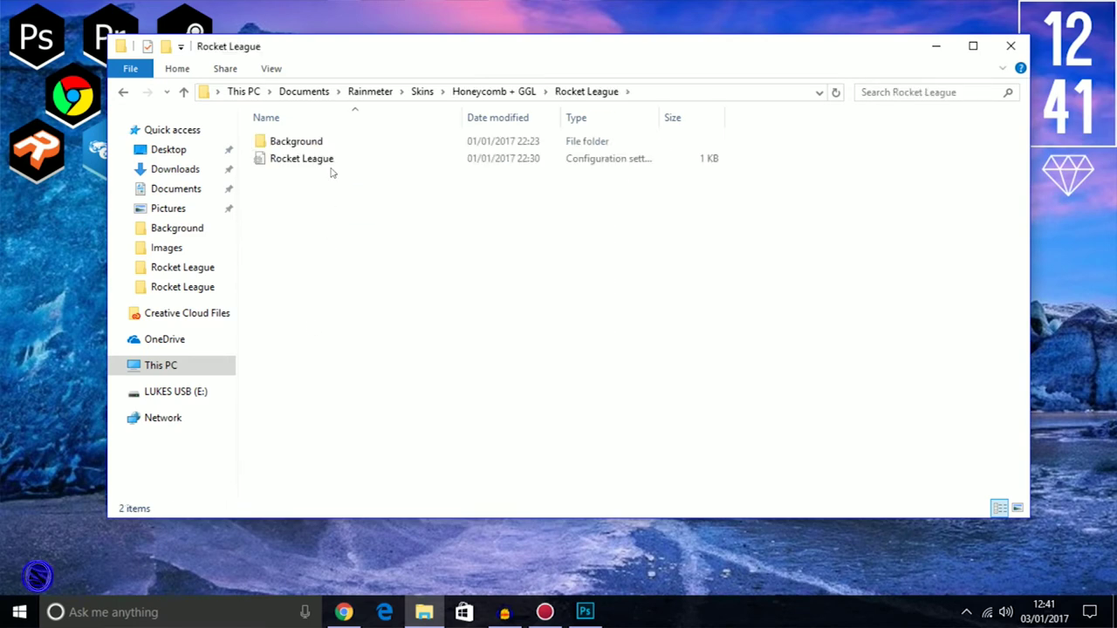
{"action": "double_click", "coordinate": [301, 158]}
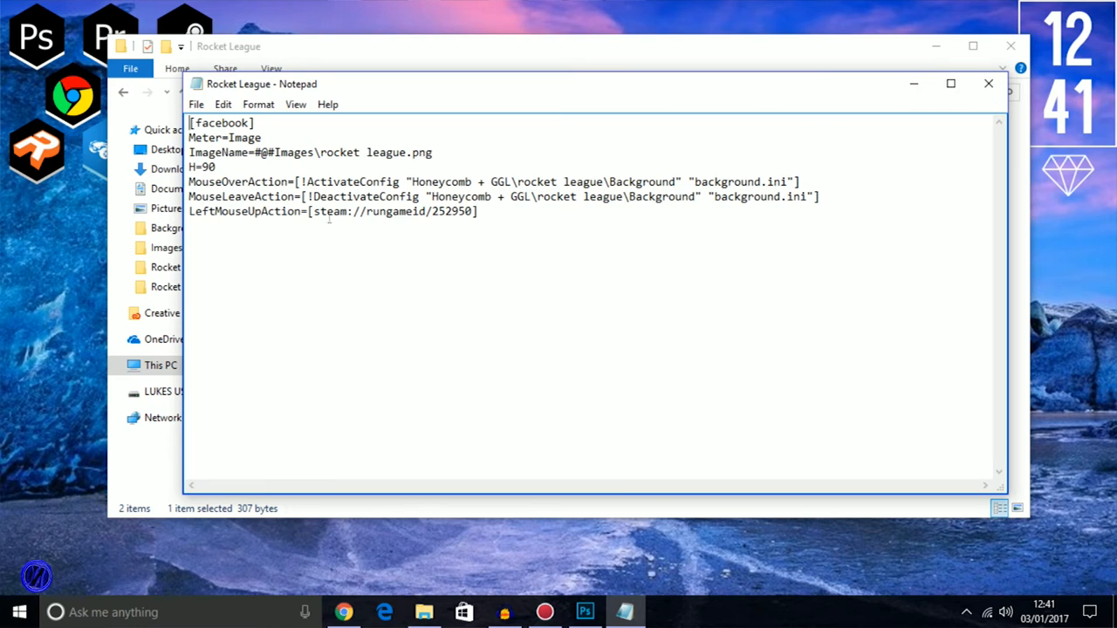
{"action": "double_click", "coordinate": [317, 211]}
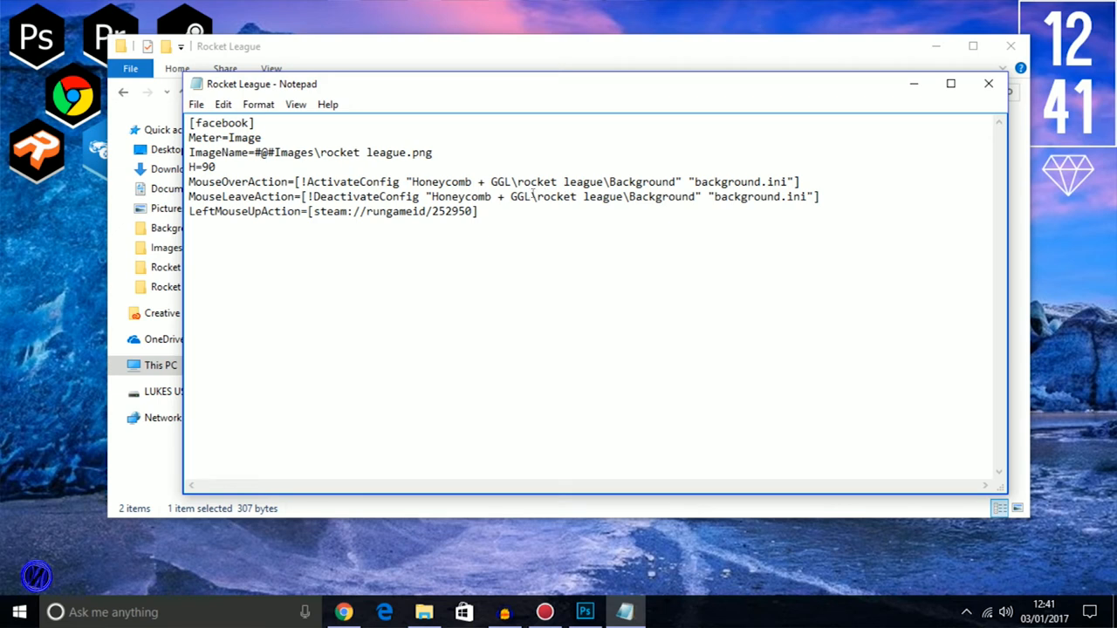
{"action": "double_click", "coordinate": [572, 197]}
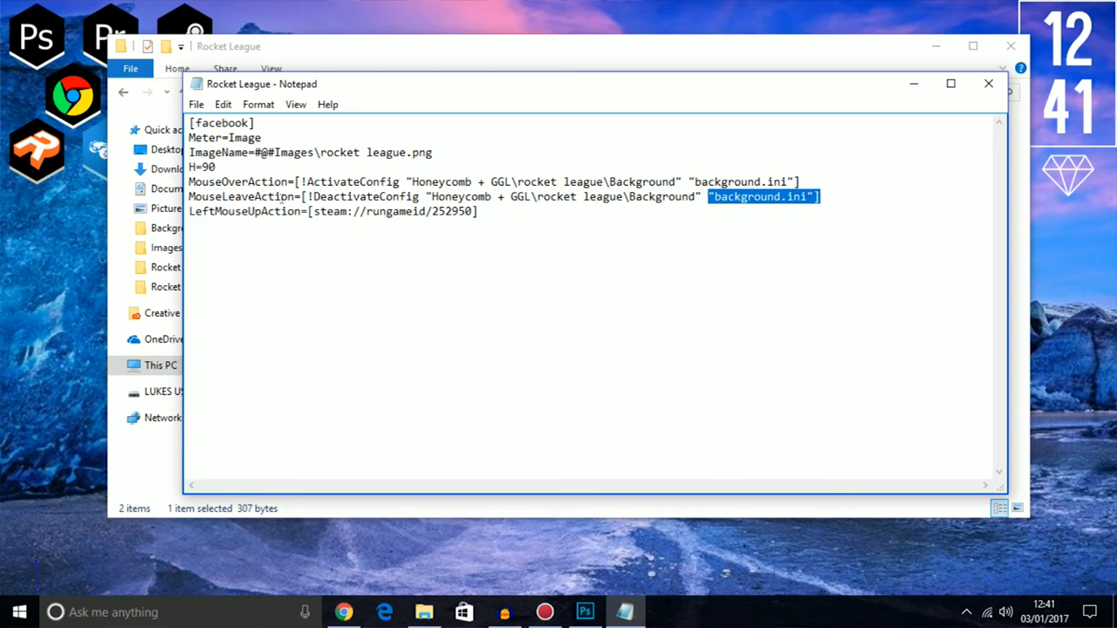
{"action": "mouse_move", "coordinate": [309, 142]}
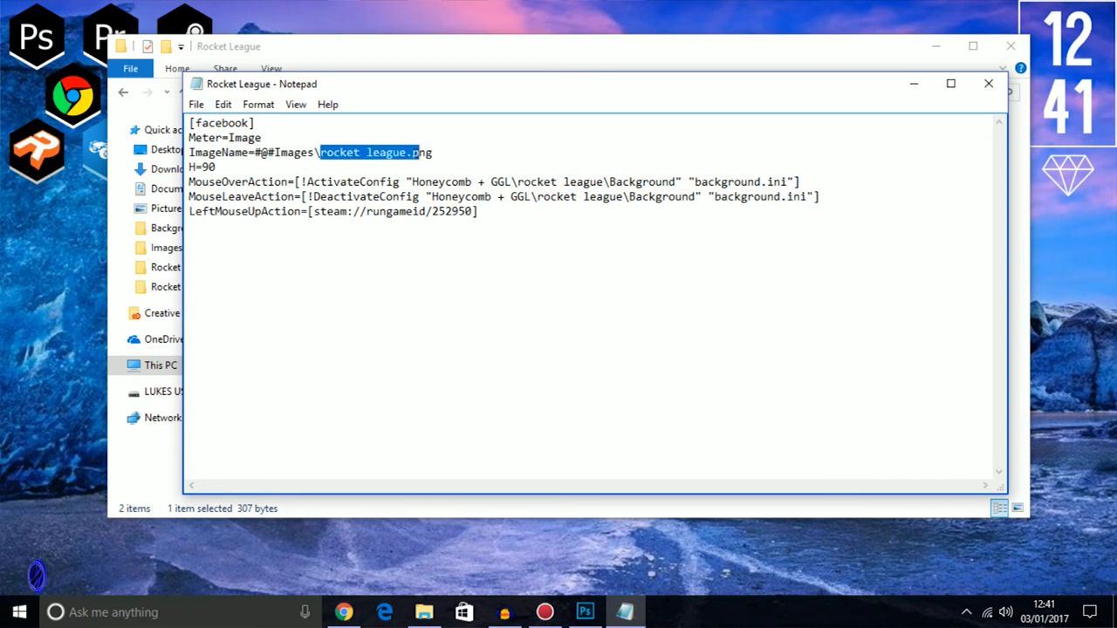
{"action": "left_click_drag", "start_coordinate": [419, 152], "coordinate": [408, 152]}
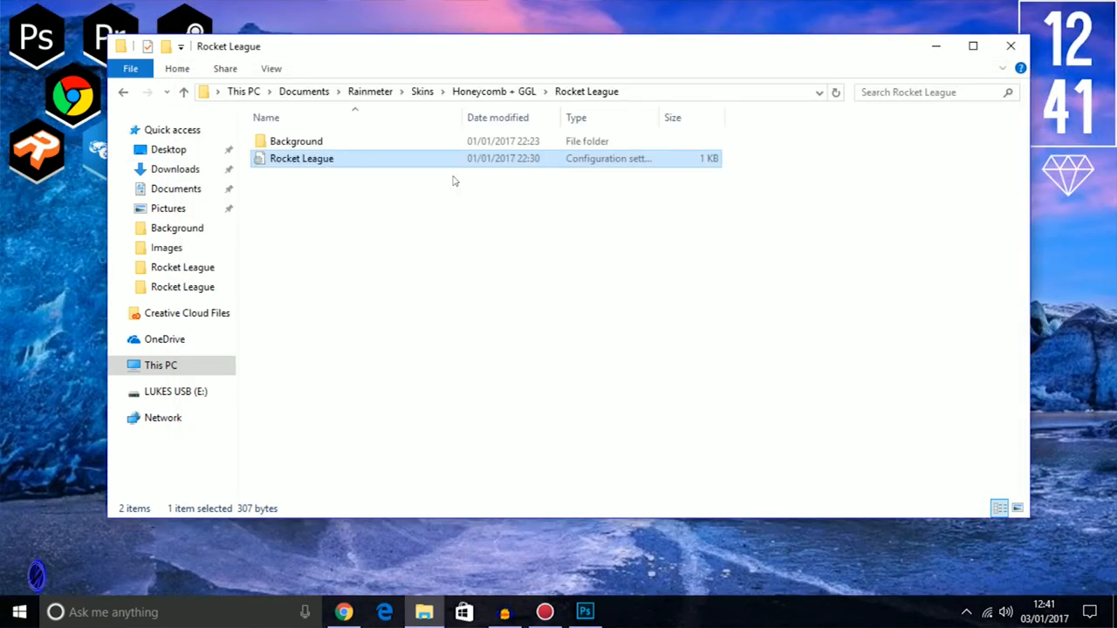
Open the Rocket League background.ini skin file, select its contents, and close it
{"action": "double_click", "coordinate": [296, 140]}
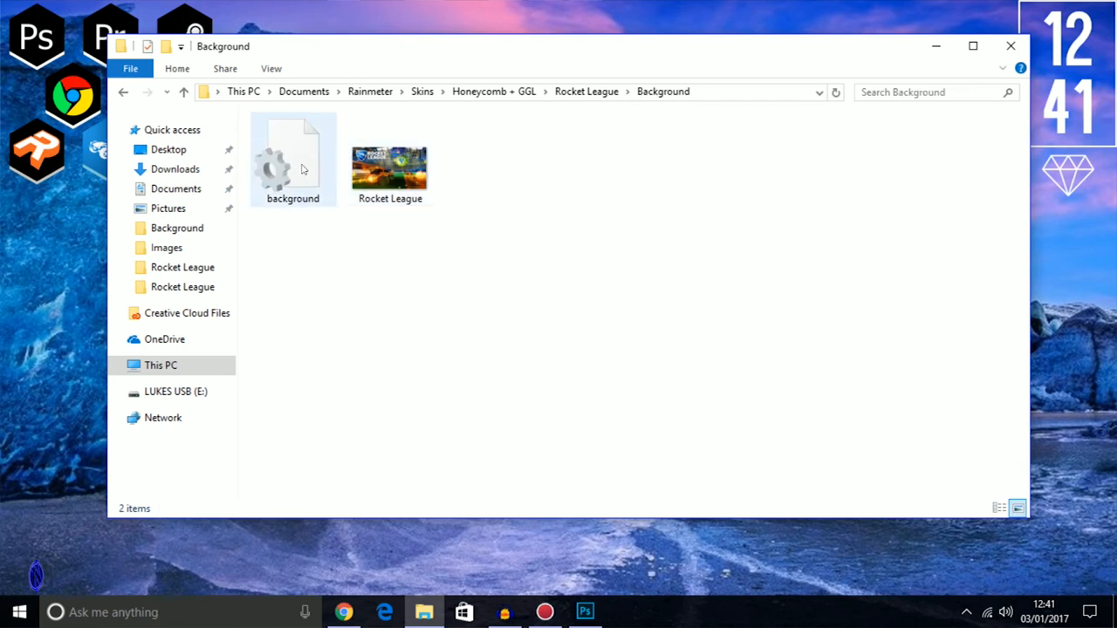
{"action": "double_click", "coordinate": [292, 162]}
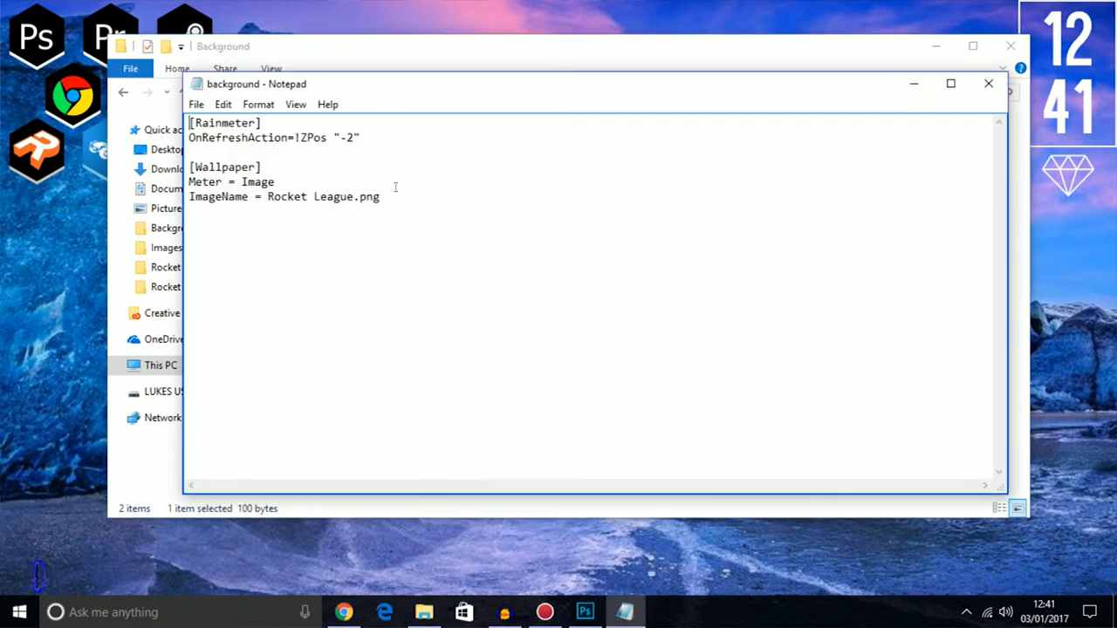
{"action": "key", "text": "ctrl+a"}
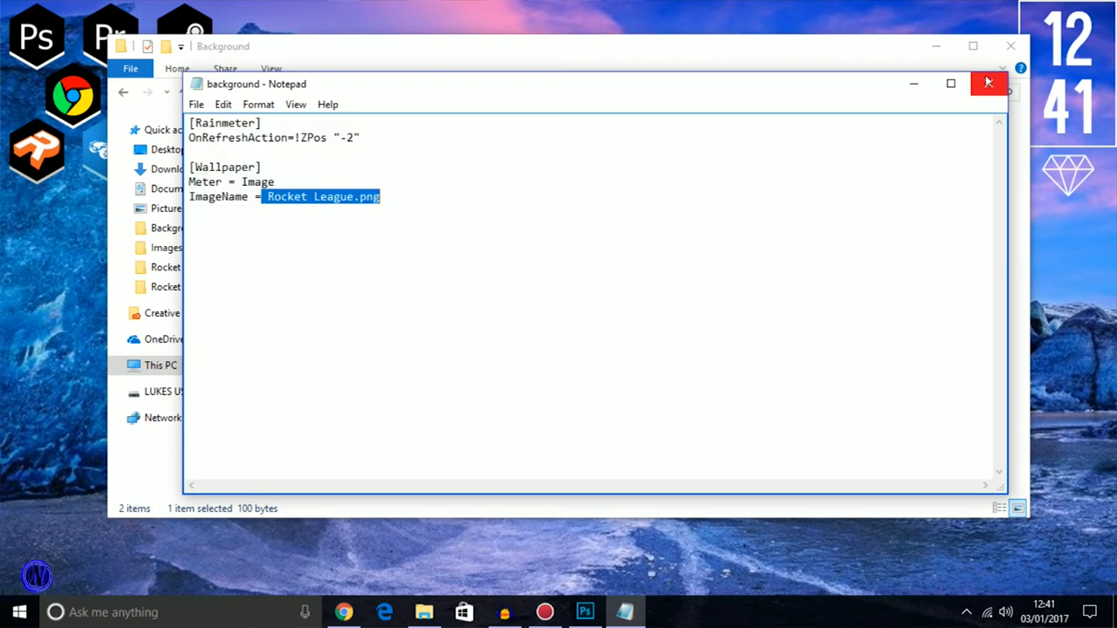
{"action": "left_click", "coordinate": [988, 83]}
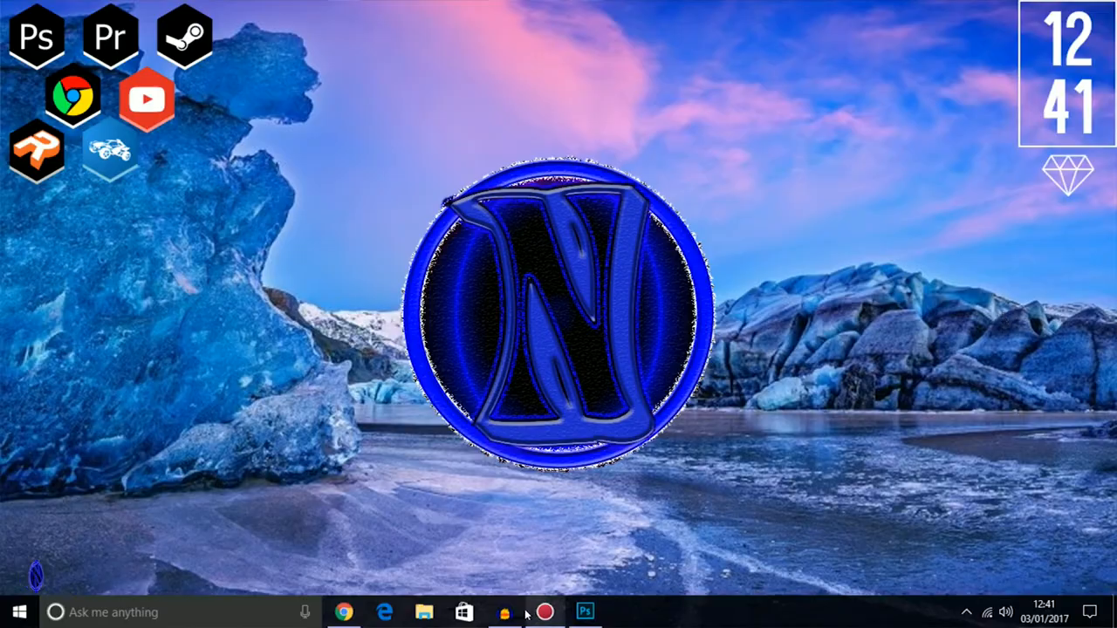
Search Google for 'rainmeter clocks' and open the DeviantArt Rainmeter clock results
{"action": "left_click", "coordinate": [343, 611]}
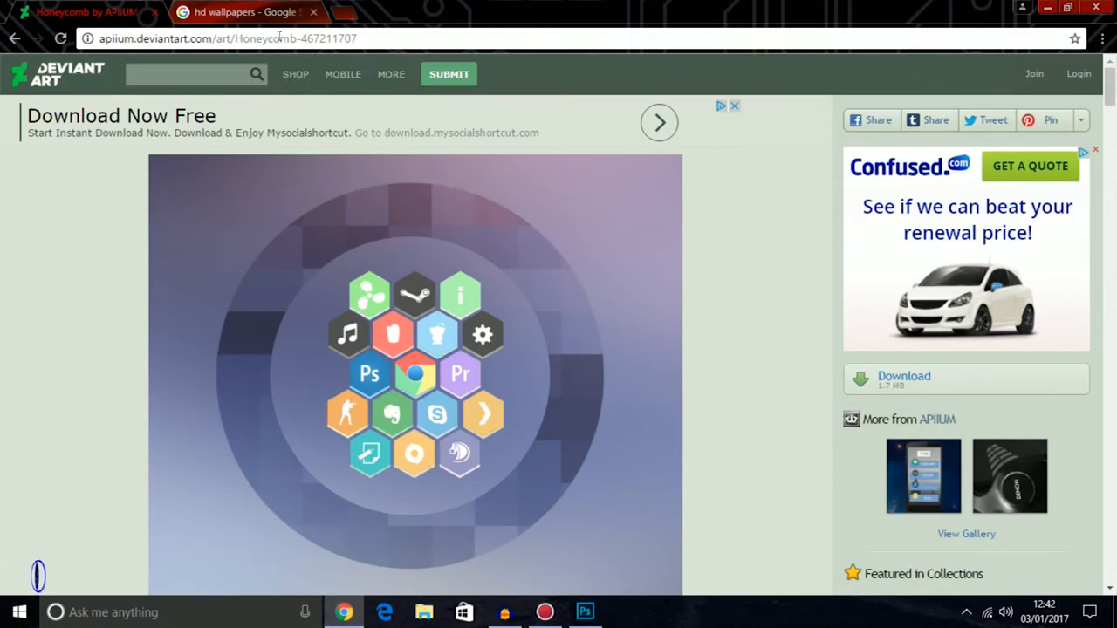
{"action": "left_click", "coordinate": [227, 38]}
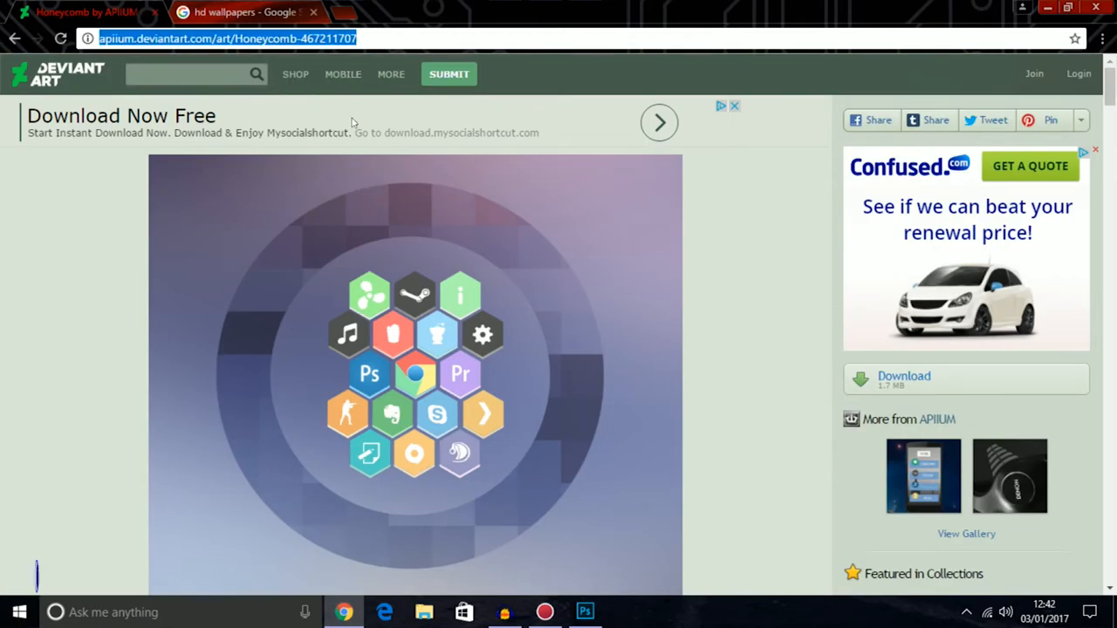
{"action": "type", "text": "raiu"}
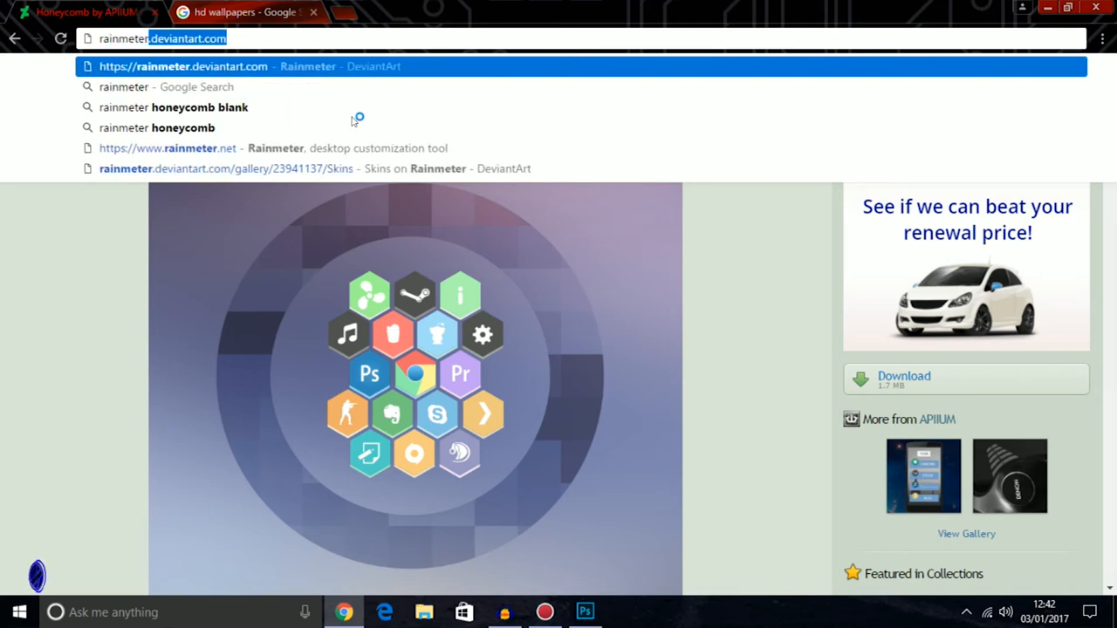
{"action": "type", "text": "rainmeter clocks"}
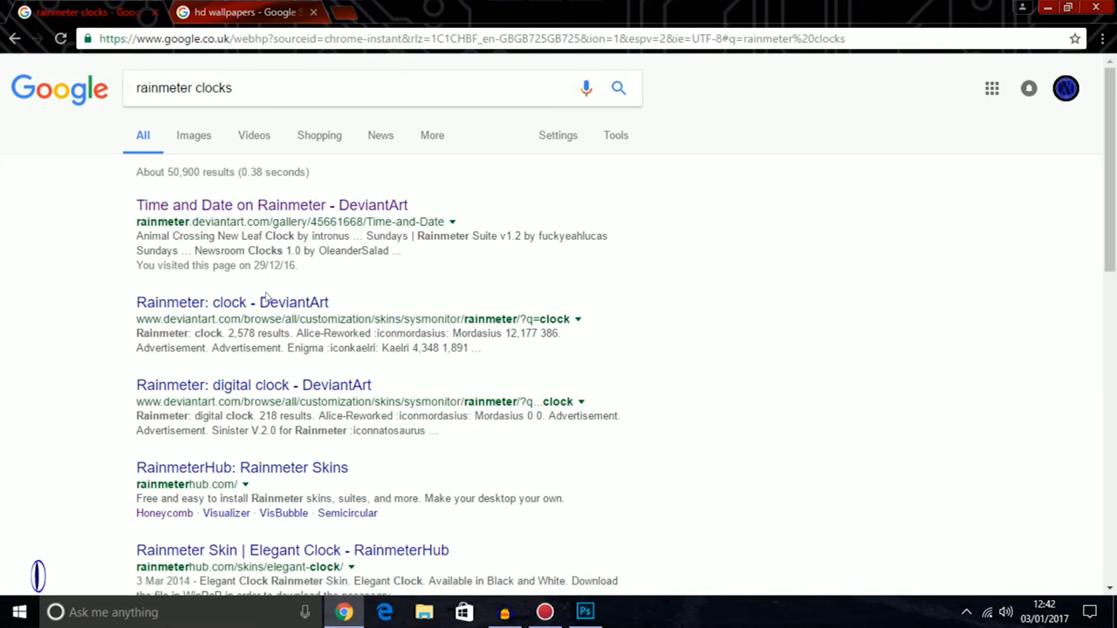
{"action": "left_click", "coordinate": [232, 302]}
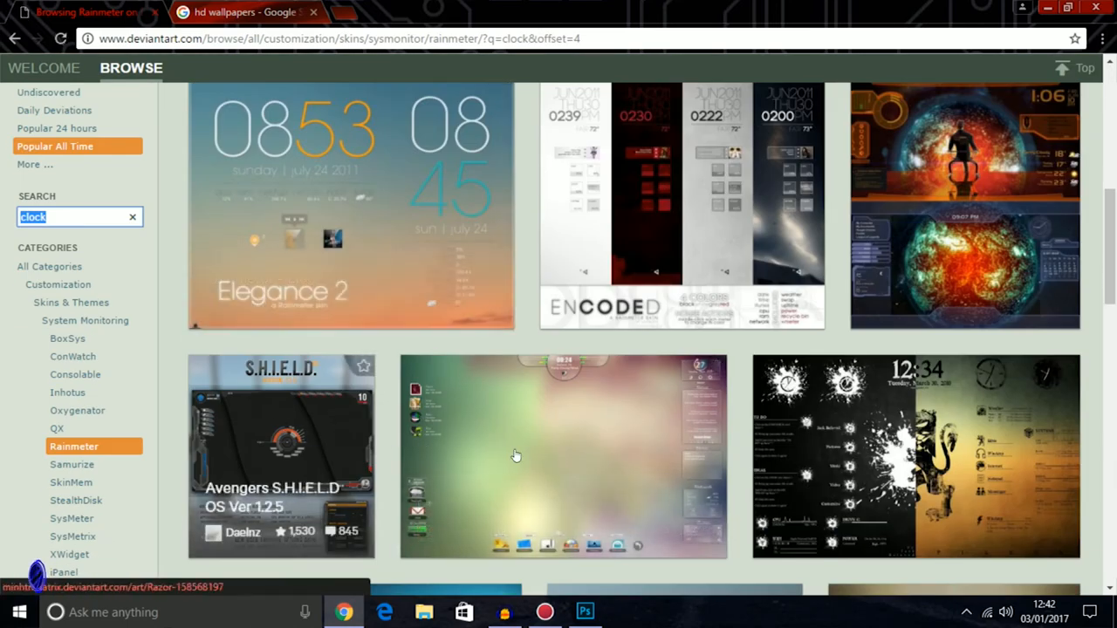
{"action": "scroll", "scroll_direction": "down", "scroll_amount": 3}
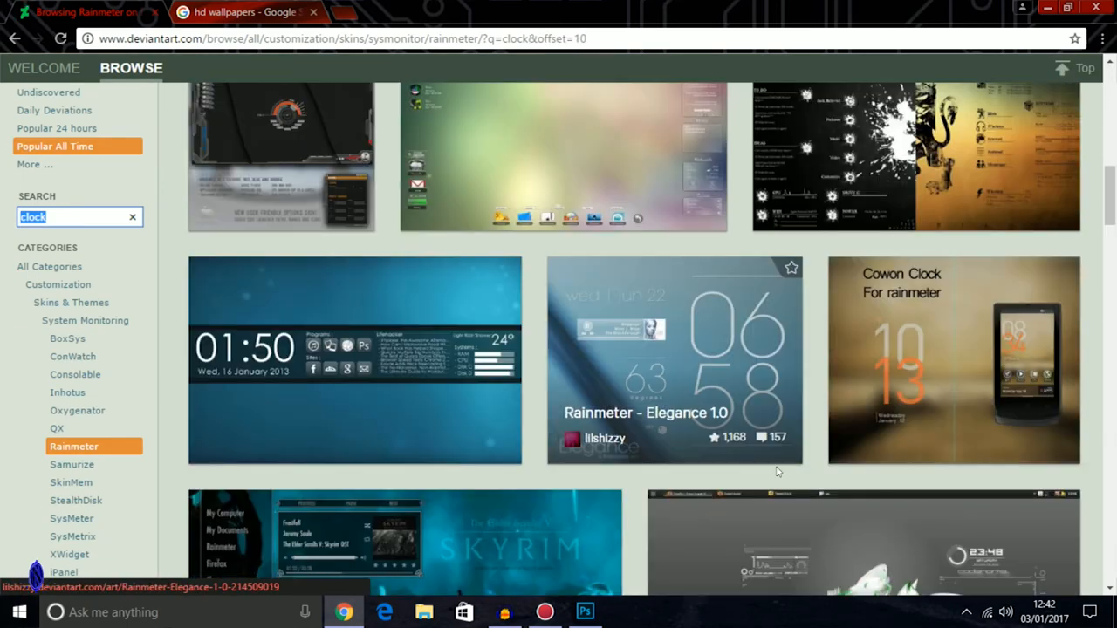
{"action": "mouse_move", "coordinate": [705, 378]}
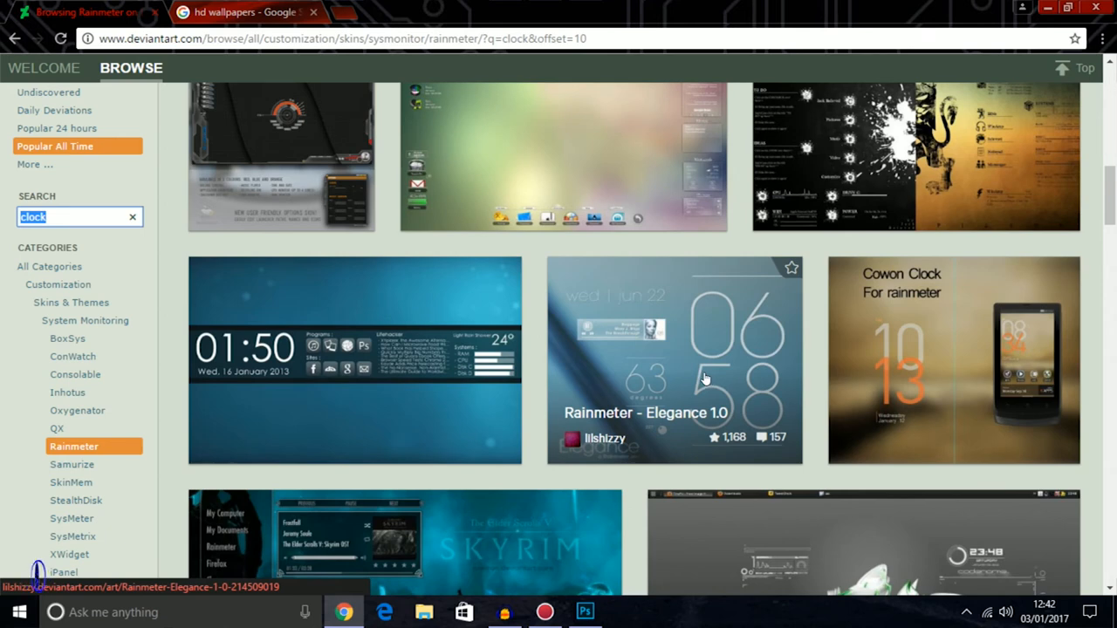
Open the Rainmeter Elegance 1.0 skin page and install it into Rainmeter
{"action": "left_click", "coordinate": [672, 361]}
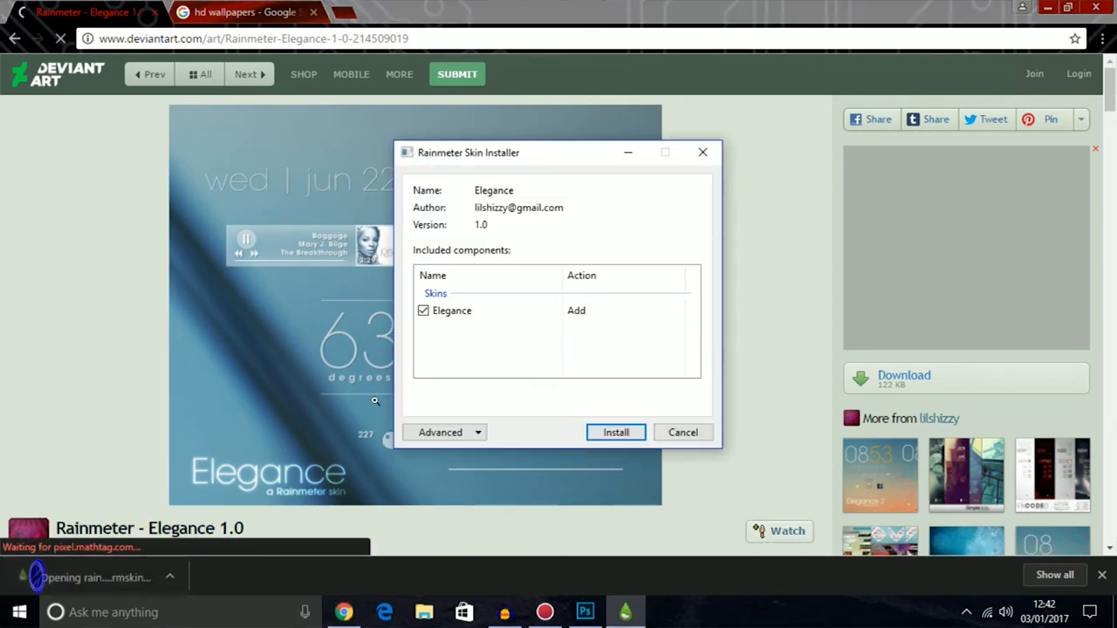
{"action": "left_click", "coordinate": [615, 432]}
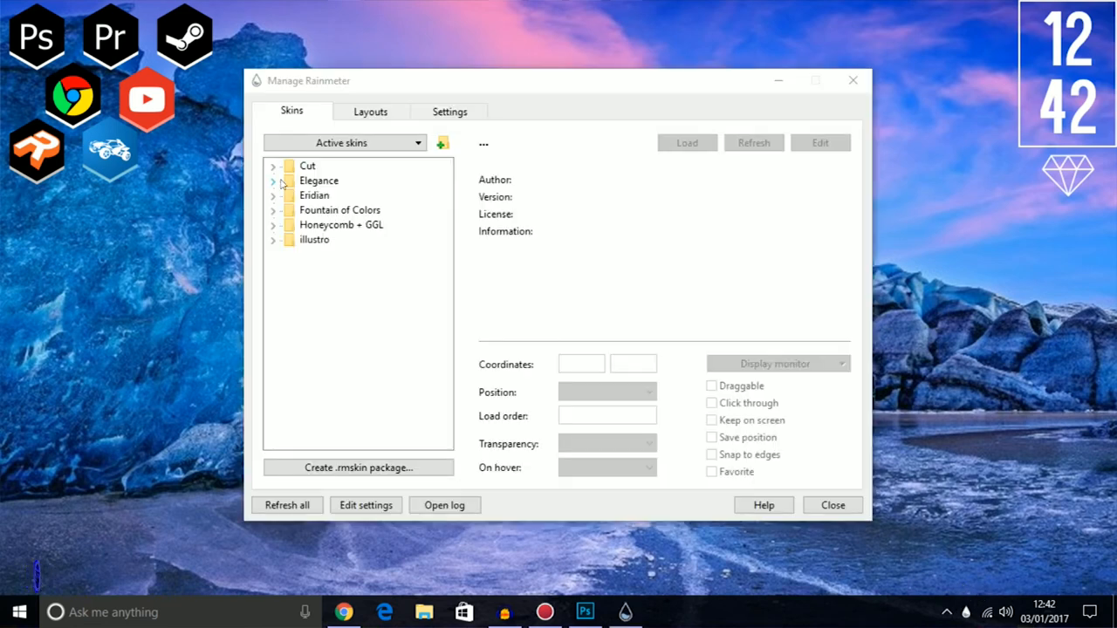
Load Elegance's Clock_white_big.ini onto the desktop, unload it again, and close the skin manager
{"action": "left_click", "coordinate": [273, 181]}
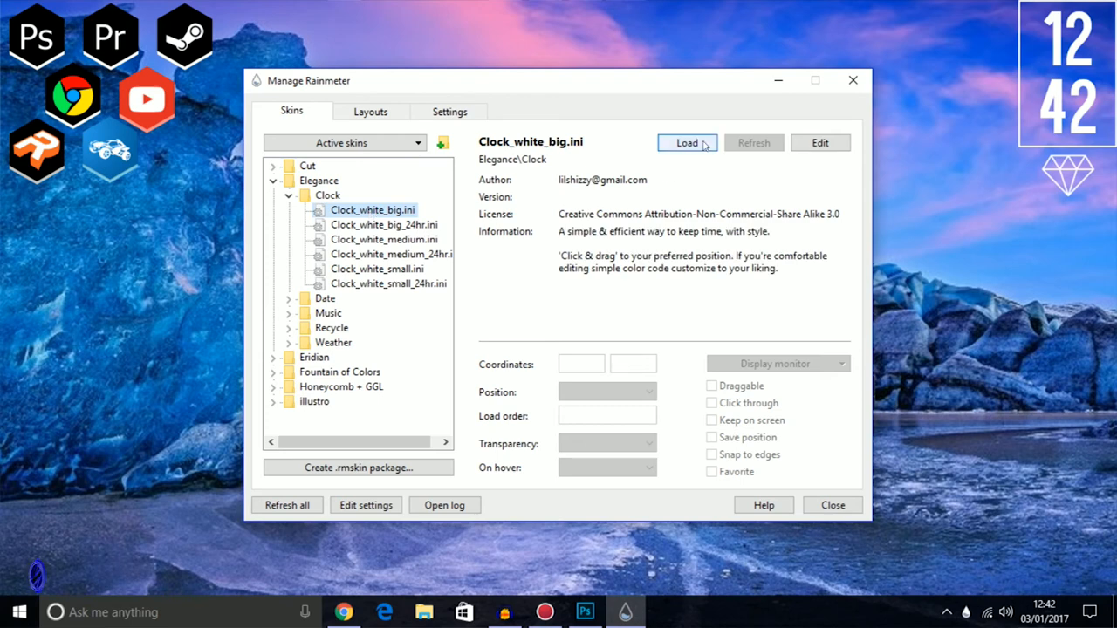
{"action": "left_click", "coordinate": [687, 142]}
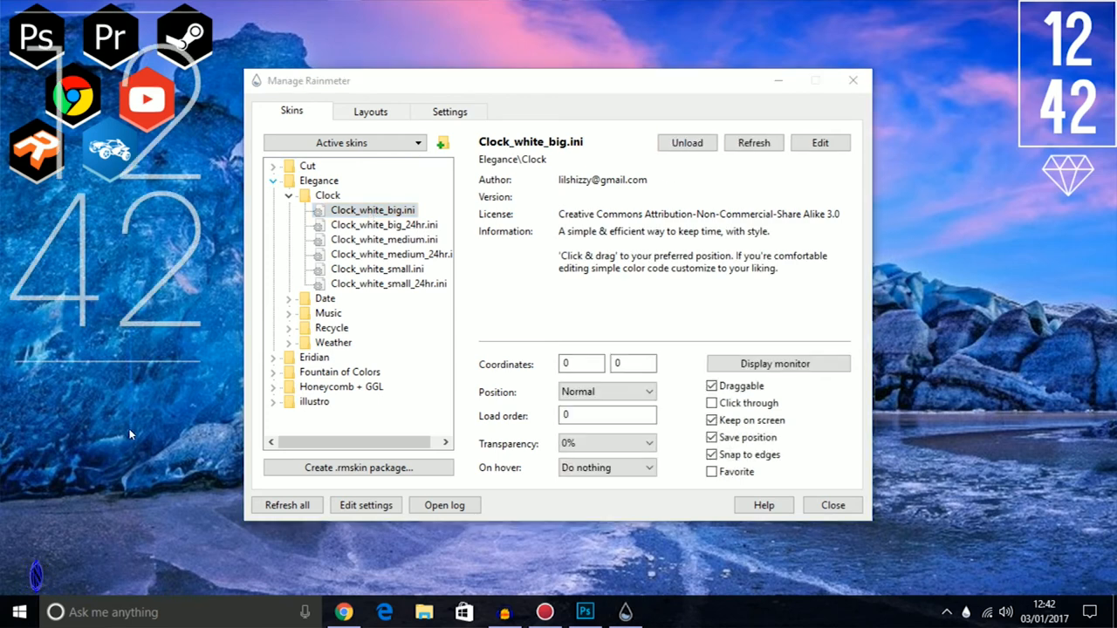
{"action": "mouse_move", "coordinate": [218, 295]}
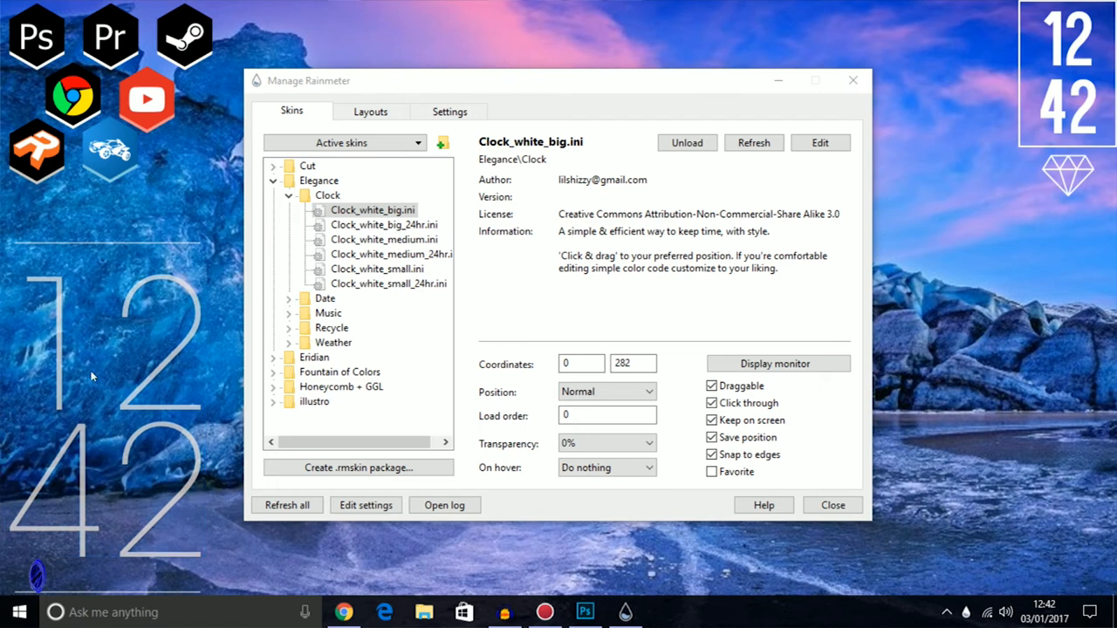
{"action": "mouse_move", "coordinate": [128, 427]}
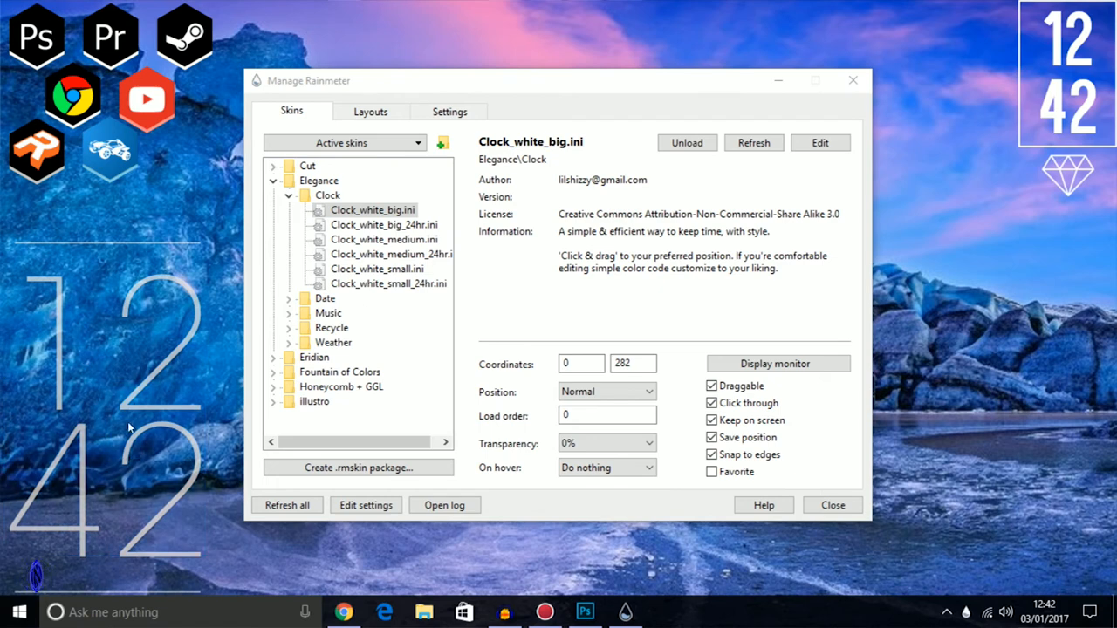
{"action": "left_click", "coordinate": [687, 143]}
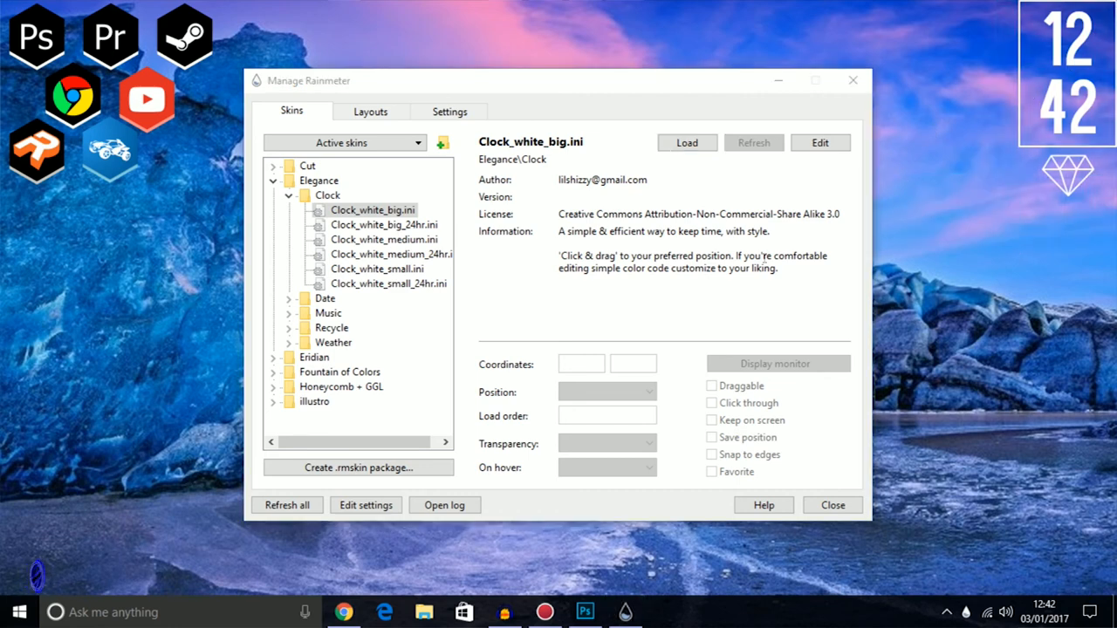
{"action": "left_click", "coordinate": [832, 504]}
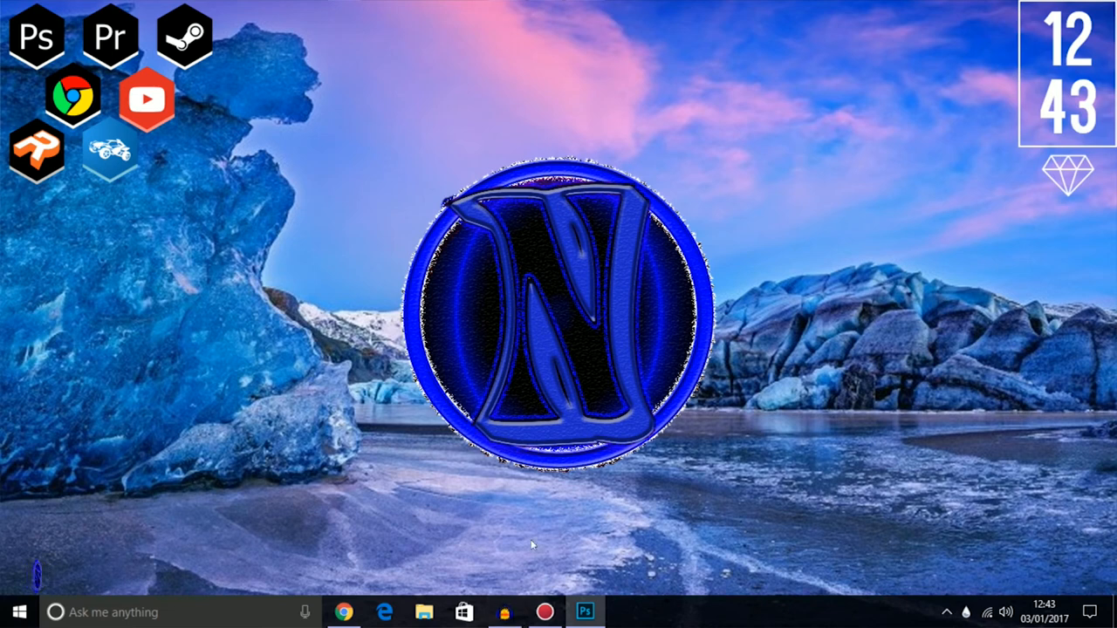
From the desktop's Personalise menu, reach Themes and open Desktop icon settings
{"action": "left_click_drag", "start_coordinate": [533, 546], "coordinate": [306, 139]}
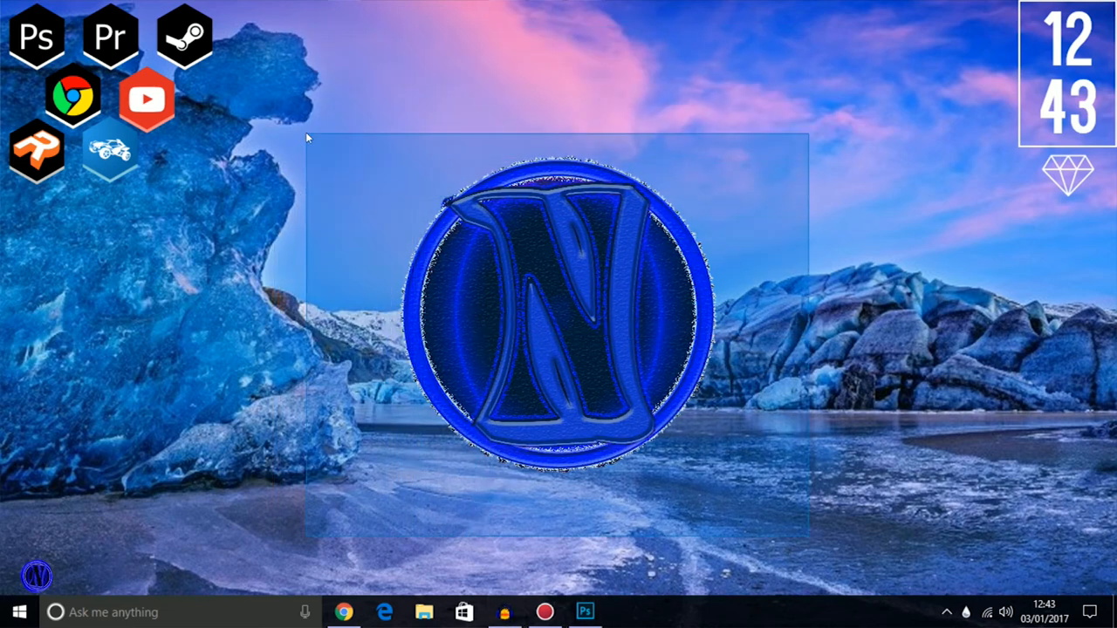
{"action": "left_click", "coordinate": [20, 612]}
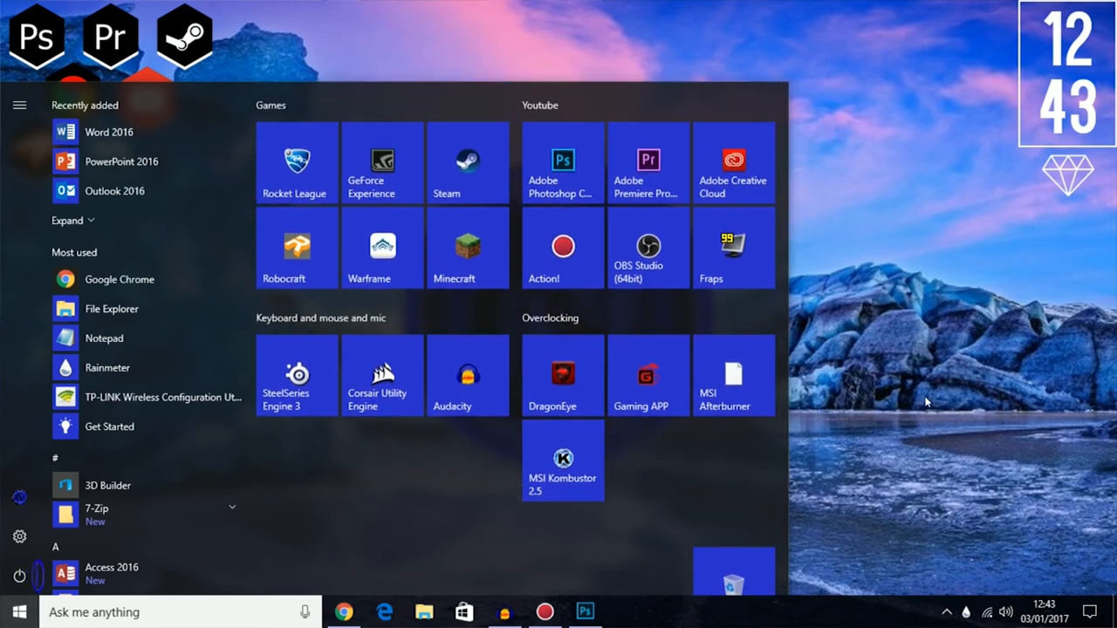
{"action": "left_click", "coordinate": [19, 611]}
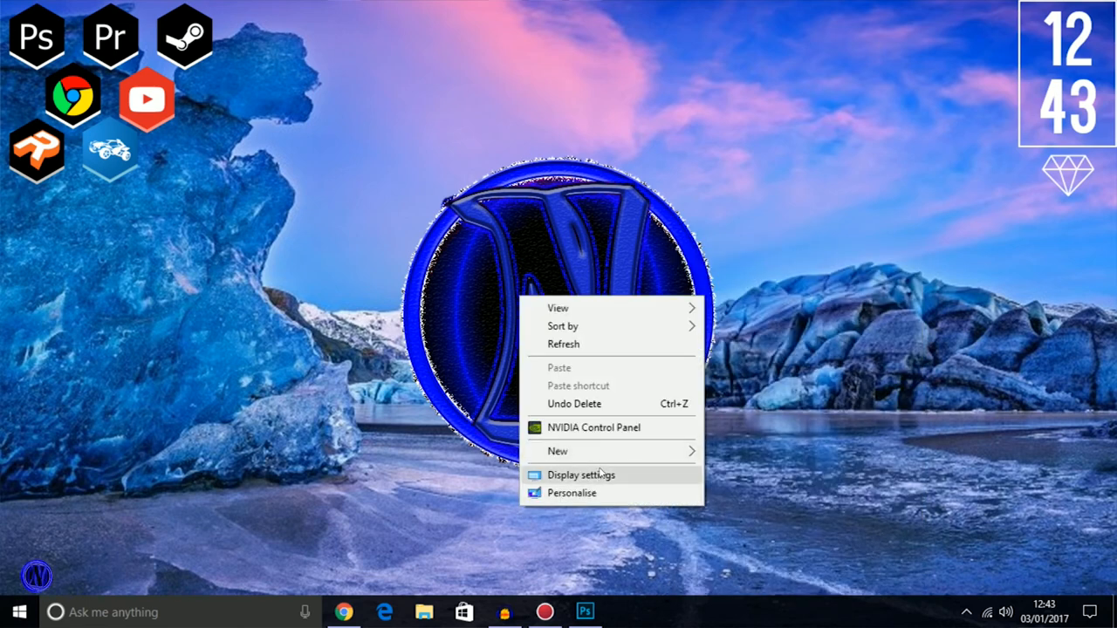
{"action": "mouse_move", "coordinate": [597, 492]}
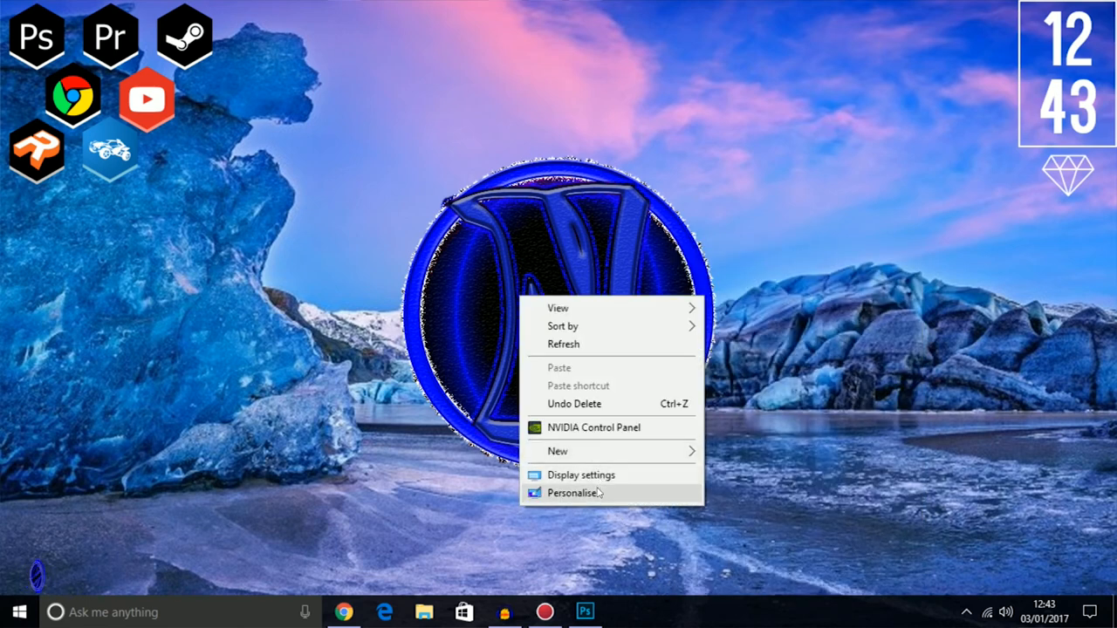
{"action": "left_click", "coordinate": [575, 493]}
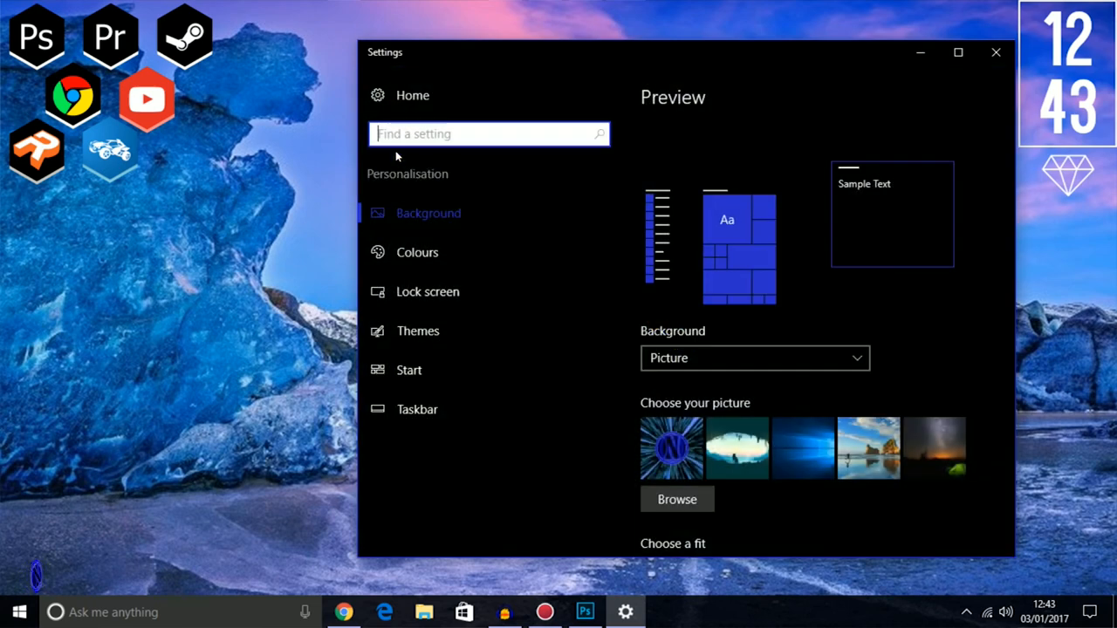
{"action": "mouse_move", "coordinate": [444, 340]}
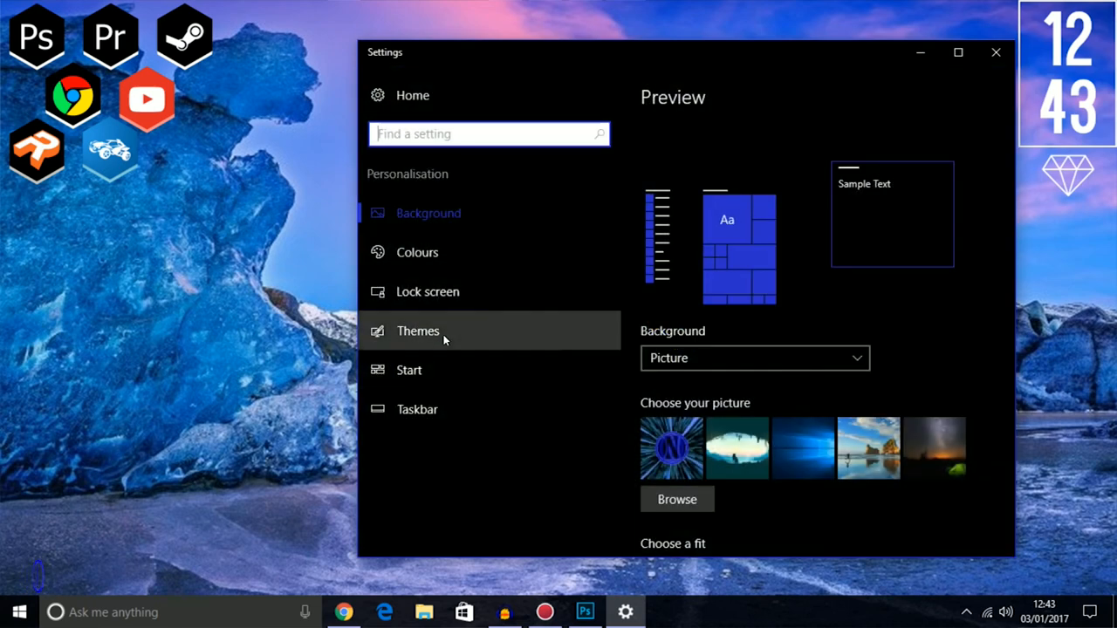
{"action": "left_click", "coordinate": [418, 331]}
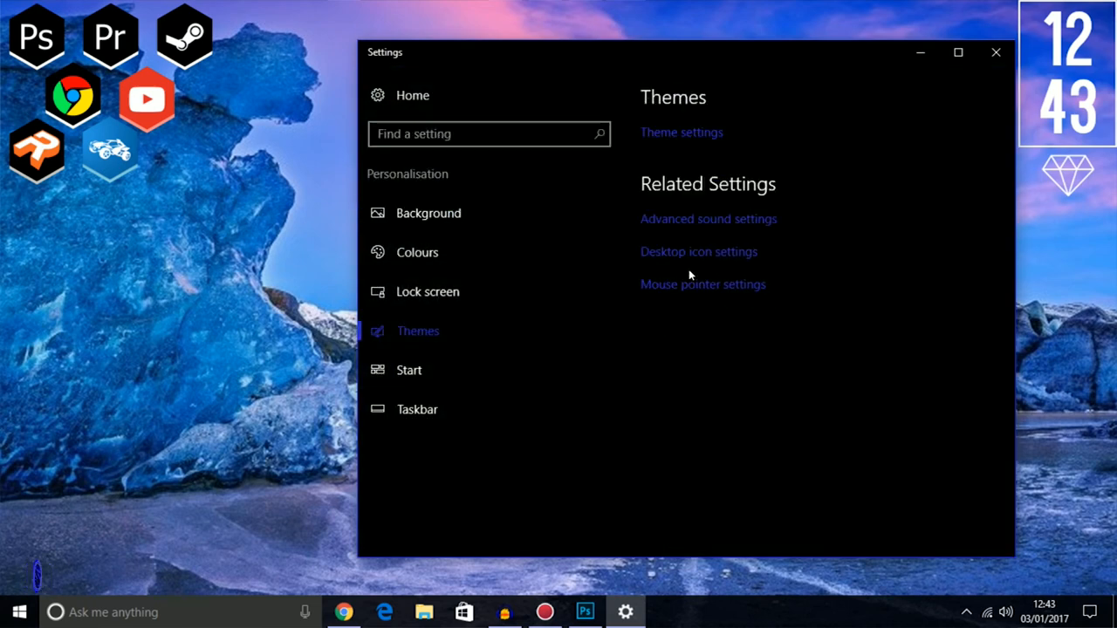
{"action": "left_click", "coordinate": [698, 251]}
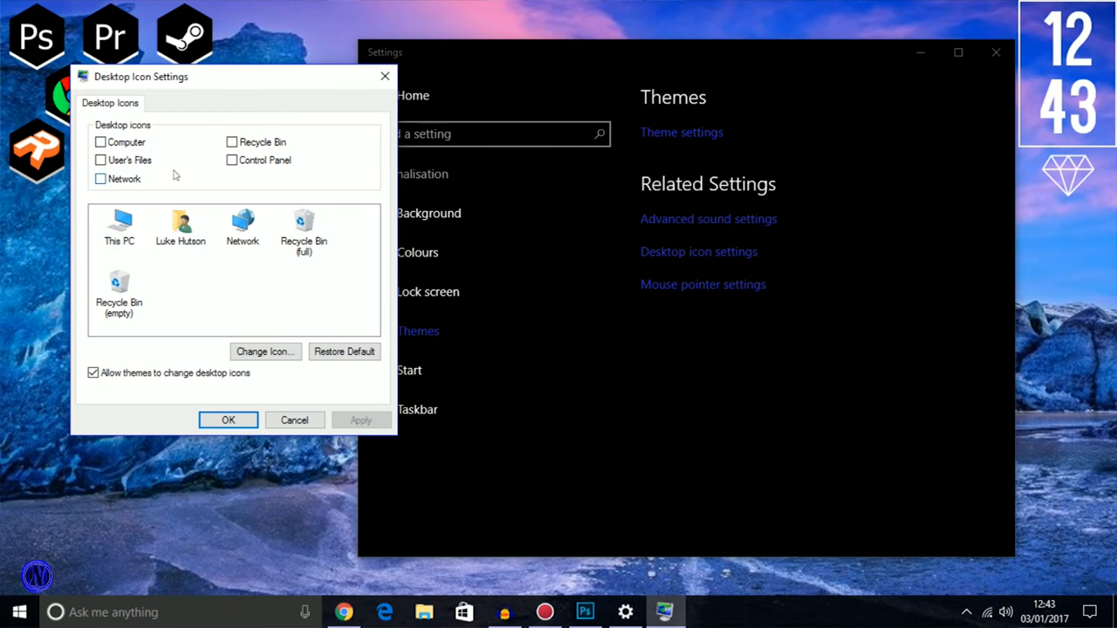
Tick then untick Recycle Bin, leaving every desktop icon switched off
{"action": "left_click", "coordinate": [232, 141]}
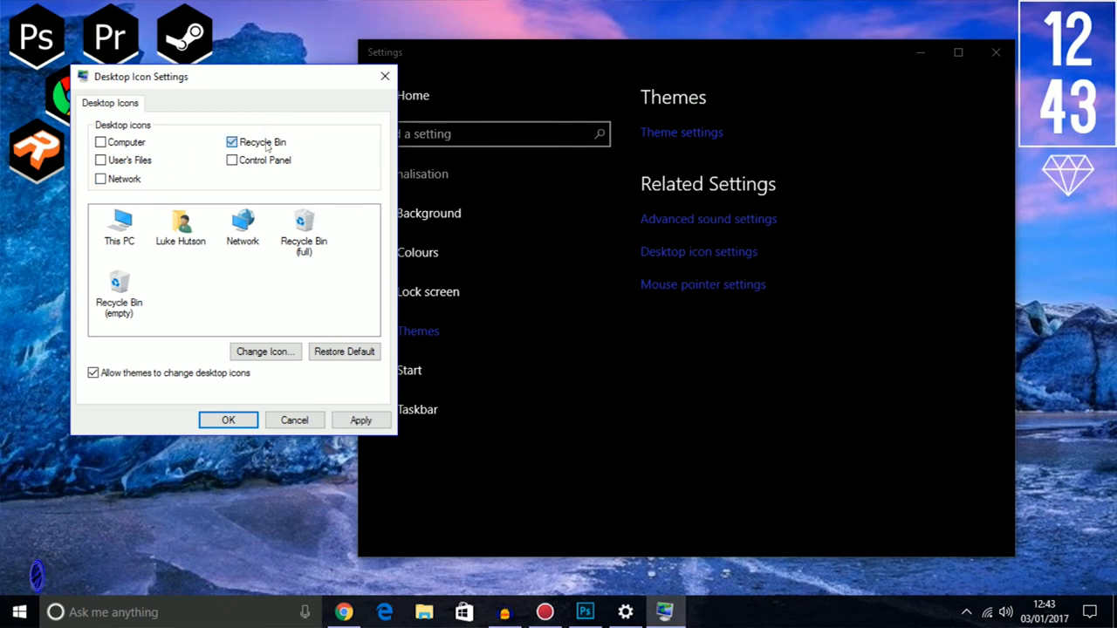
{"action": "left_click", "coordinate": [231, 141]}
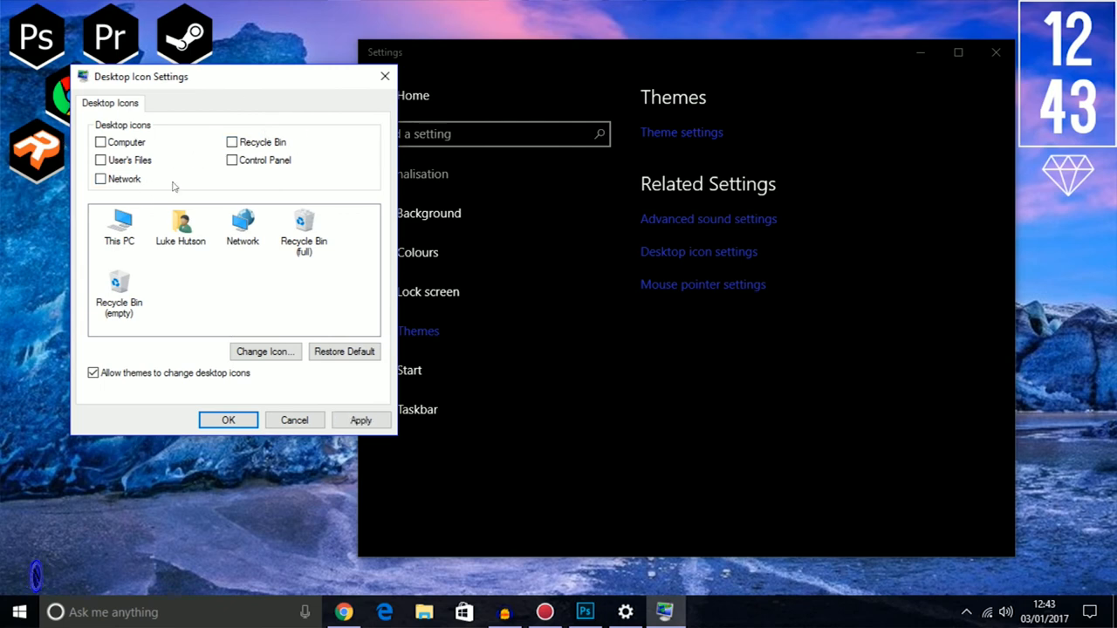